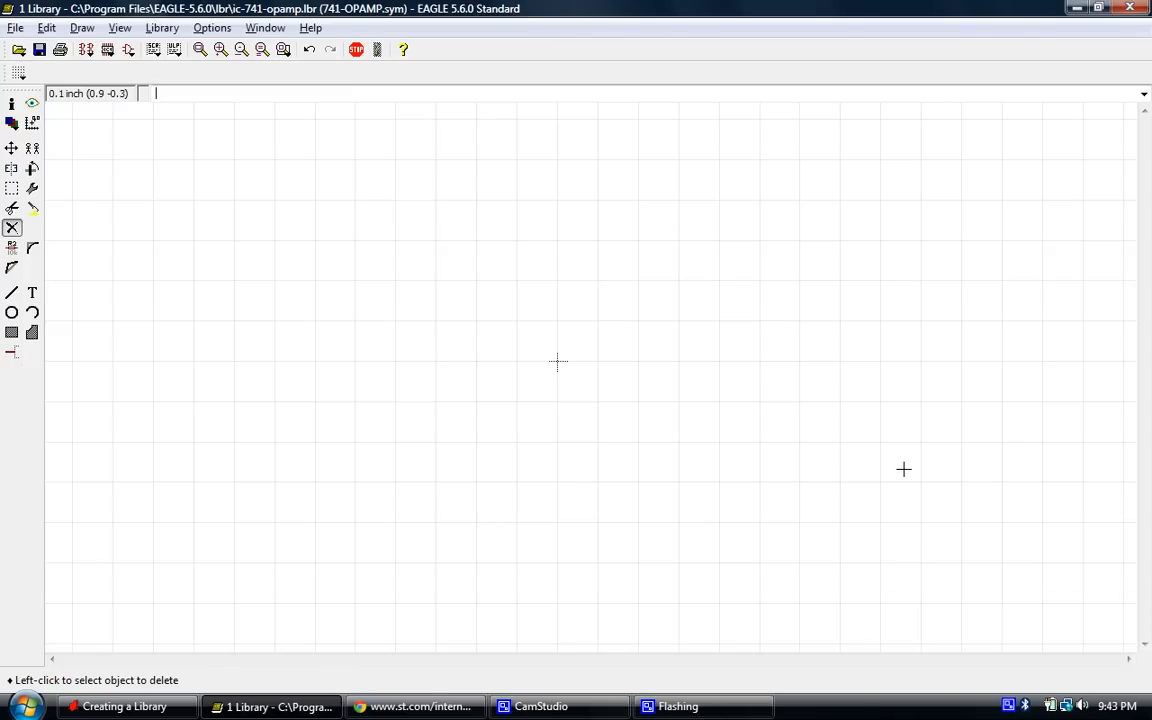
pyautogui.moveTo(692, 518)
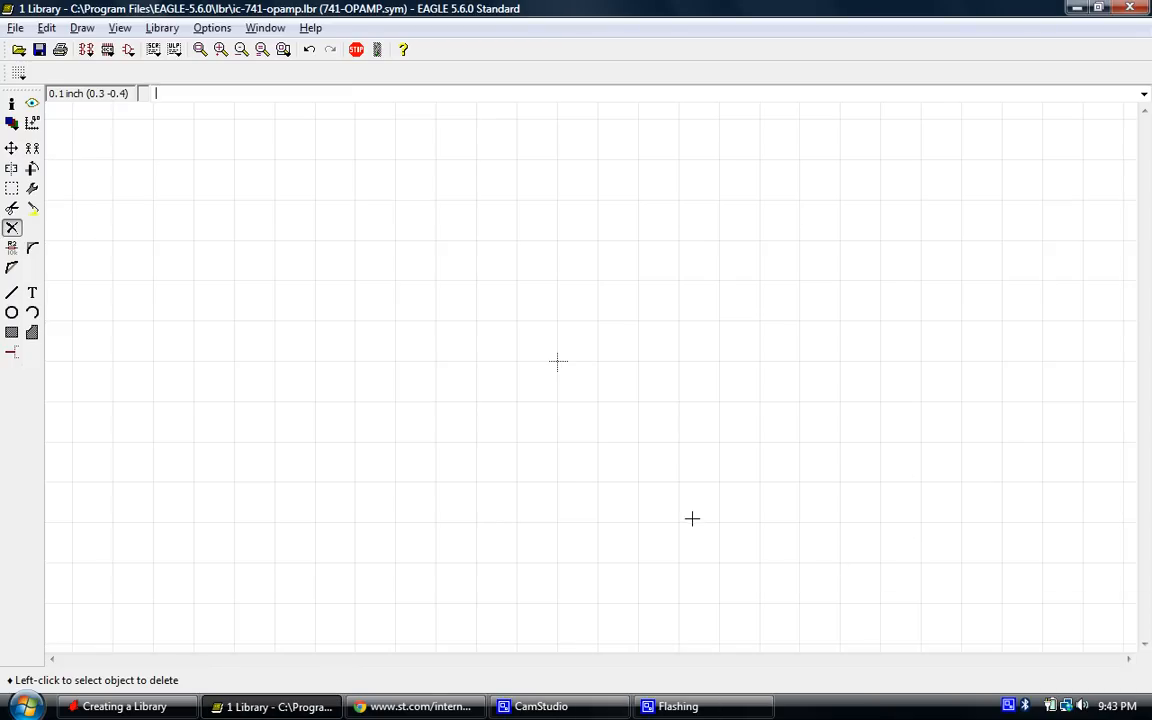
pyautogui.moveTo(652, 516)
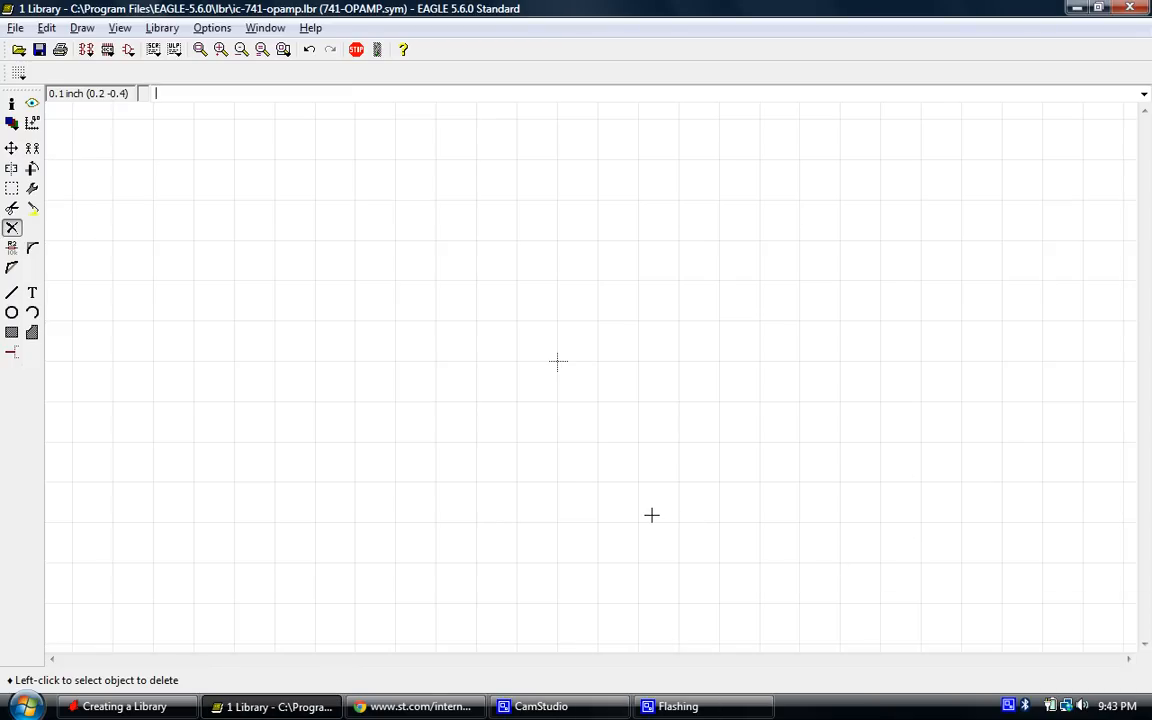
pyautogui.moveTo(564, 532)
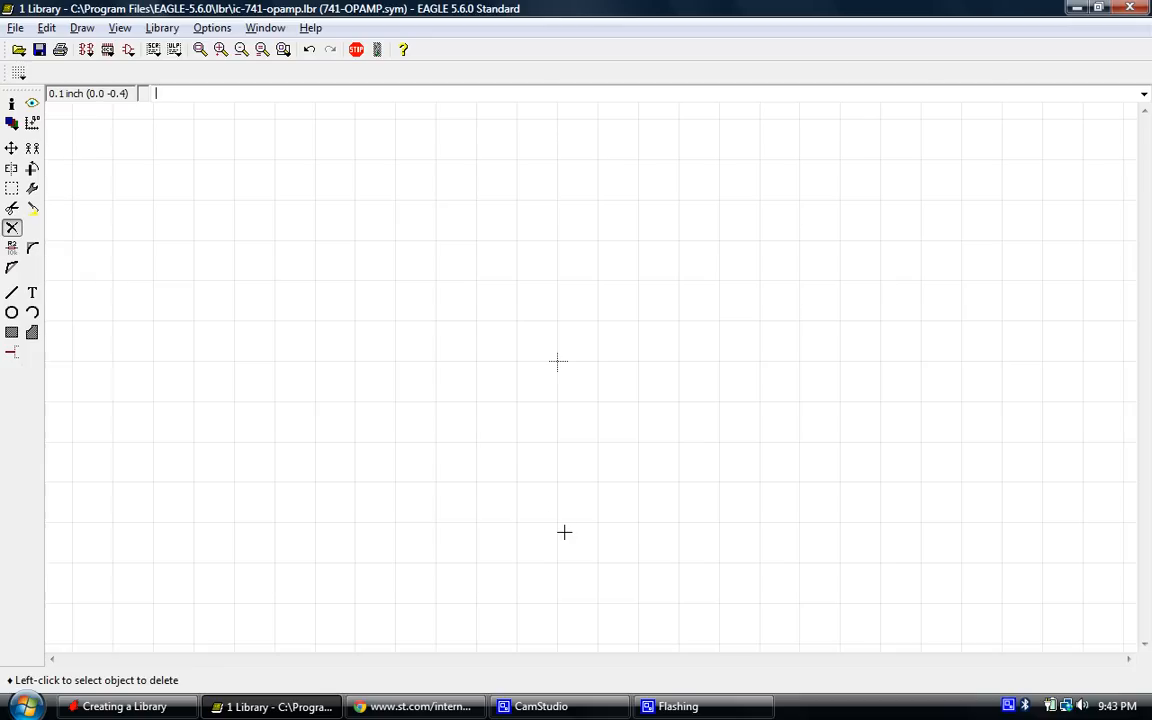
pyautogui.moveTo(488, 438)
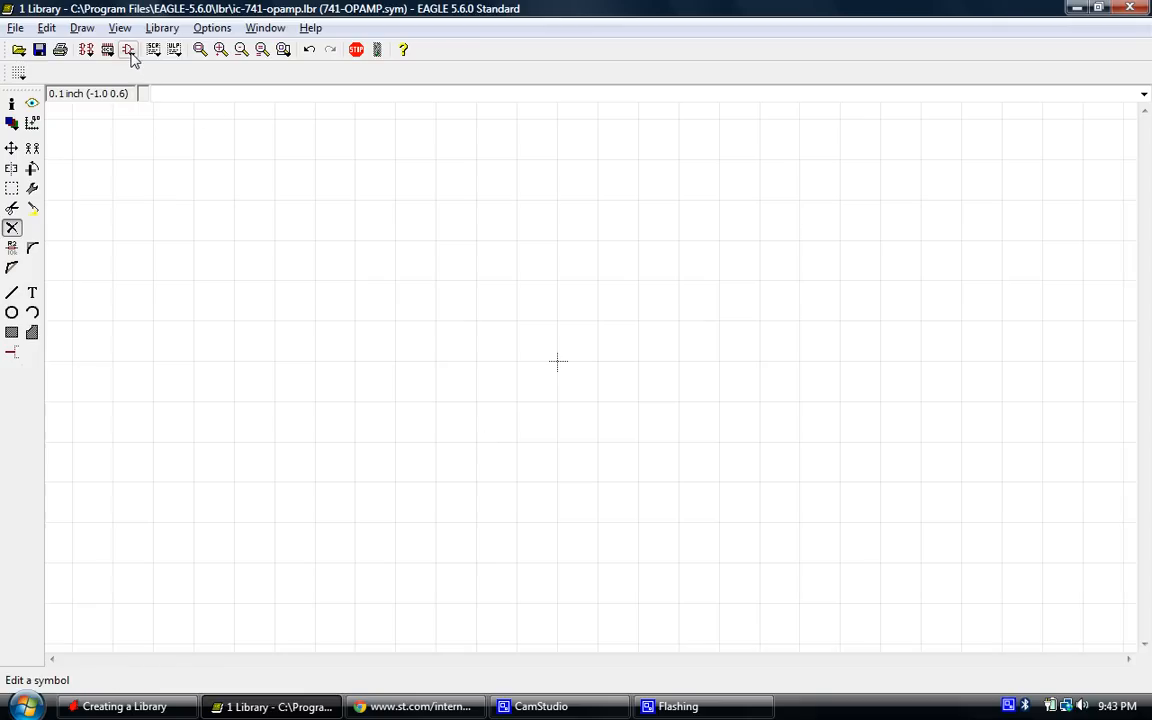
pyautogui.moveTo(132, 62)
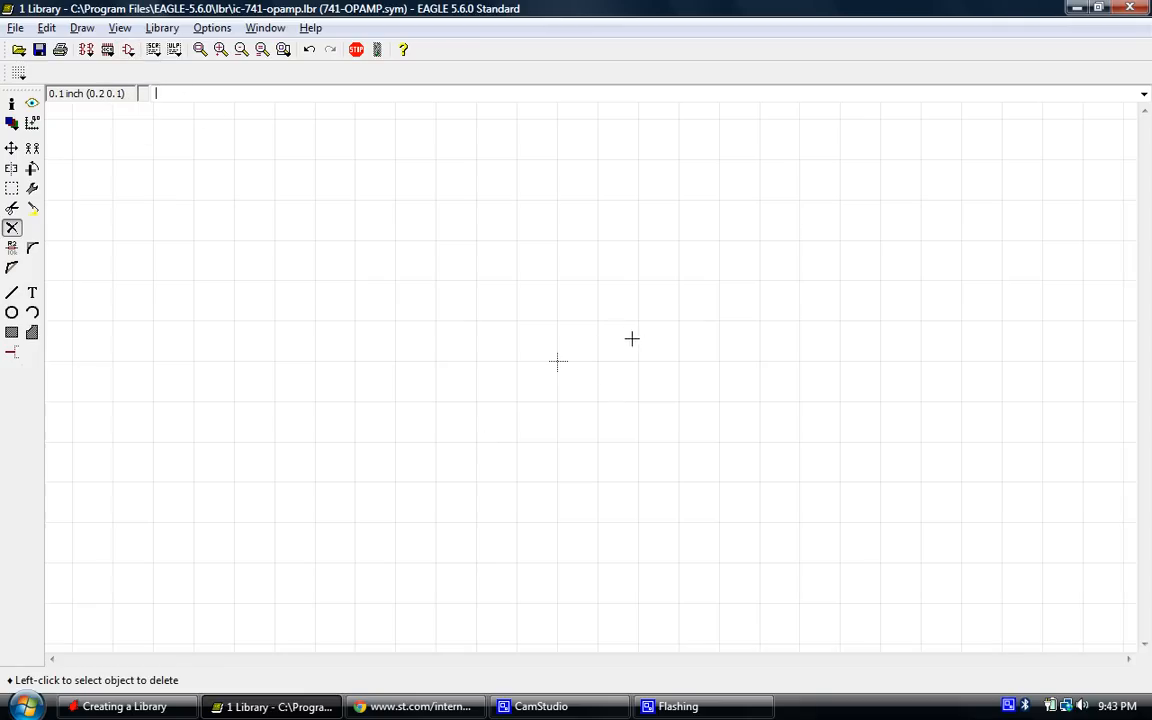
pyautogui.moveTo(606, 312)
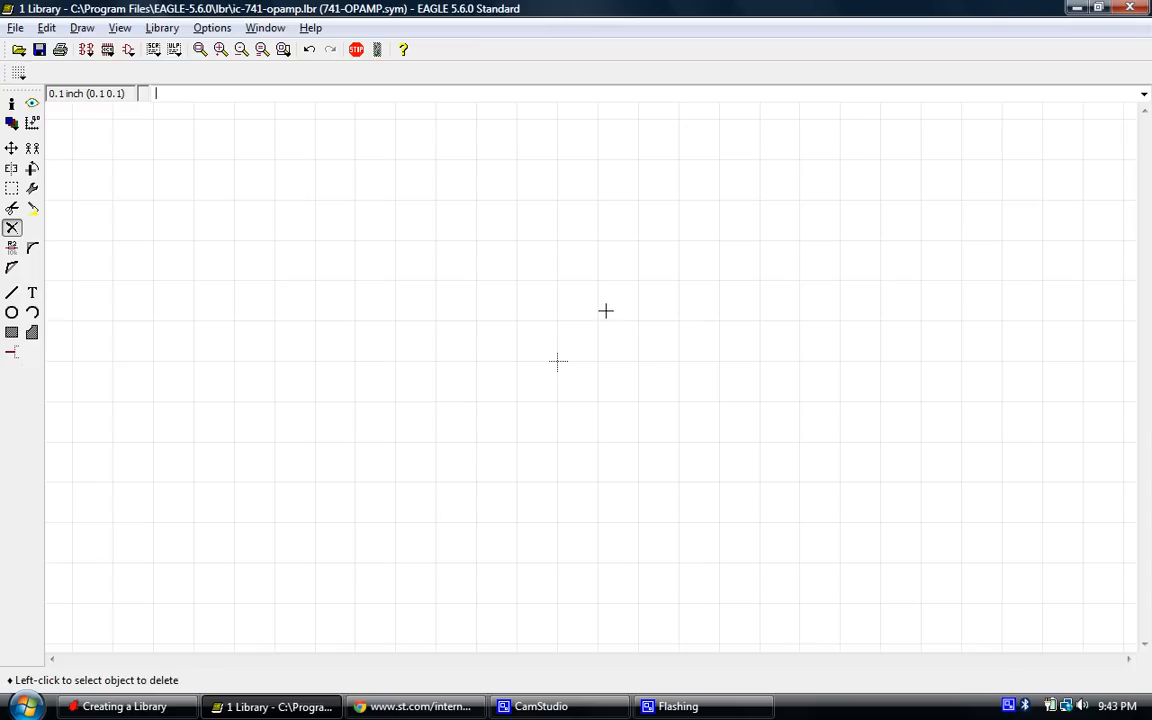
pyautogui.moveTo(596, 308)
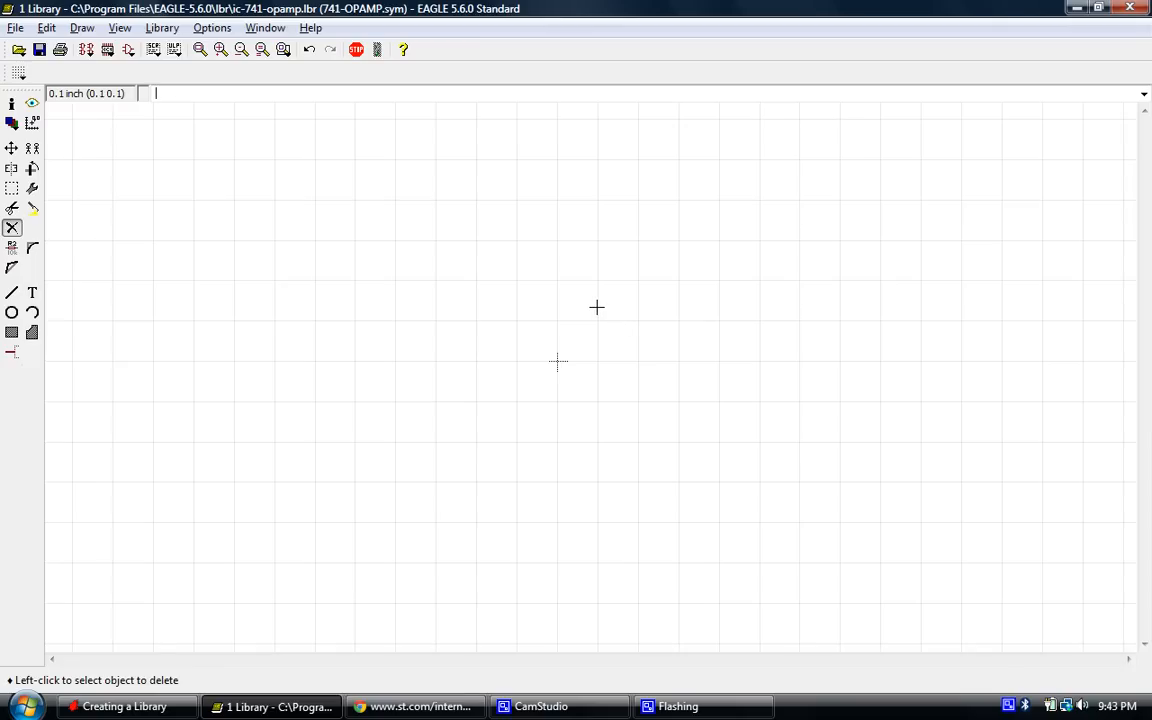
pyautogui.moveTo(592, 312)
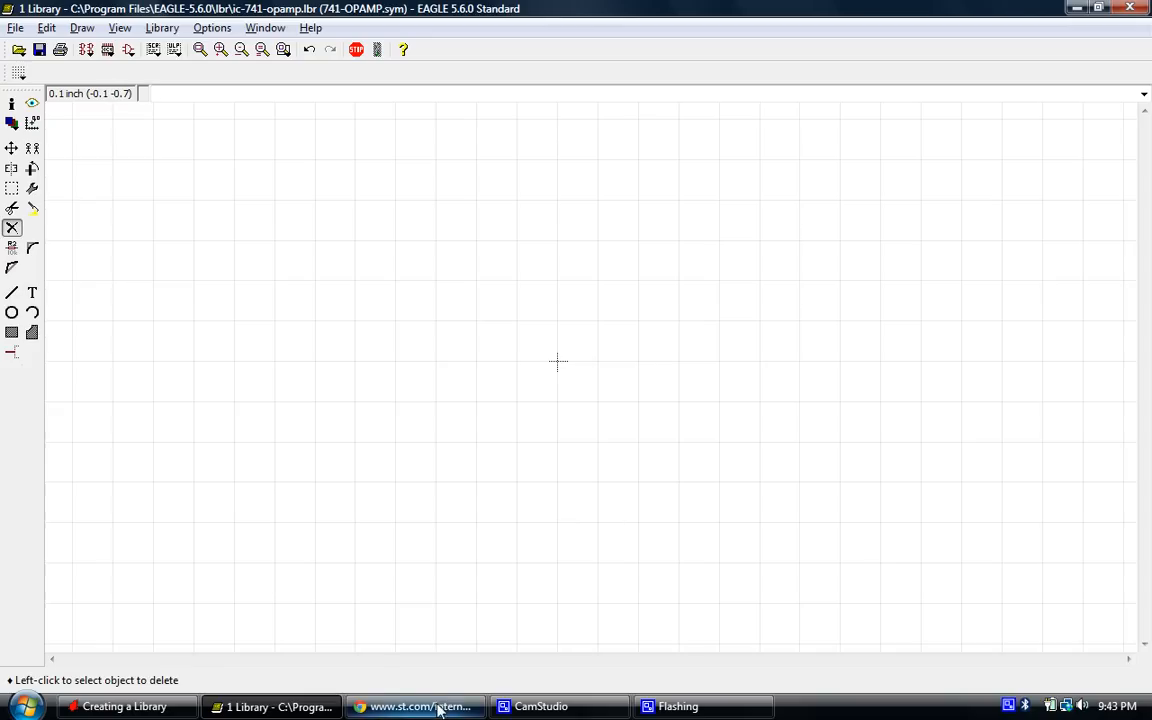
pyautogui.moveTo(416, 706)
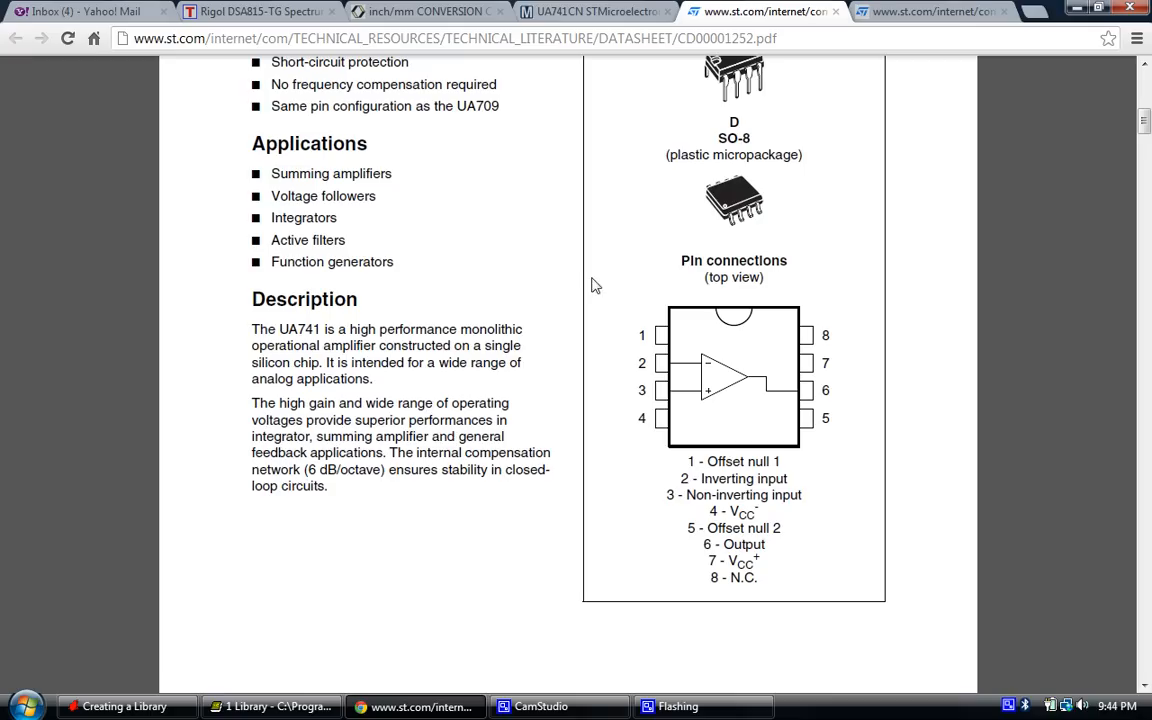
pyautogui.moveTo(940, 304)
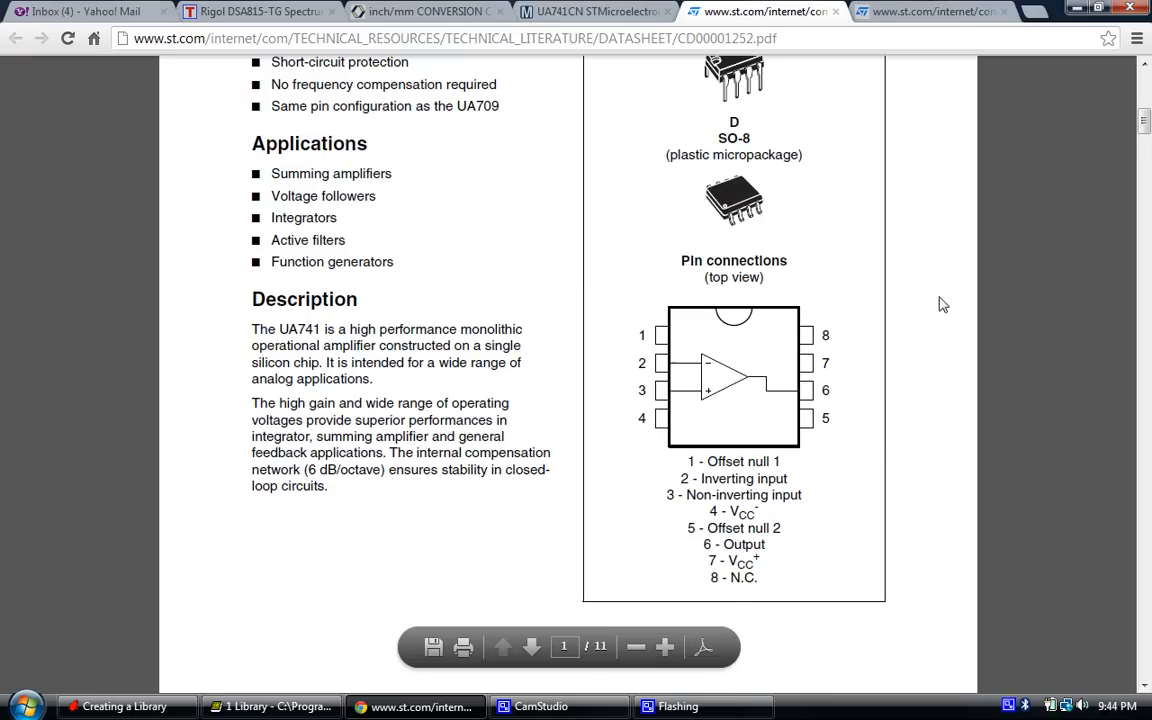
# Scroll the UA741 datasheet to the Pin connections diagram and its pin name list.
pyautogui.scroll(3)
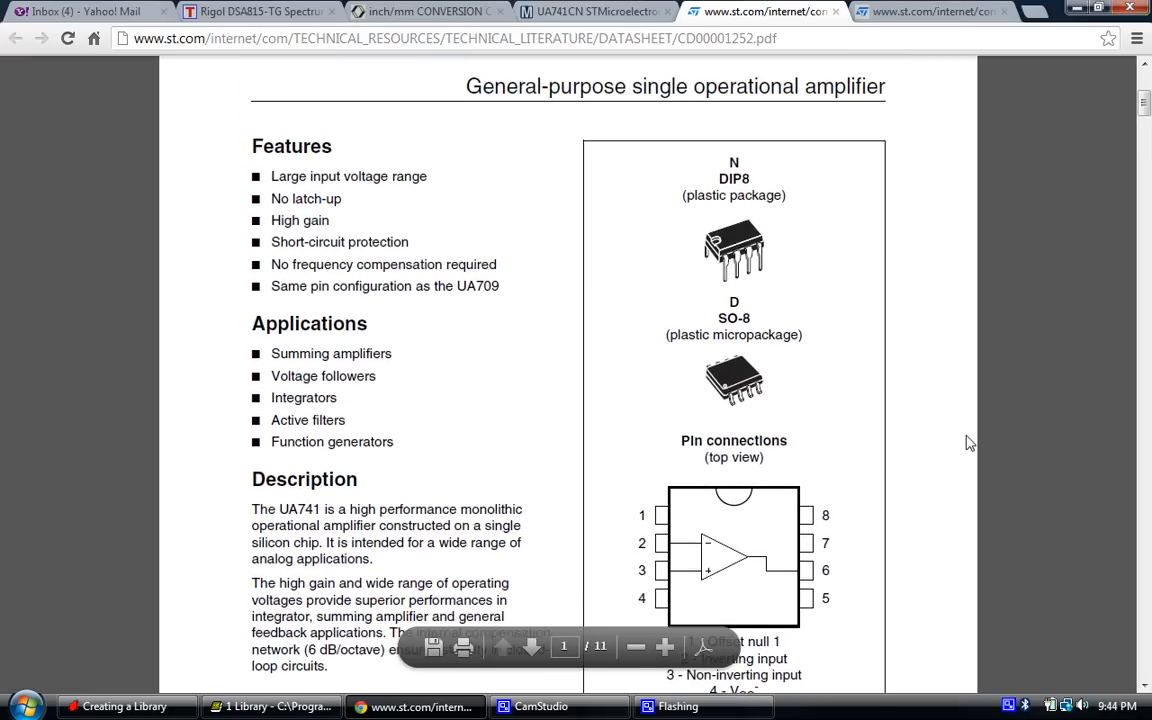
pyautogui.scroll(3)
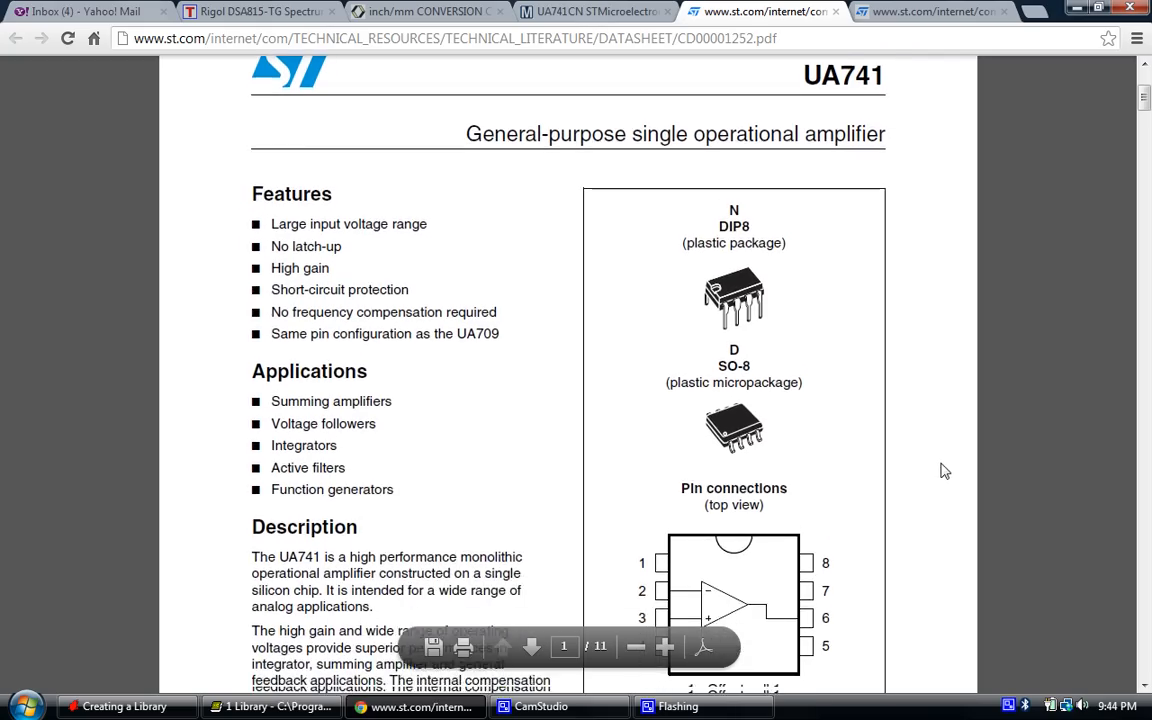
pyautogui.scroll(3)
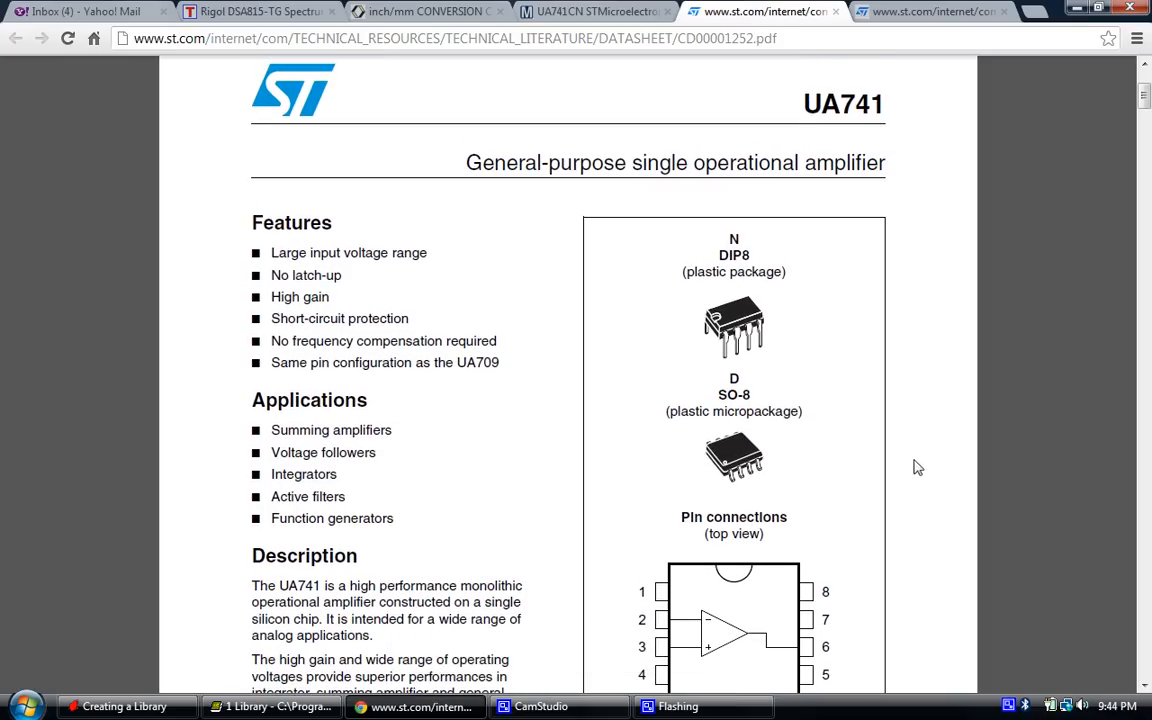
pyautogui.moveTo(856, 436)
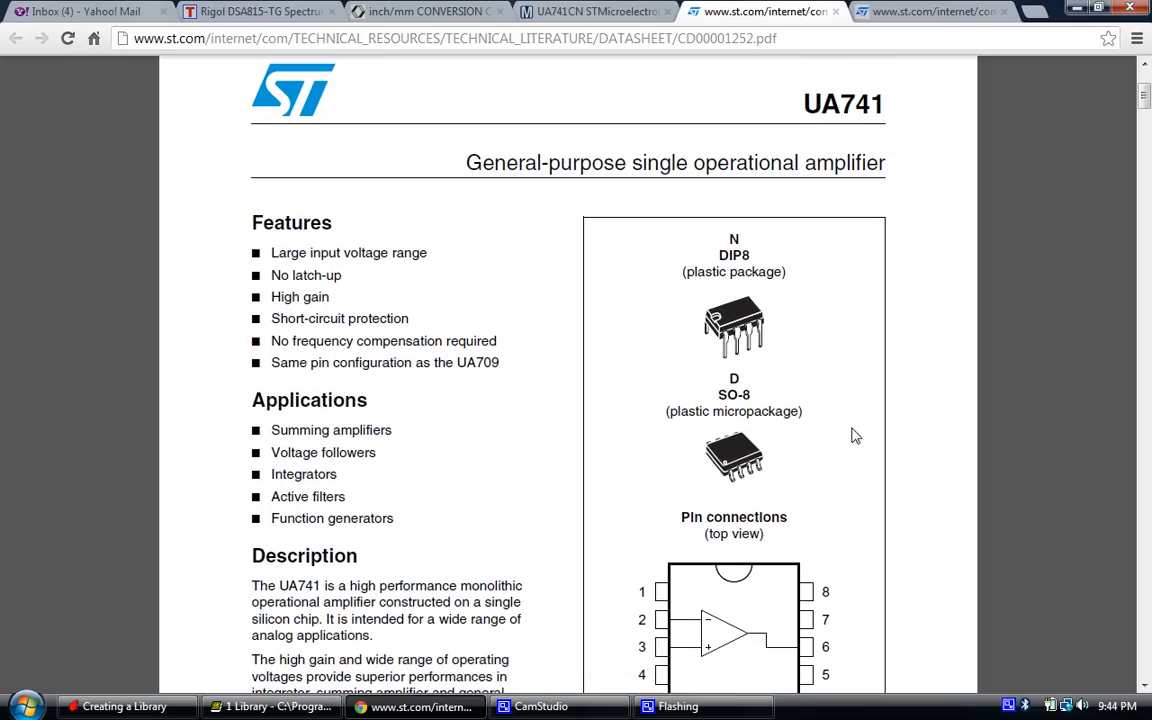
pyautogui.moveTo(848, 432)
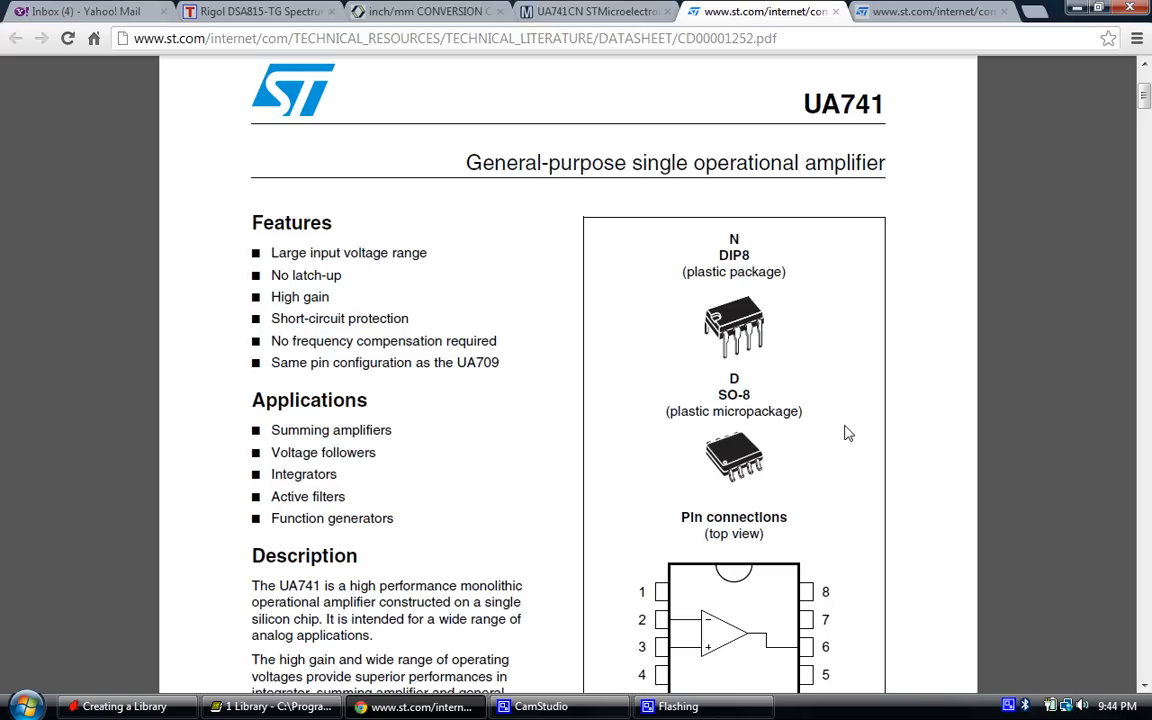
pyautogui.scroll(-3)
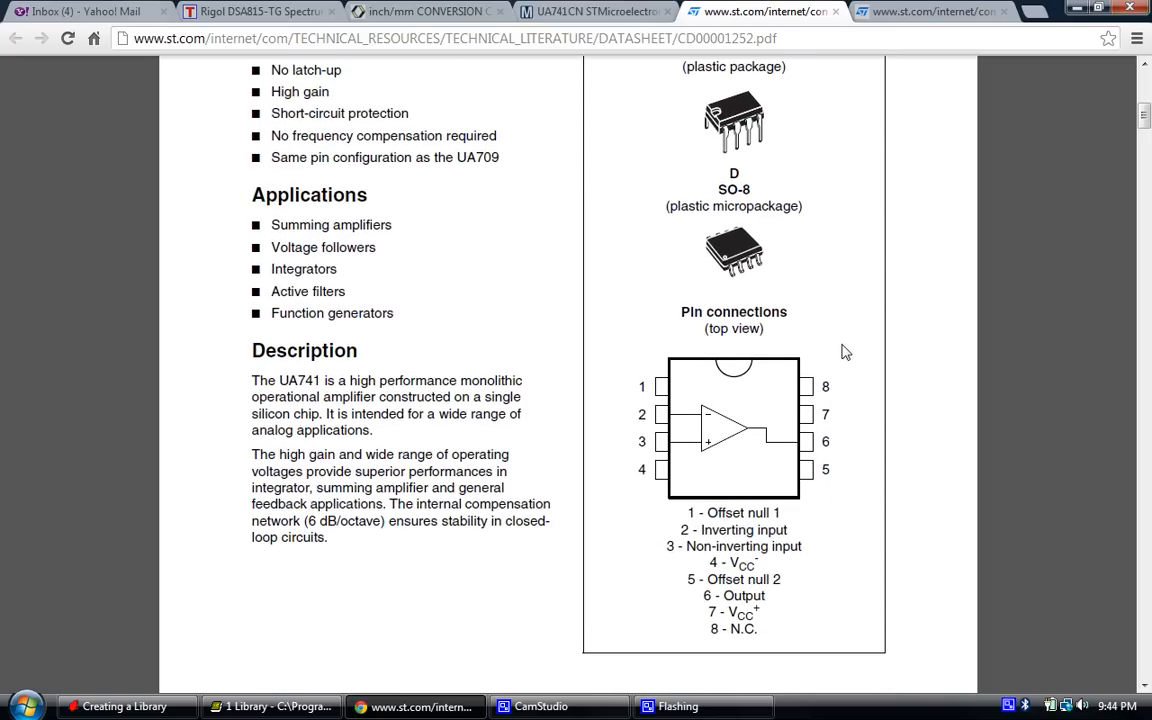
pyautogui.moveTo(828, 360)
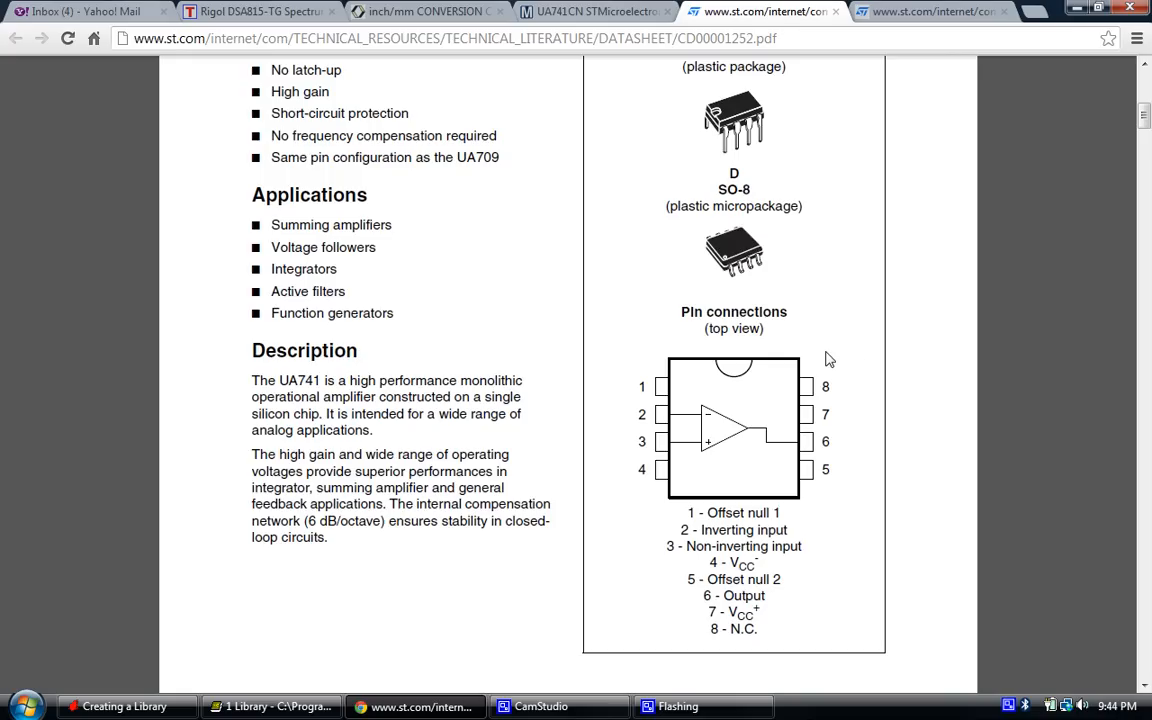
pyautogui.scroll(-3)
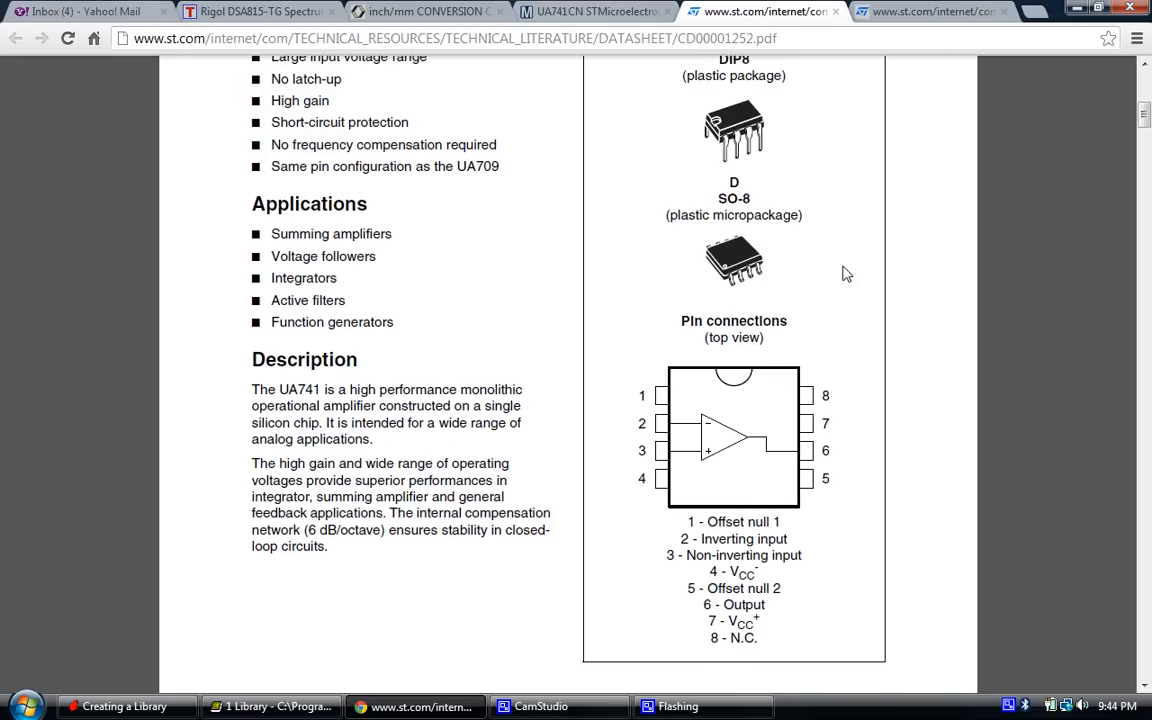
pyautogui.scroll(-3)
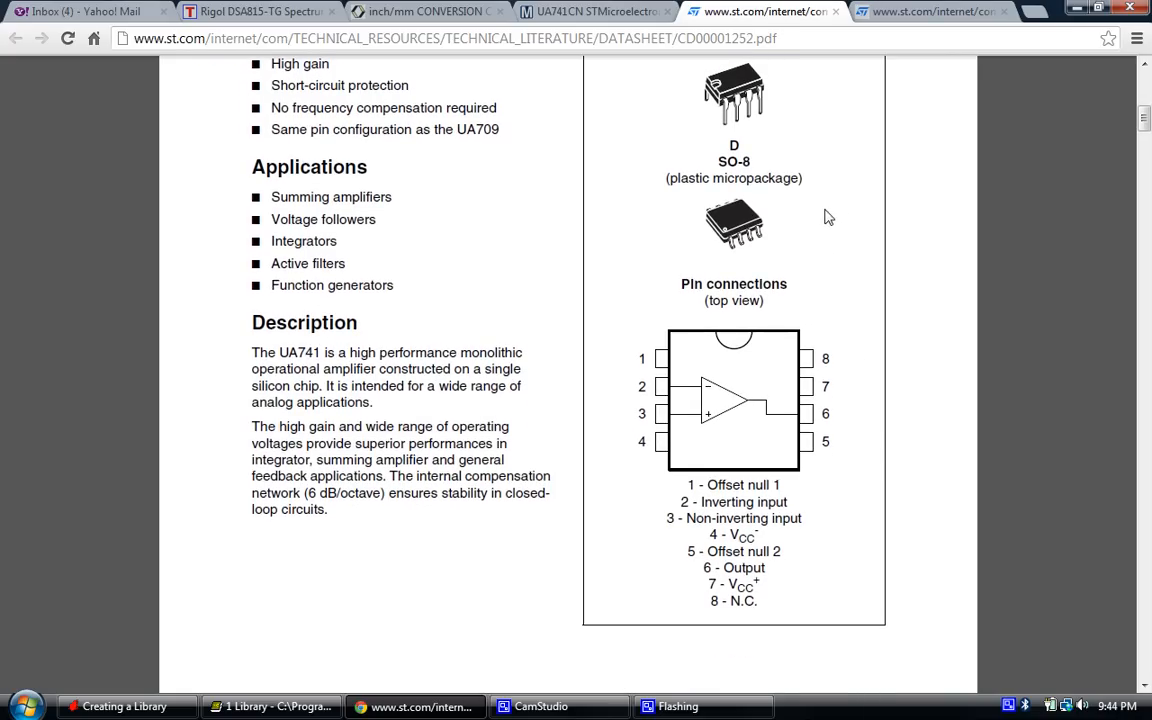
pyautogui.moveTo(852, 298)
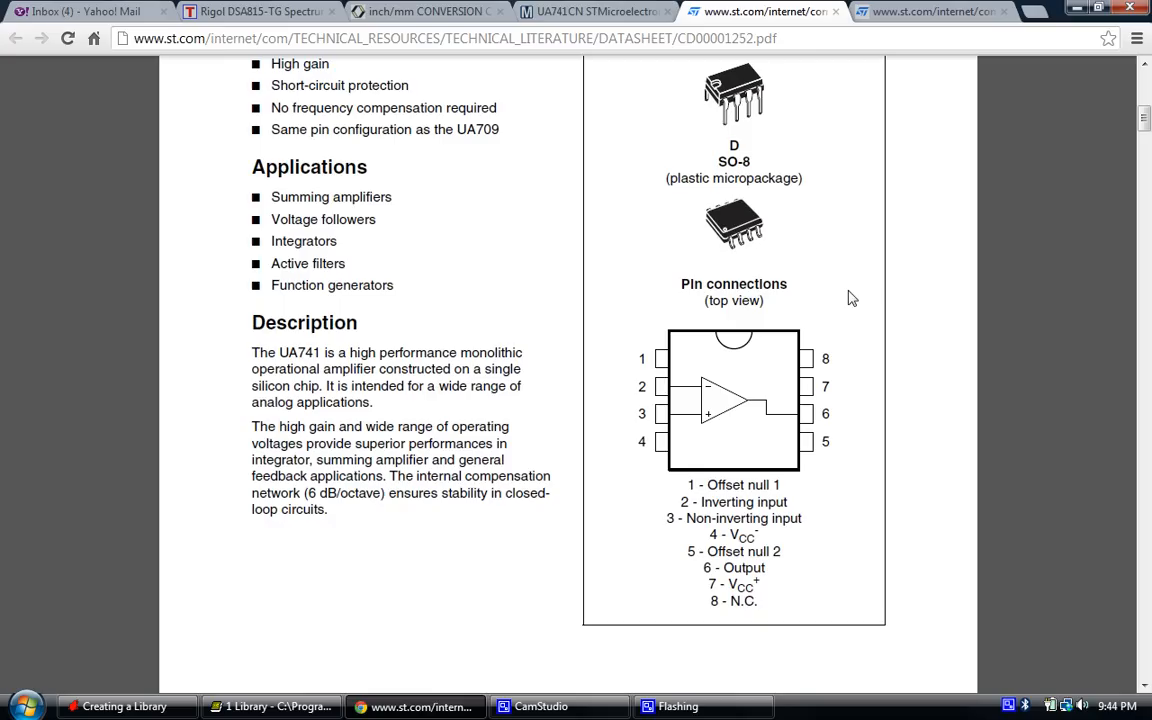
pyautogui.moveTo(810, 250)
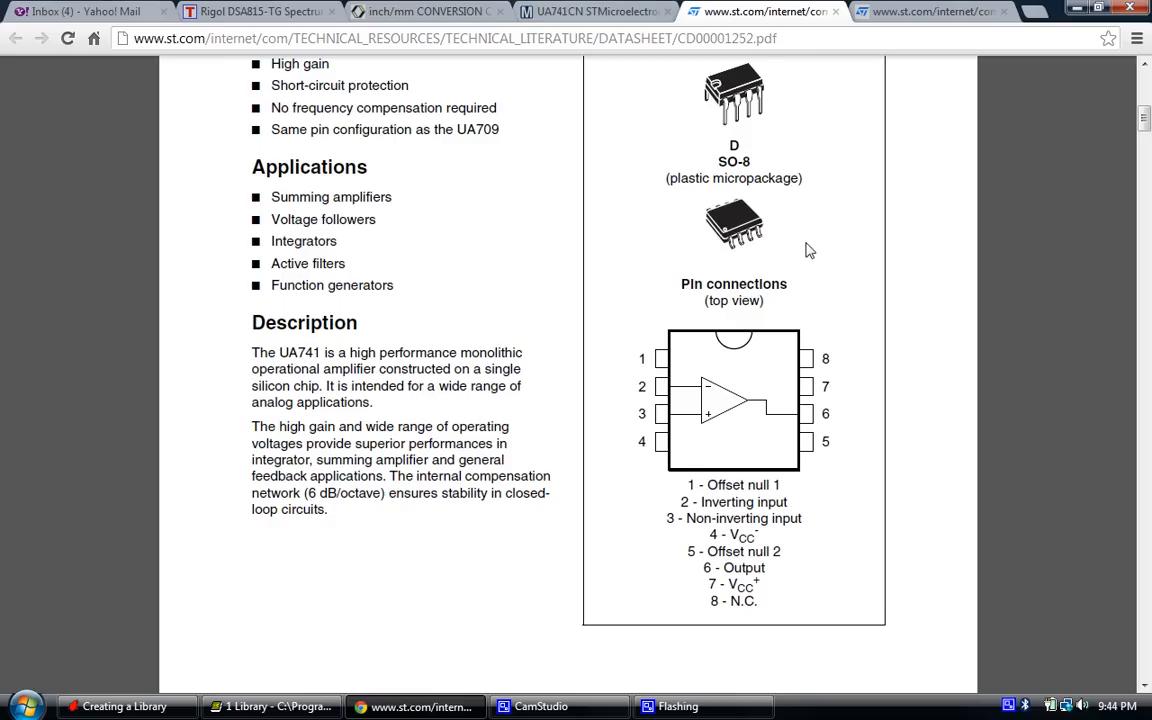
pyautogui.moveTo(848, 232)
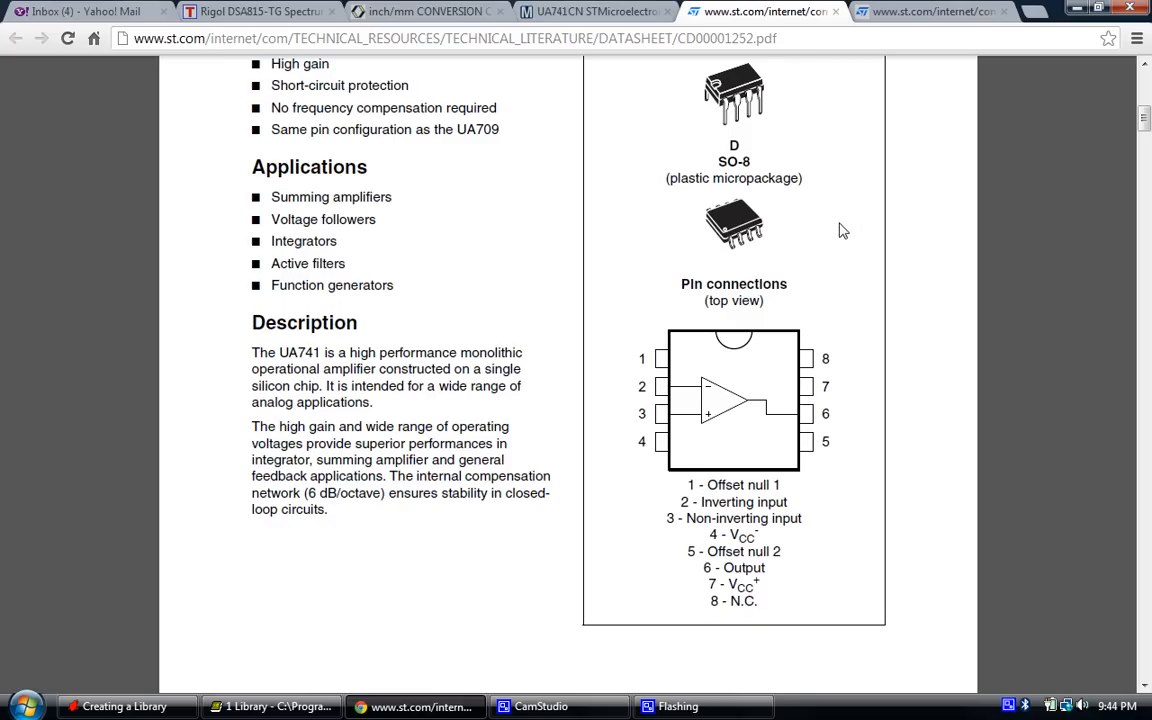
pyautogui.moveTo(840, 224)
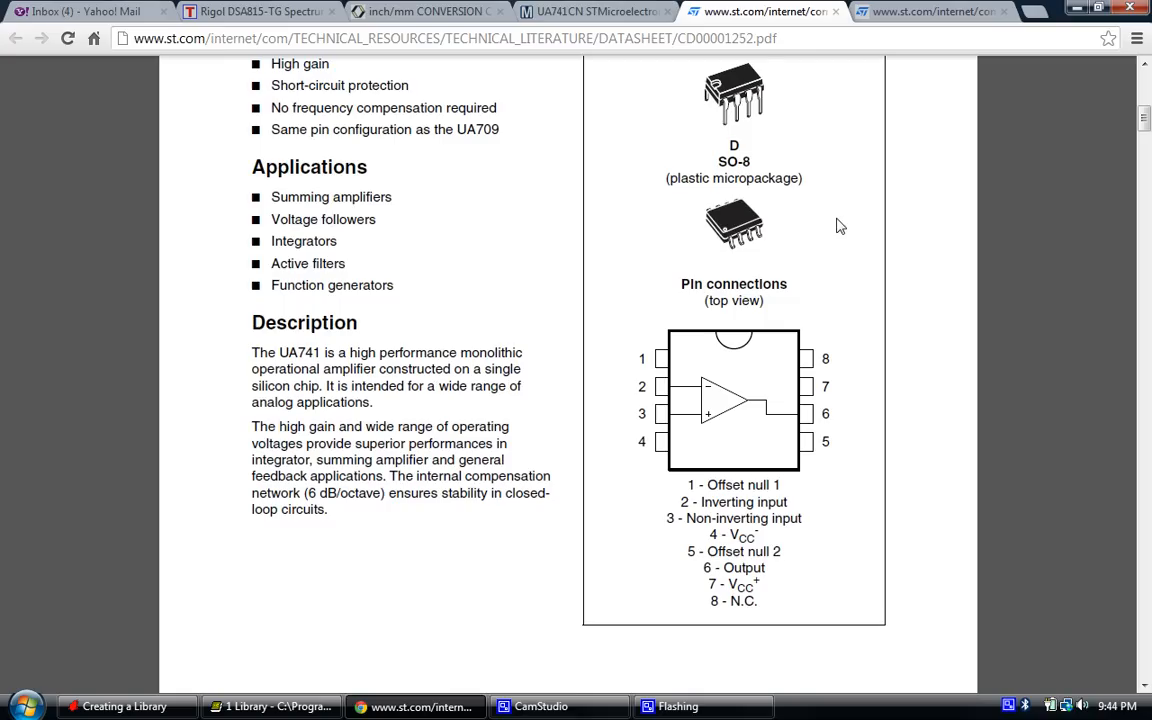
pyautogui.moveTo(836, 212)
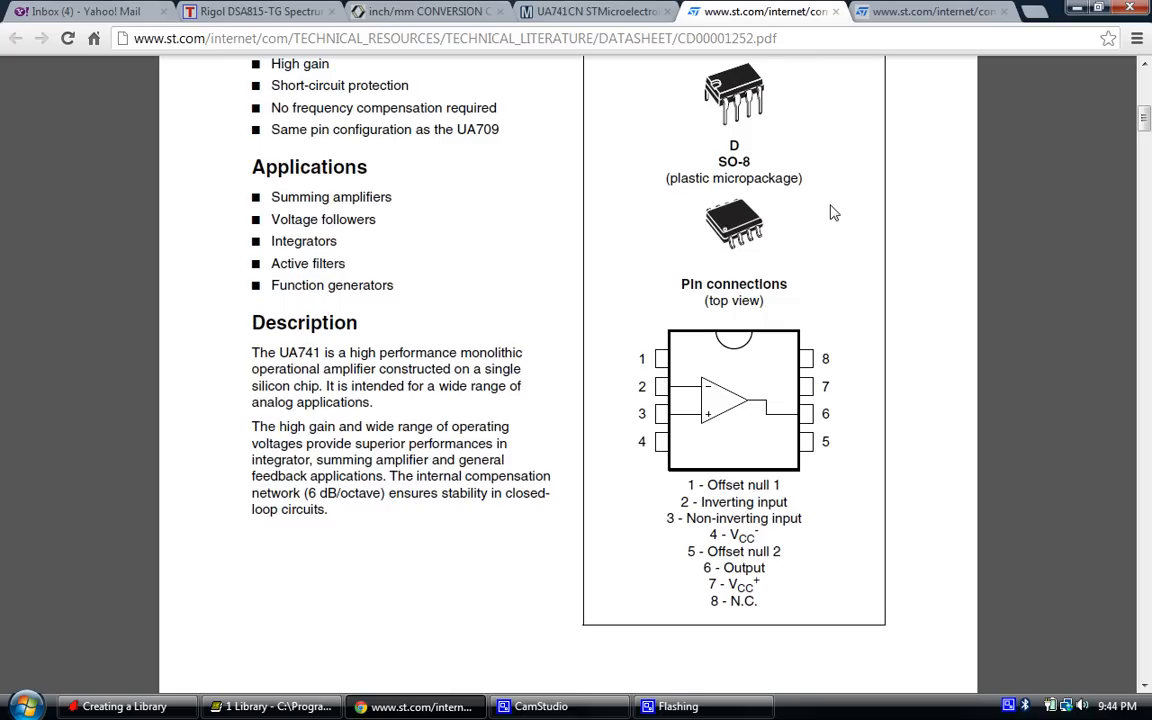
pyautogui.moveTo(852, 284)
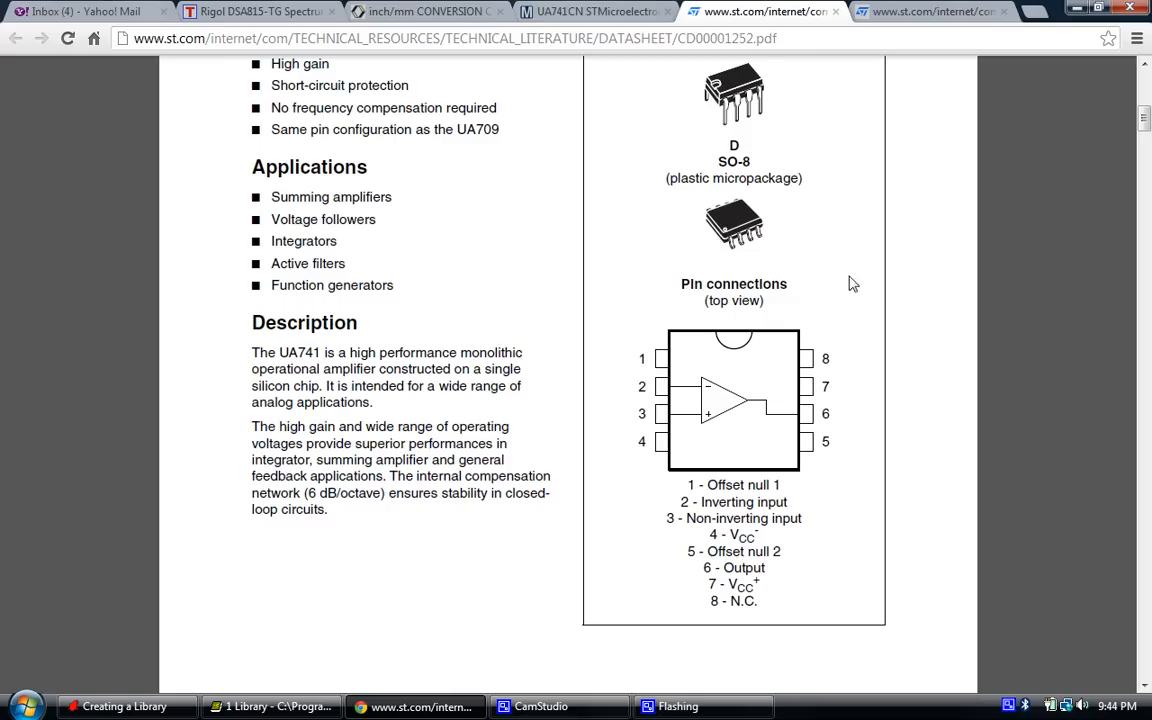
pyautogui.scroll(-3)
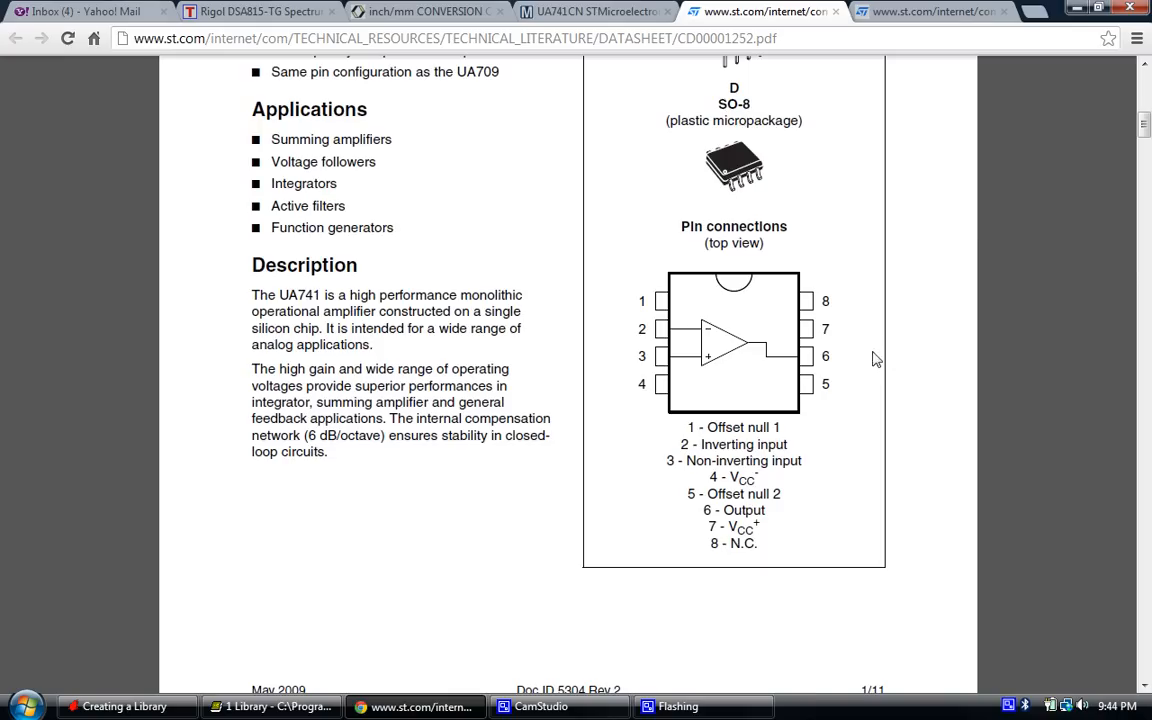
pyautogui.moveTo(808, 400)
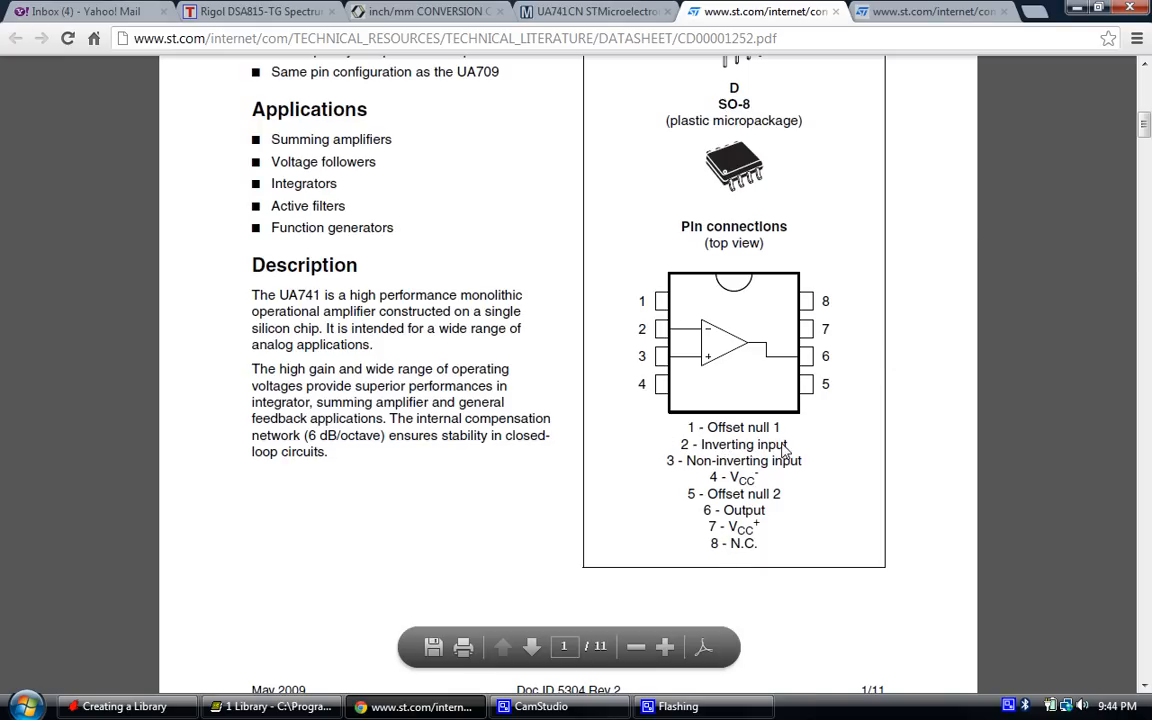
pyautogui.moveTo(804, 450)
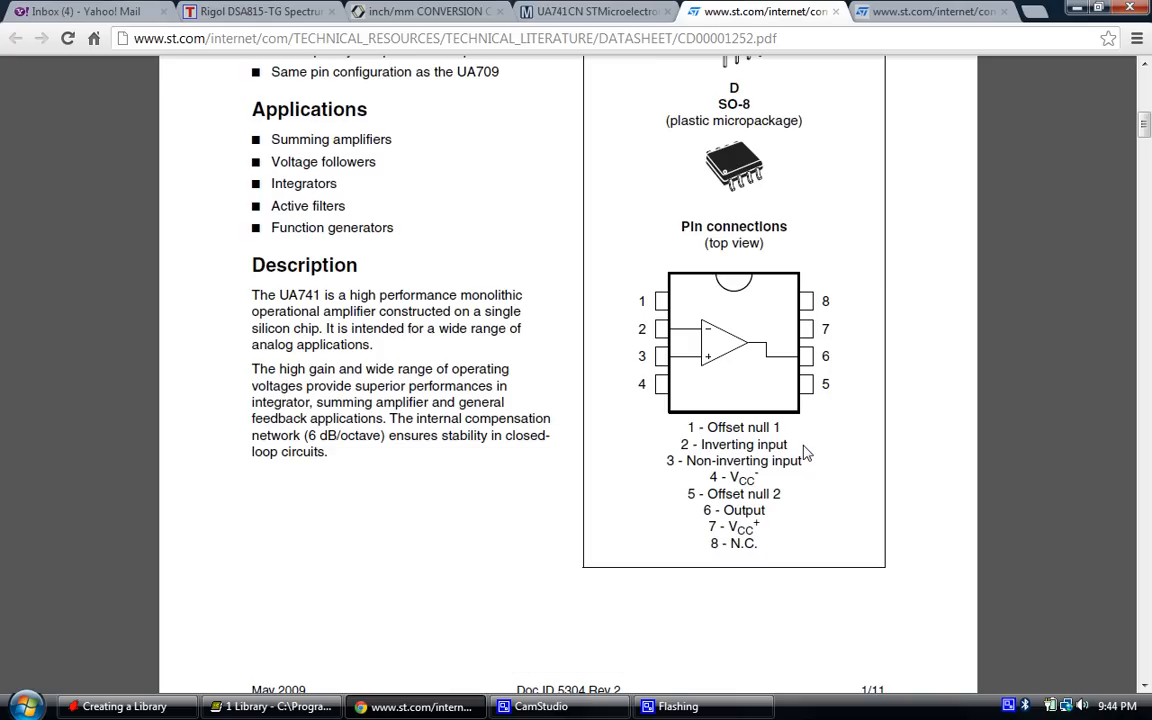
pyautogui.moveTo(788, 488)
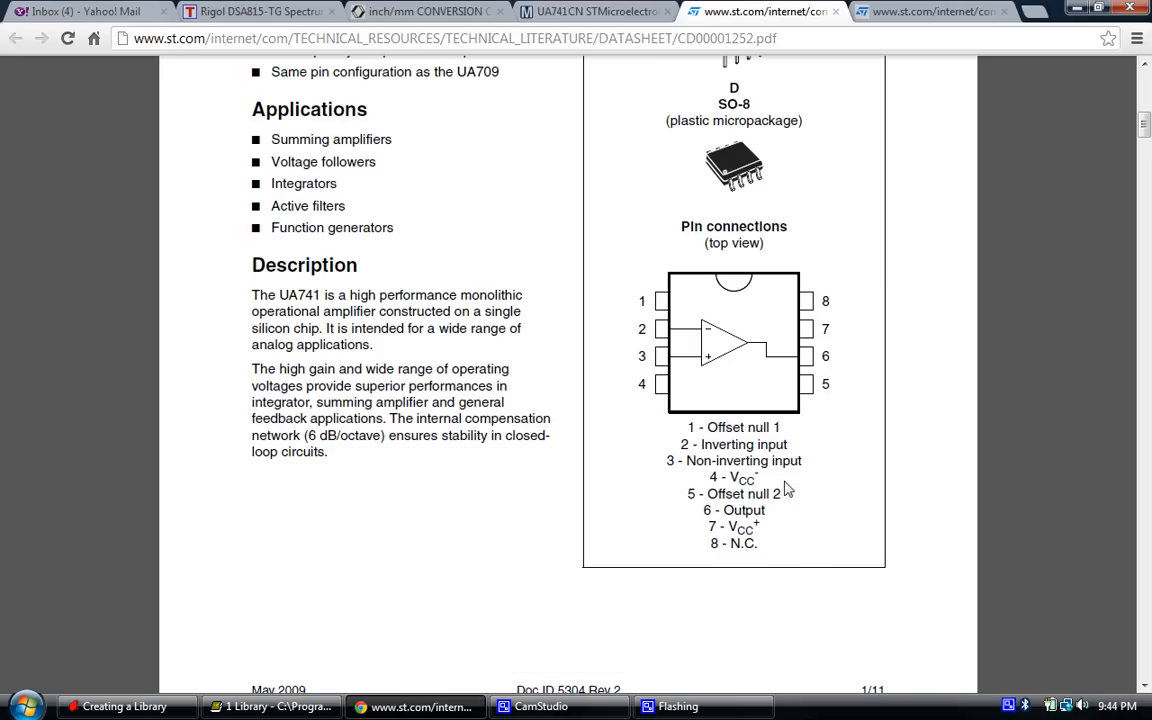
pyautogui.moveTo(770, 490)
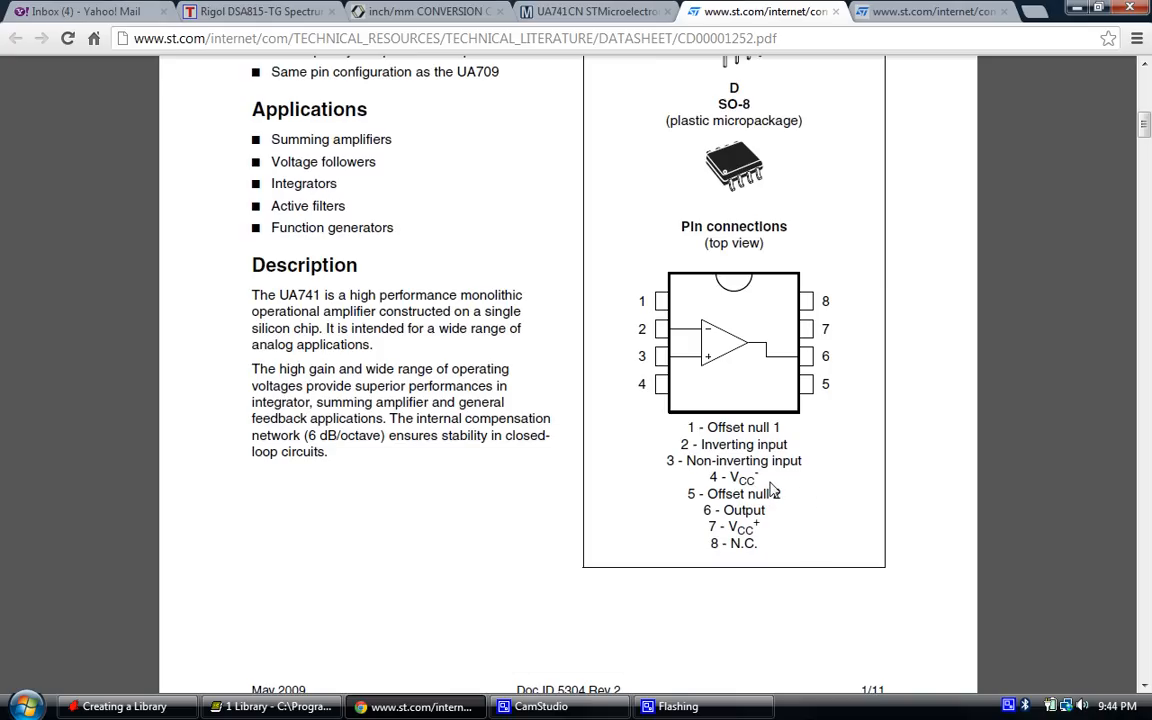
pyautogui.moveTo(818, 520)
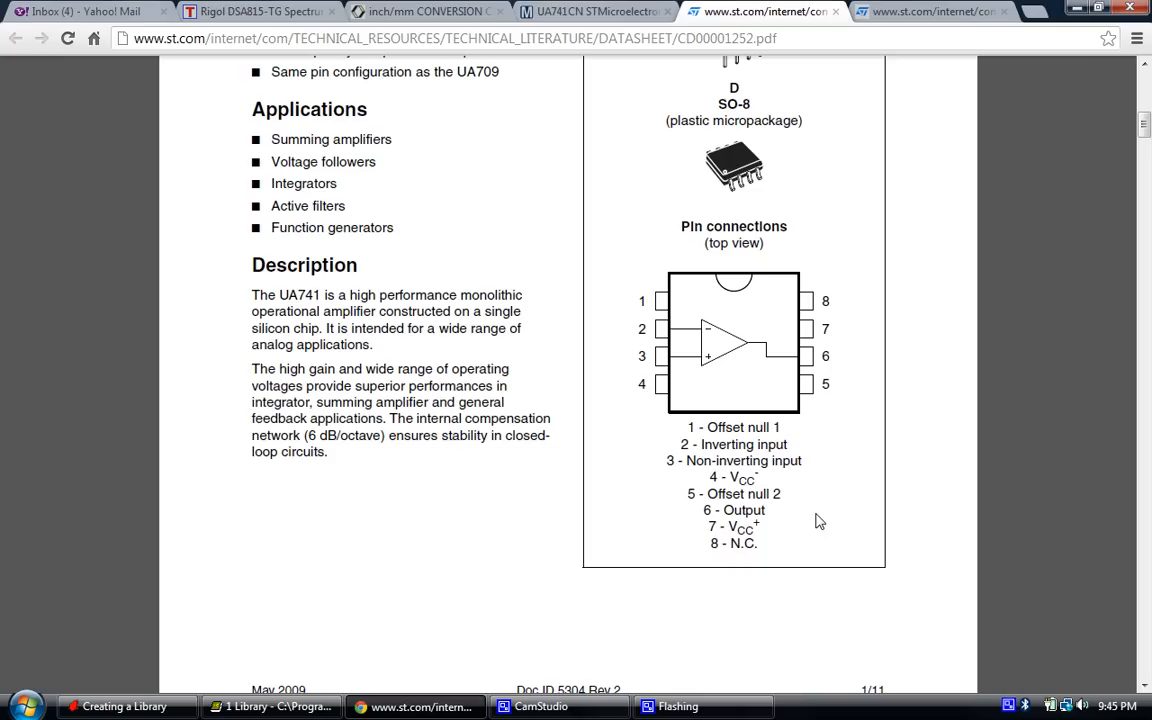
pyautogui.moveTo(784, 536)
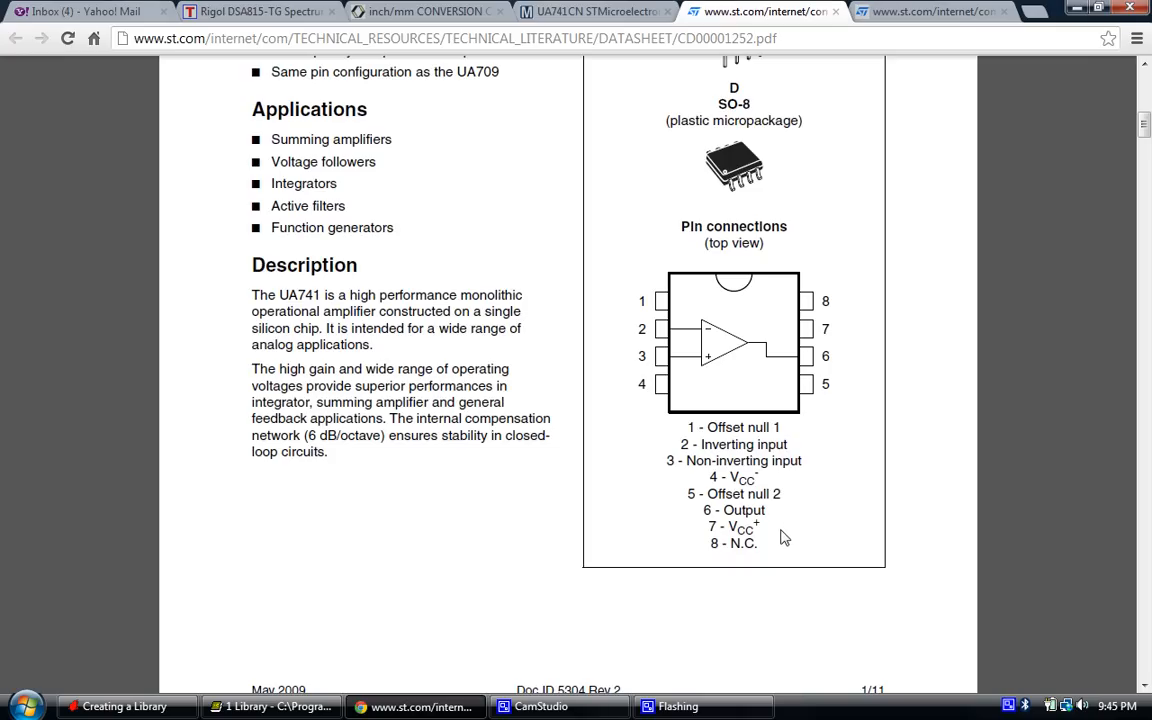
pyautogui.moveTo(756, 470)
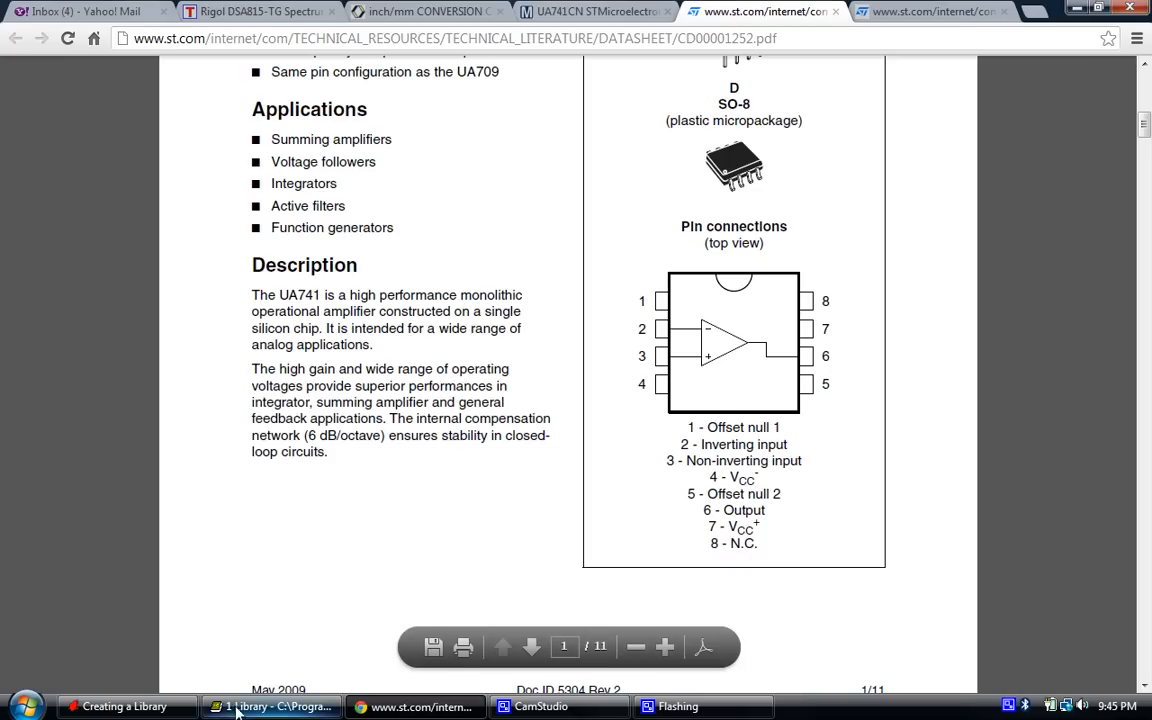
# Return to the EAGLE library editor and show the Edit symbol list with 741-OPAMP.
pyautogui.click(270, 706)
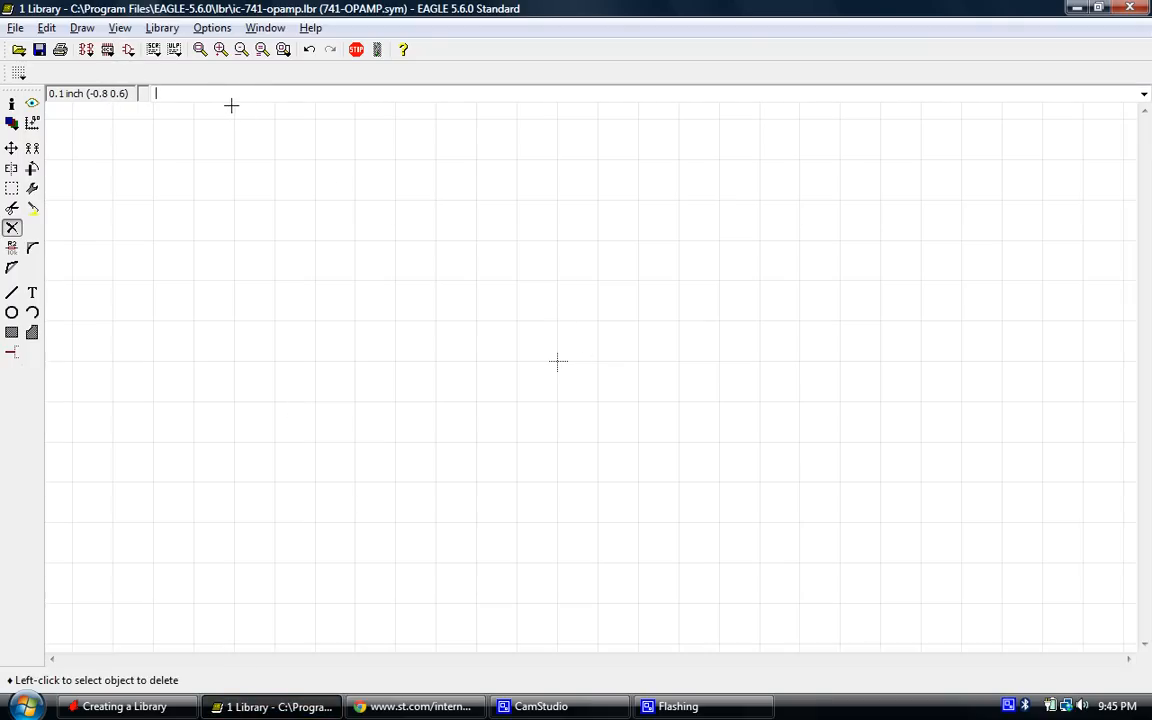
pyautogui.moveTo(222, 104)
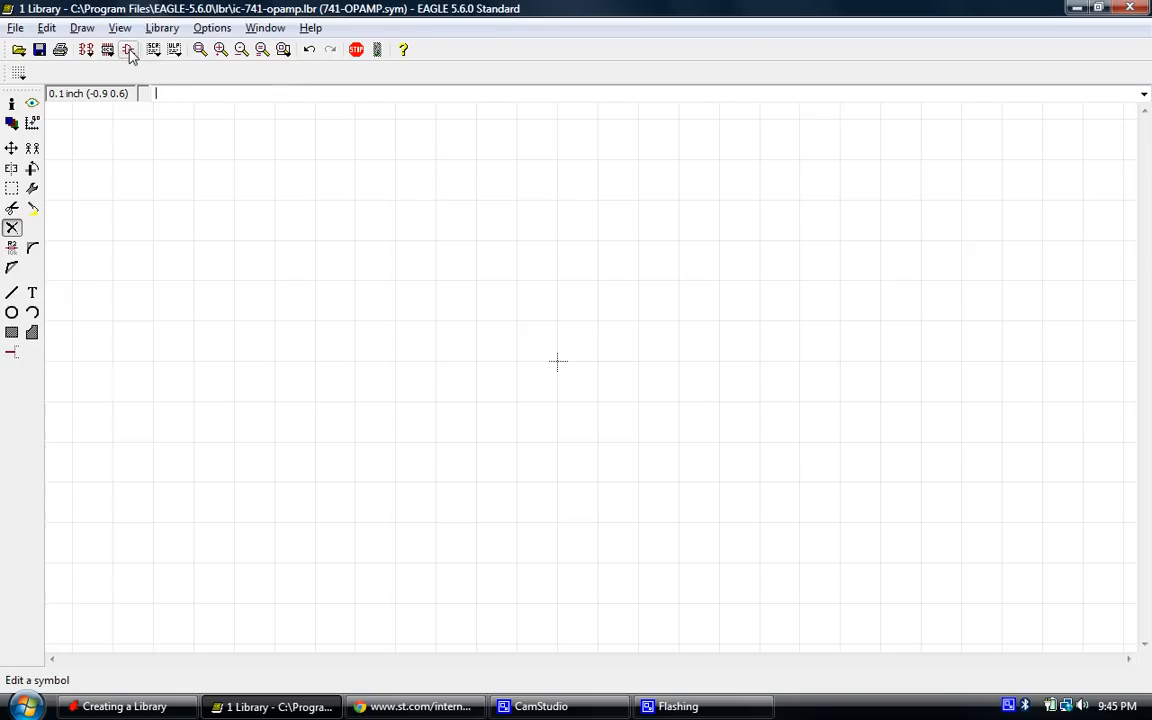
pyautogui.click(128, 48)
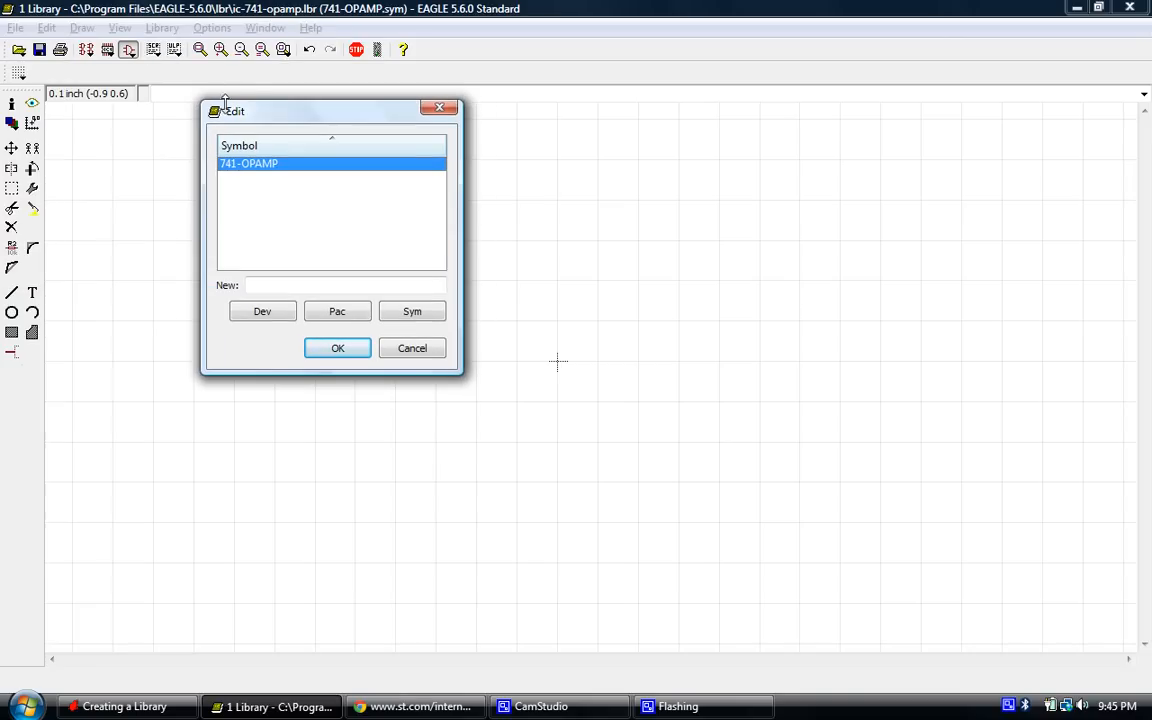
# Cancel the Edit symbol list, staying on the empty 741-OPAMP symbol.
pyautogui.click(340, 284)
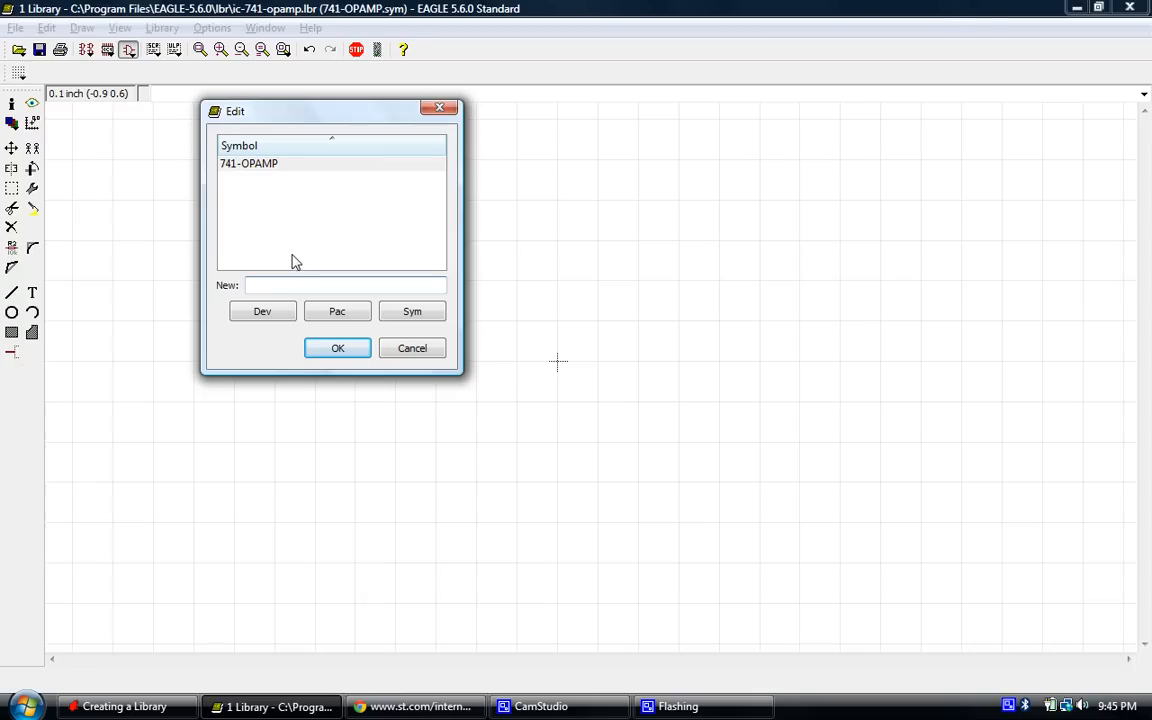
pyautogui.moveTo(280, 212)
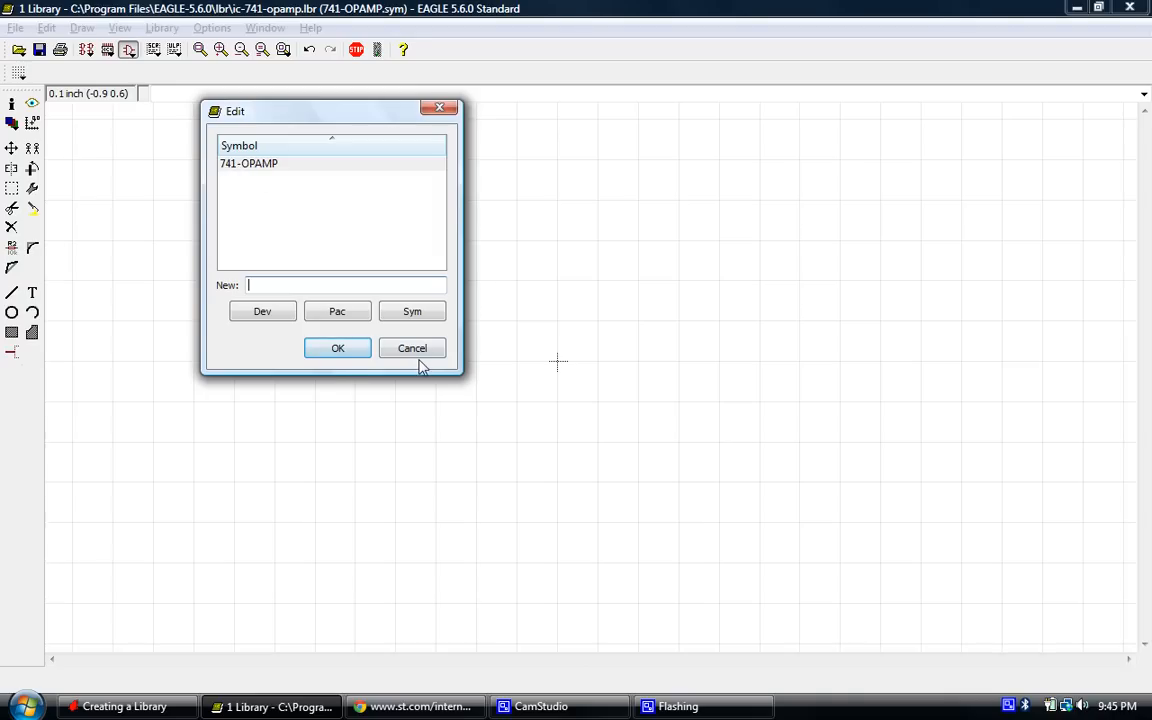
pyautogui.click(412, 348)
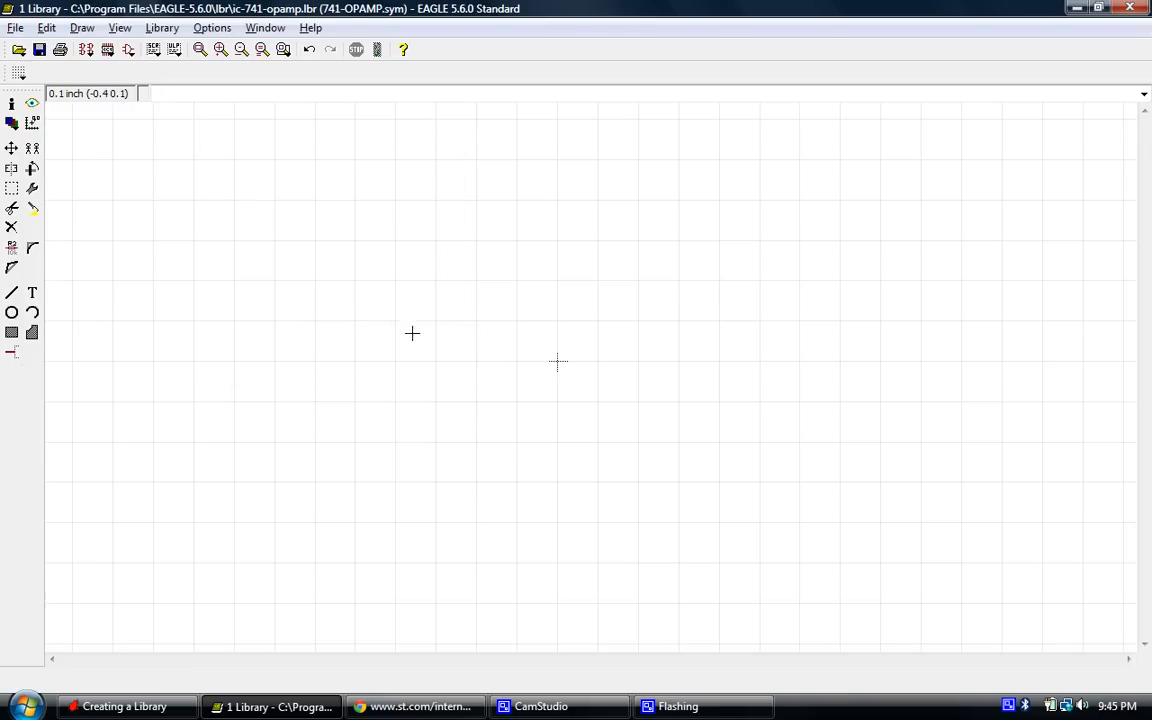
pyautogui.moveTo(336, 256)
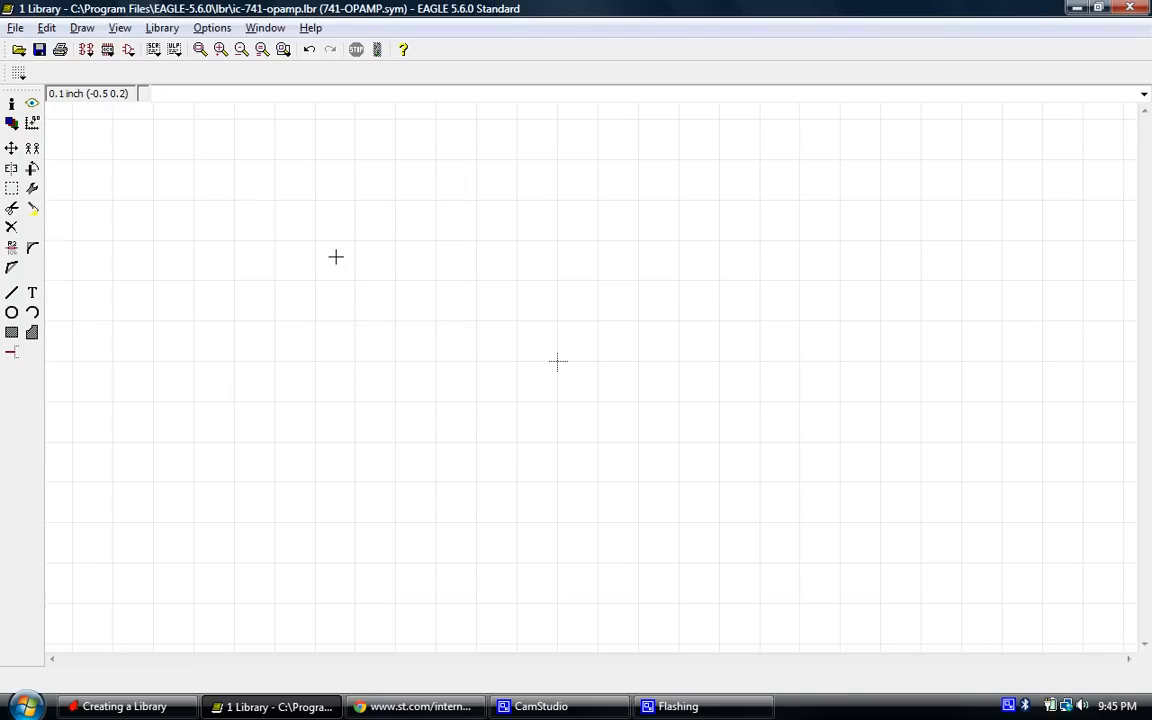
pyautogui.moveTo(396, 236)
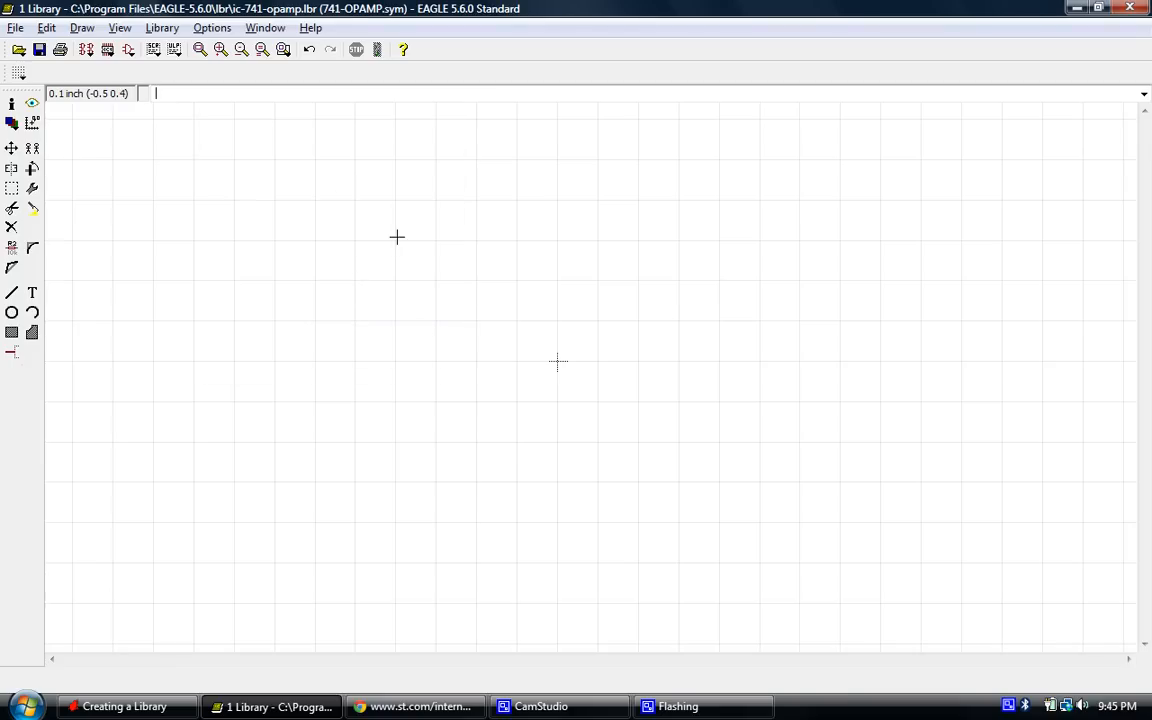
pyautogui.moveTo(590, 336)
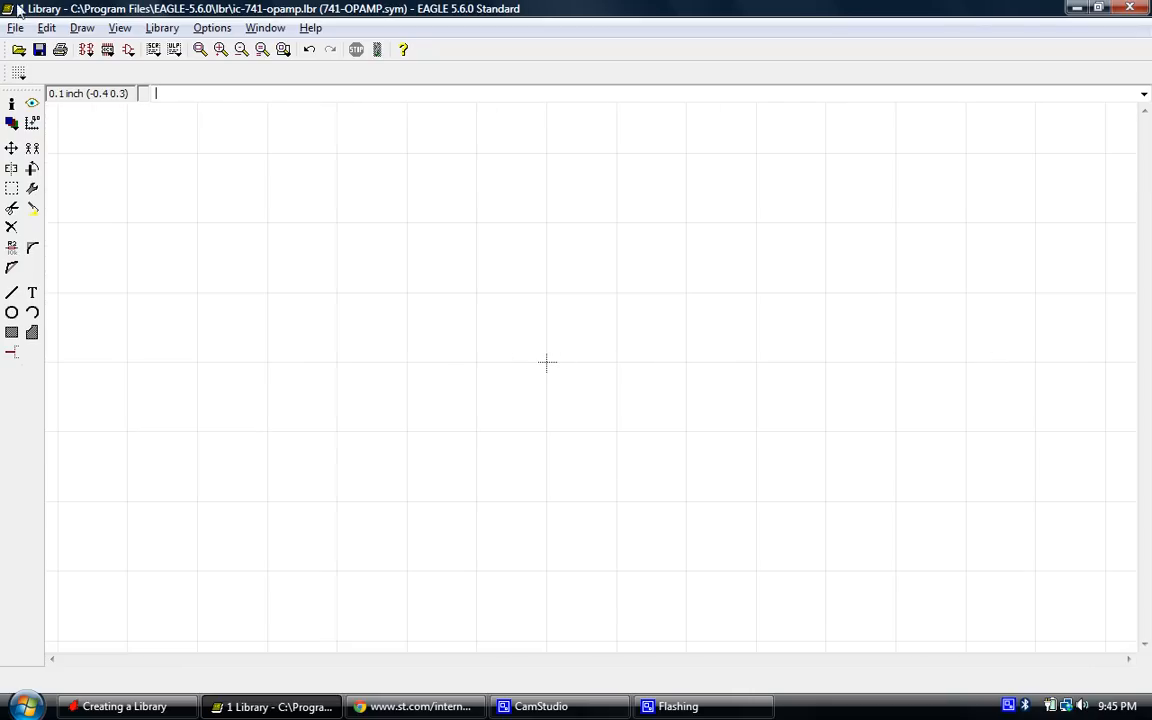
pyautogui.click(18, 72)
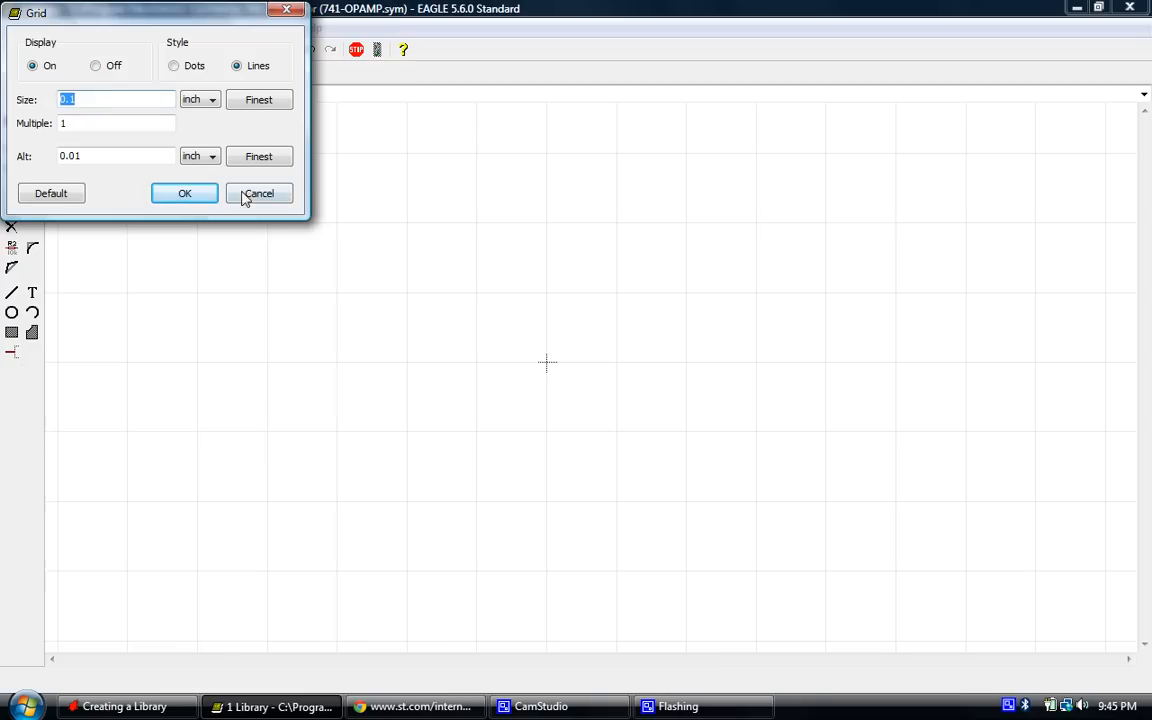
pyautogui.click(184, 192)
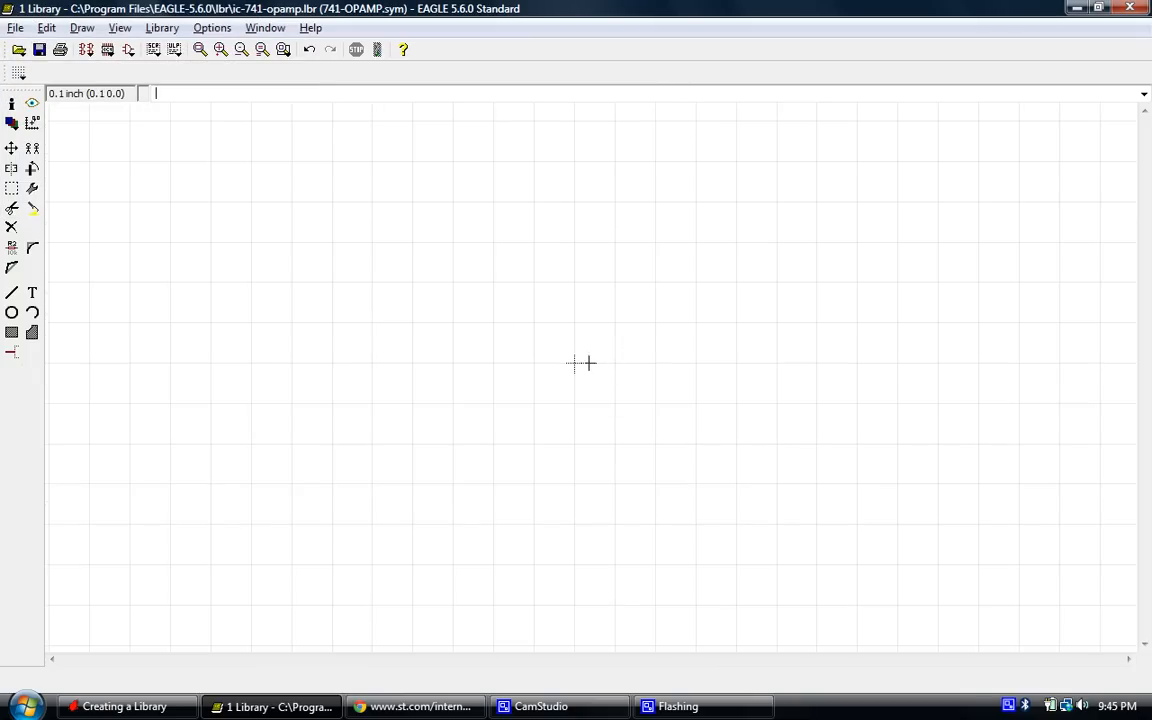
pyautogui.moveTo(384, 418)
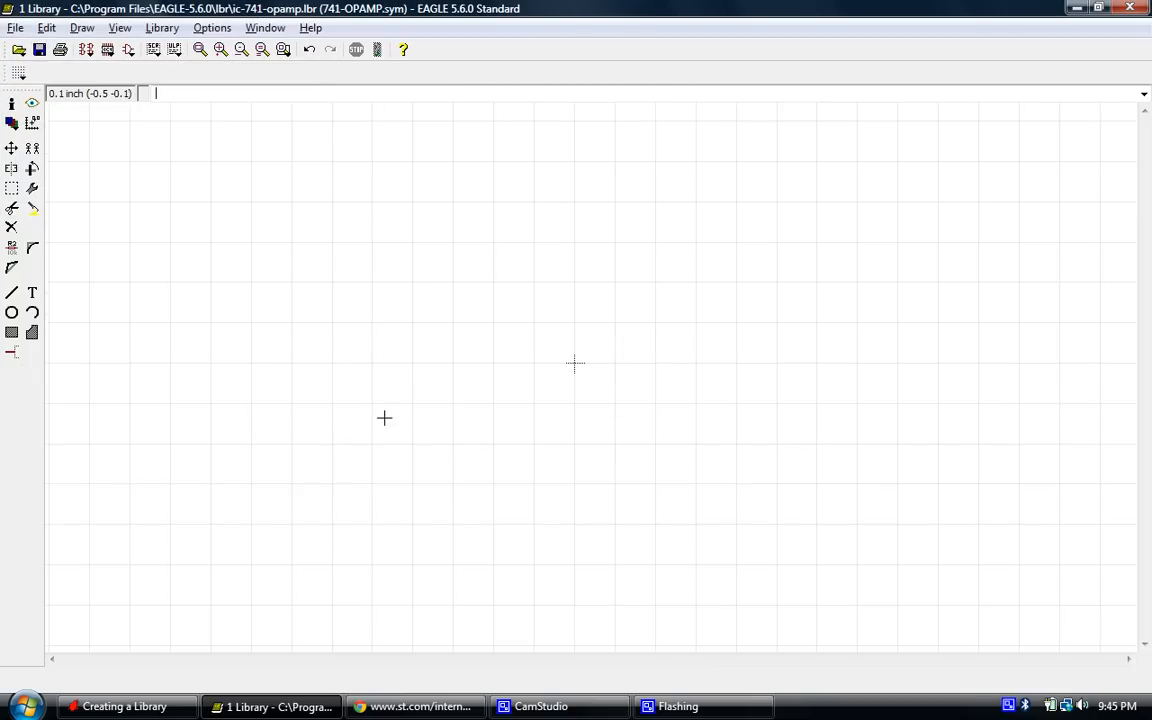
pyautogui.moveTo(64, 242)
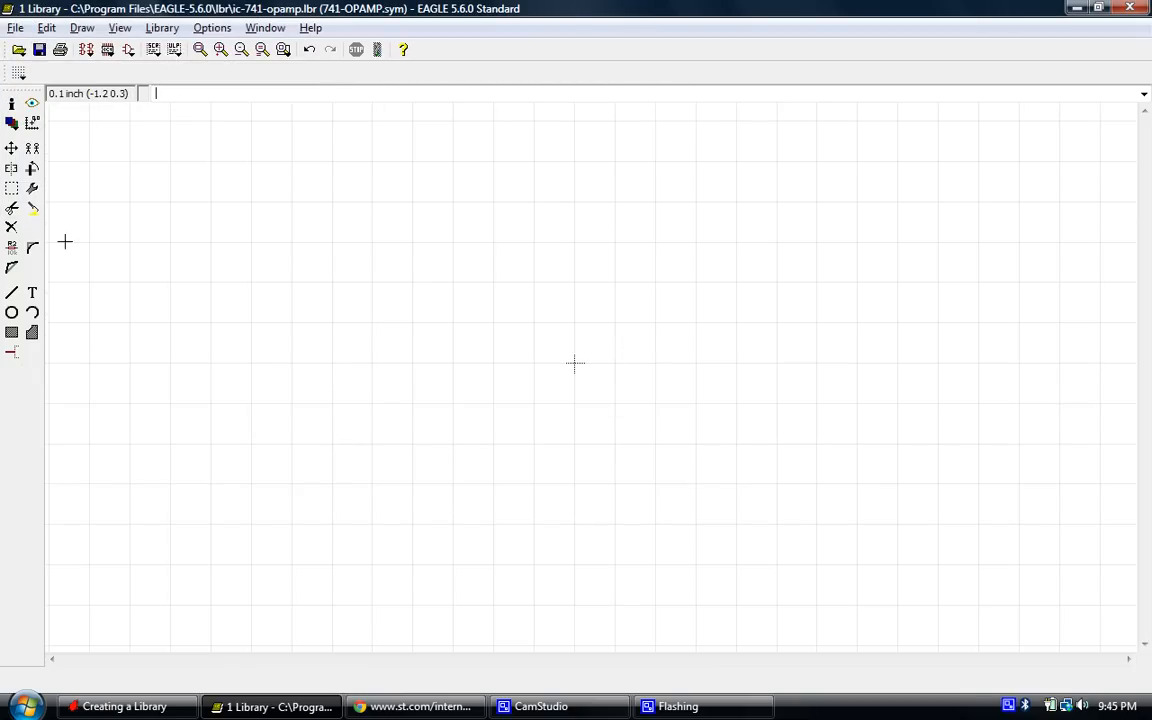
pyautogui.moveTo(674, 532)
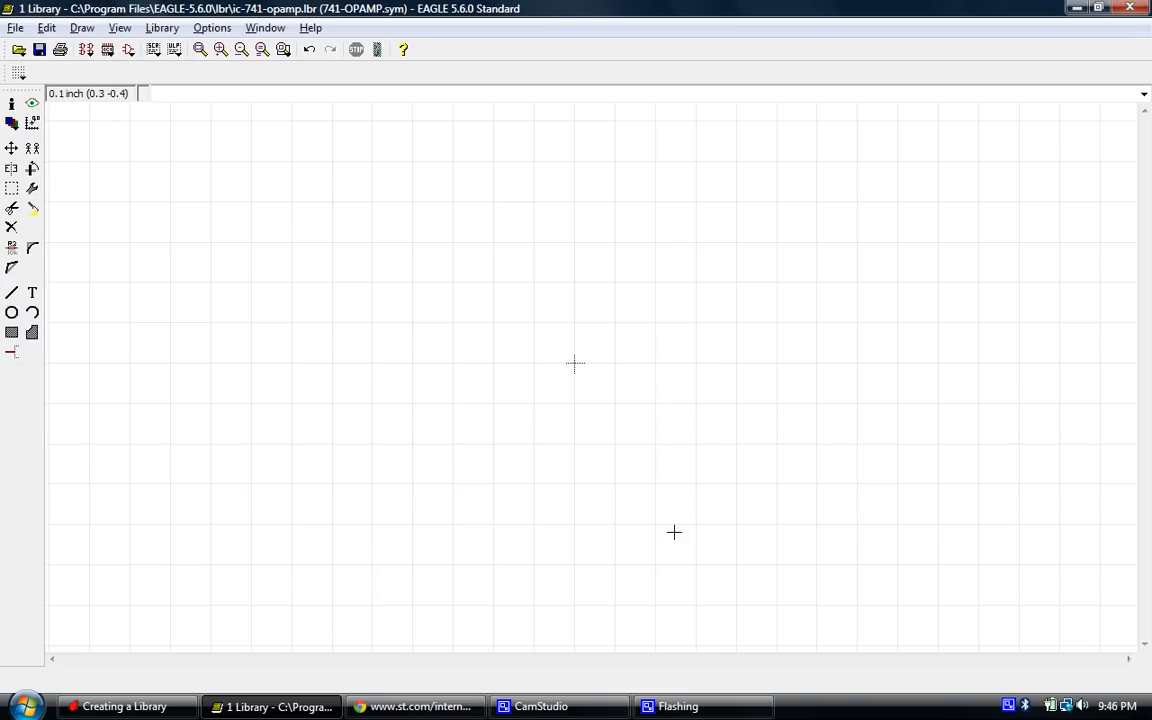
pyautogui.moveTo(380, 252)
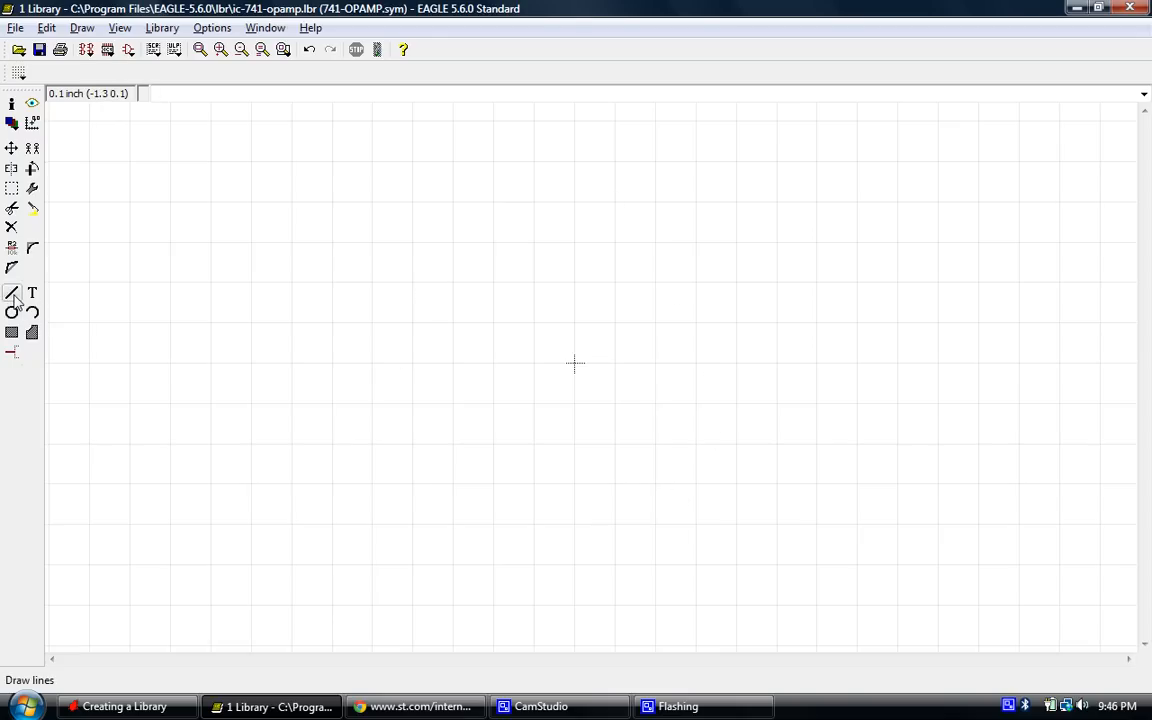
pyautogui.moveTo(12, 292)
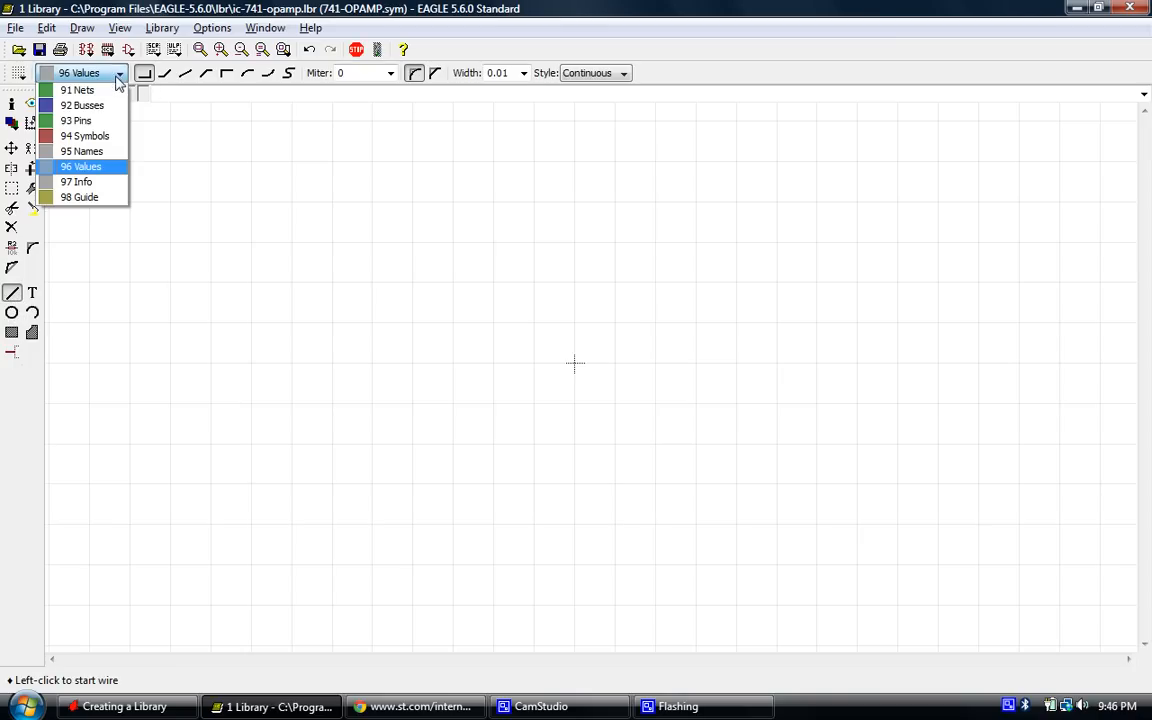
pyautogui.moveTo(84, 136)
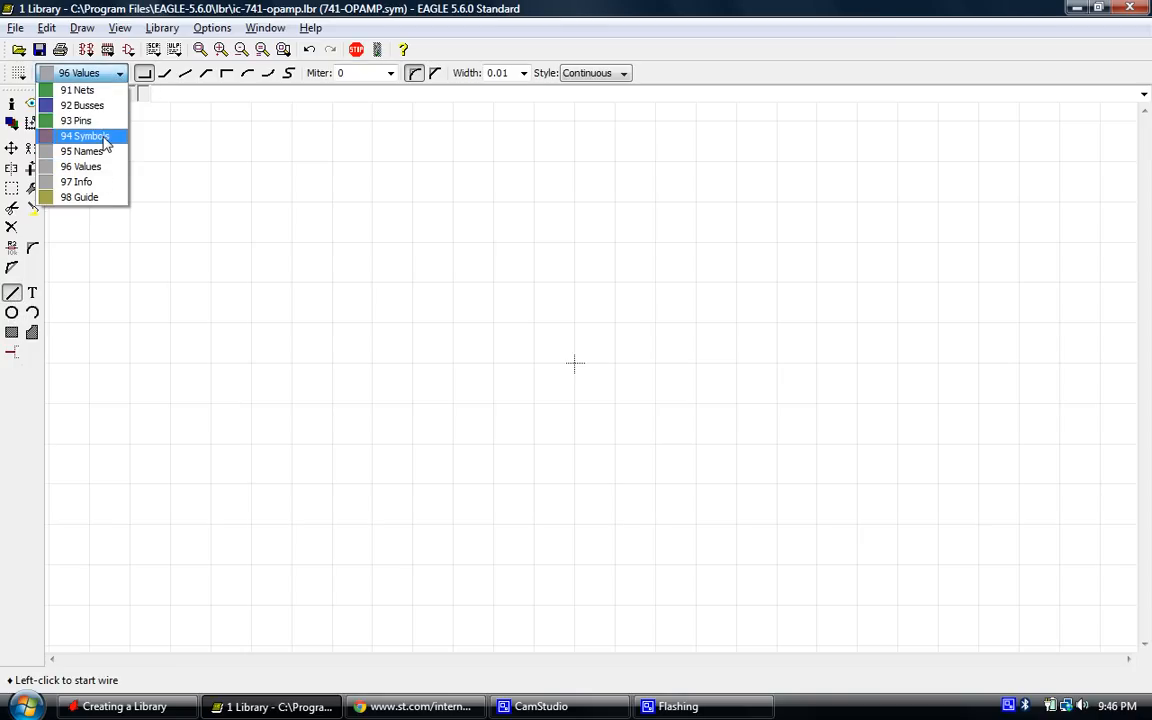
# Choose the 94 Symbols layer for the Wire tool.
pyautogui.click(84, 136)
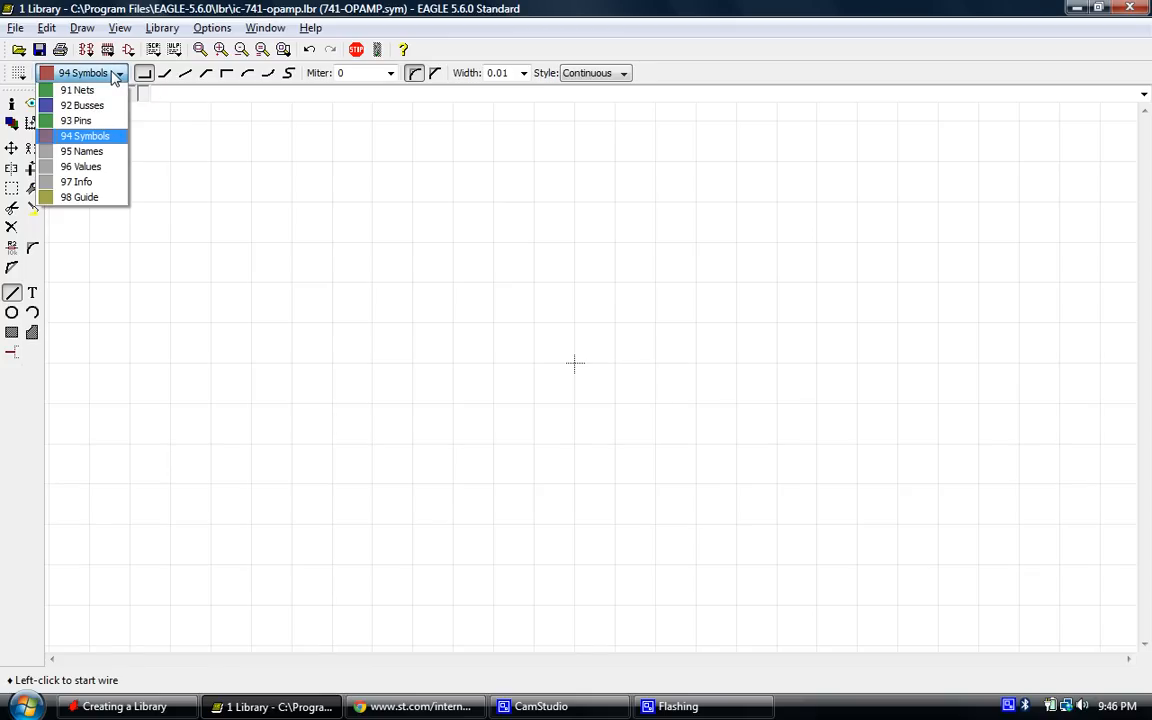
pyautogui.moveTo(90, 136)
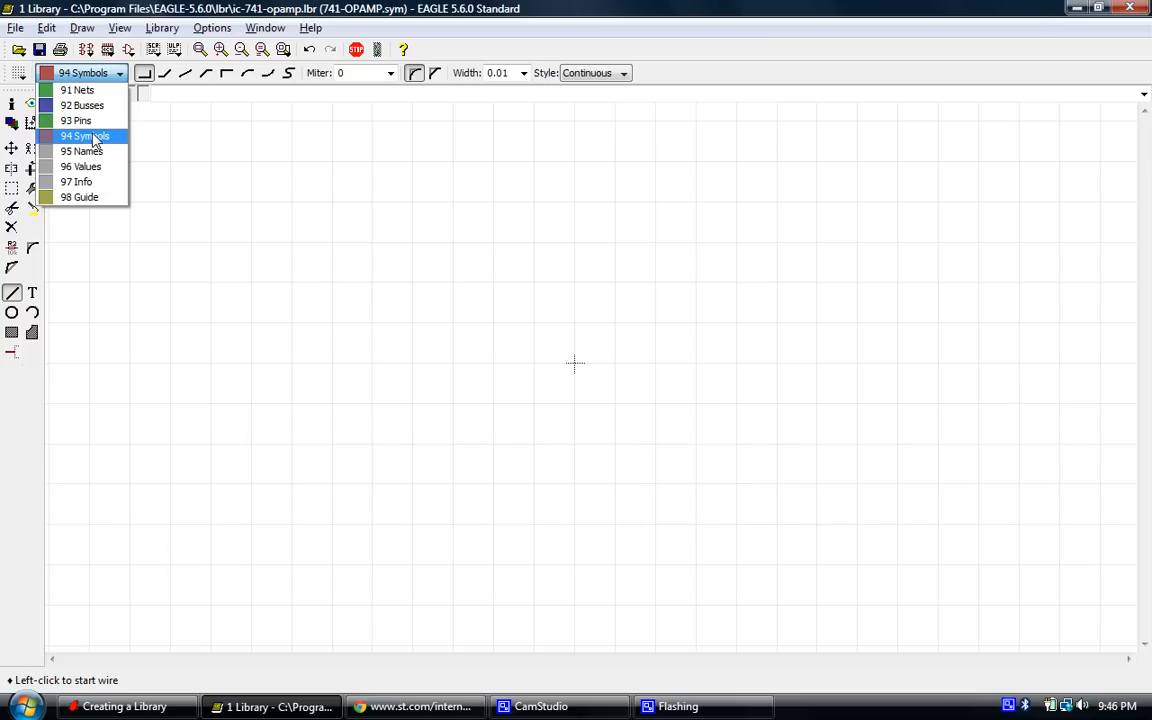
pyautogui.click(84, 136)
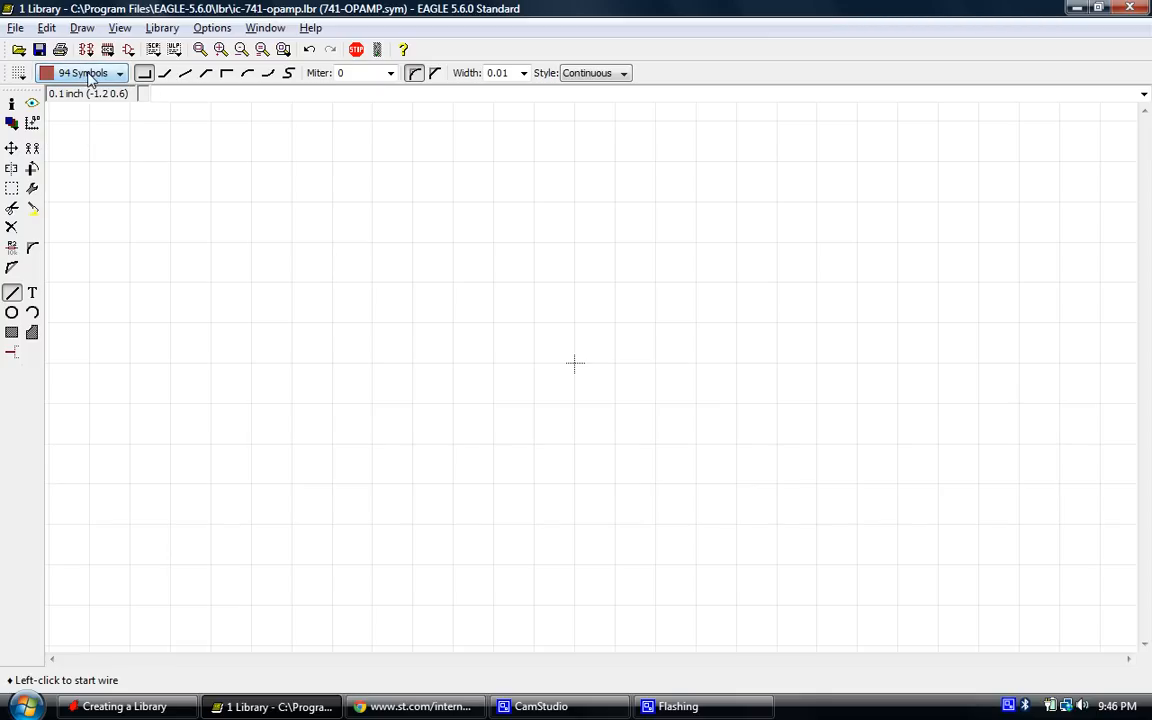
pyautogui.moveTo(464, 312)
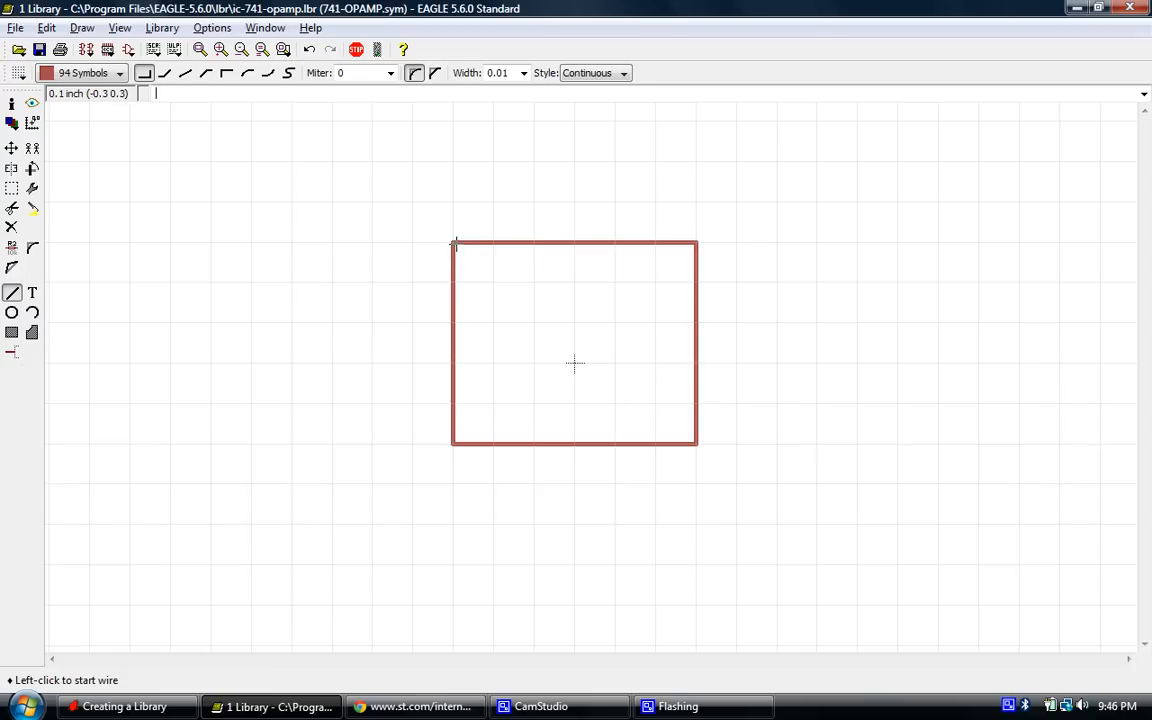
pyautogui.moveTo(596, 328)
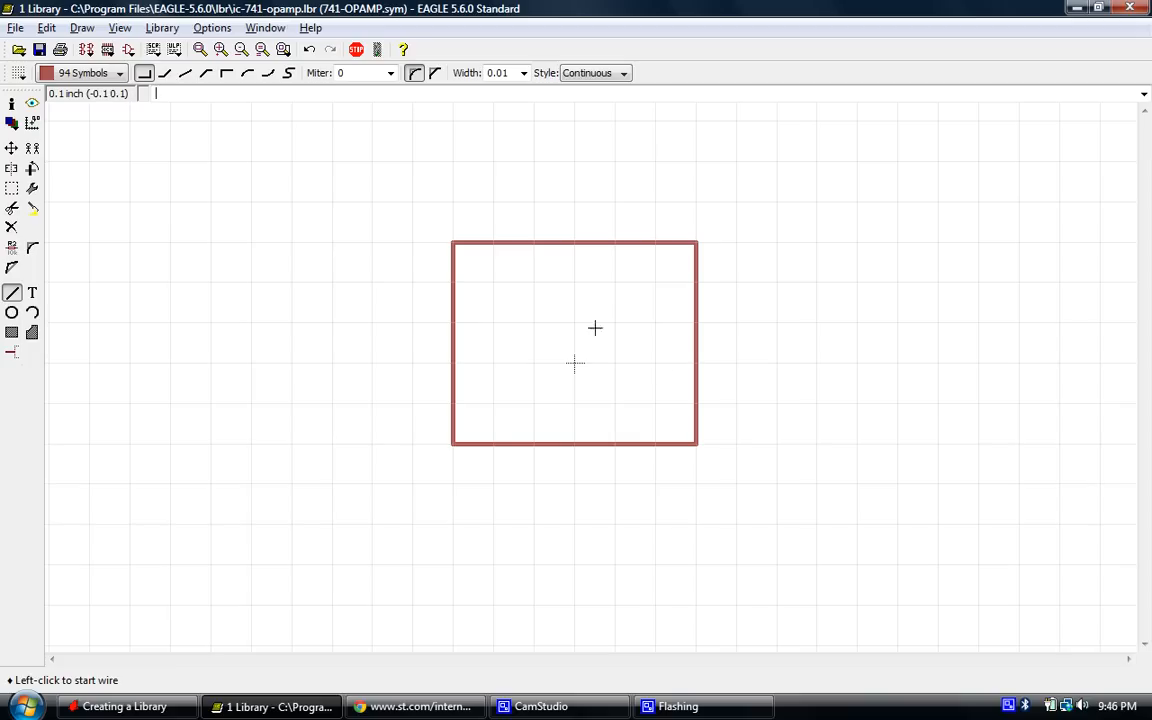
pyautogui.moveTo(508, 320)
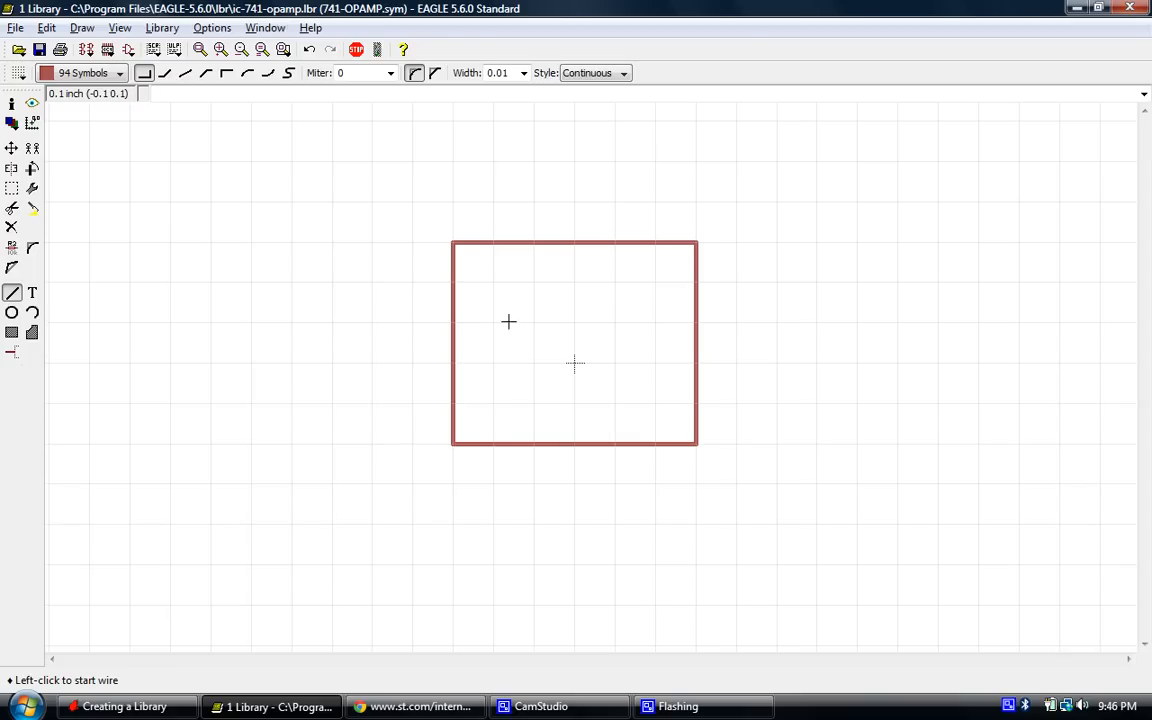
pyautogui.moveTo(564, 330)
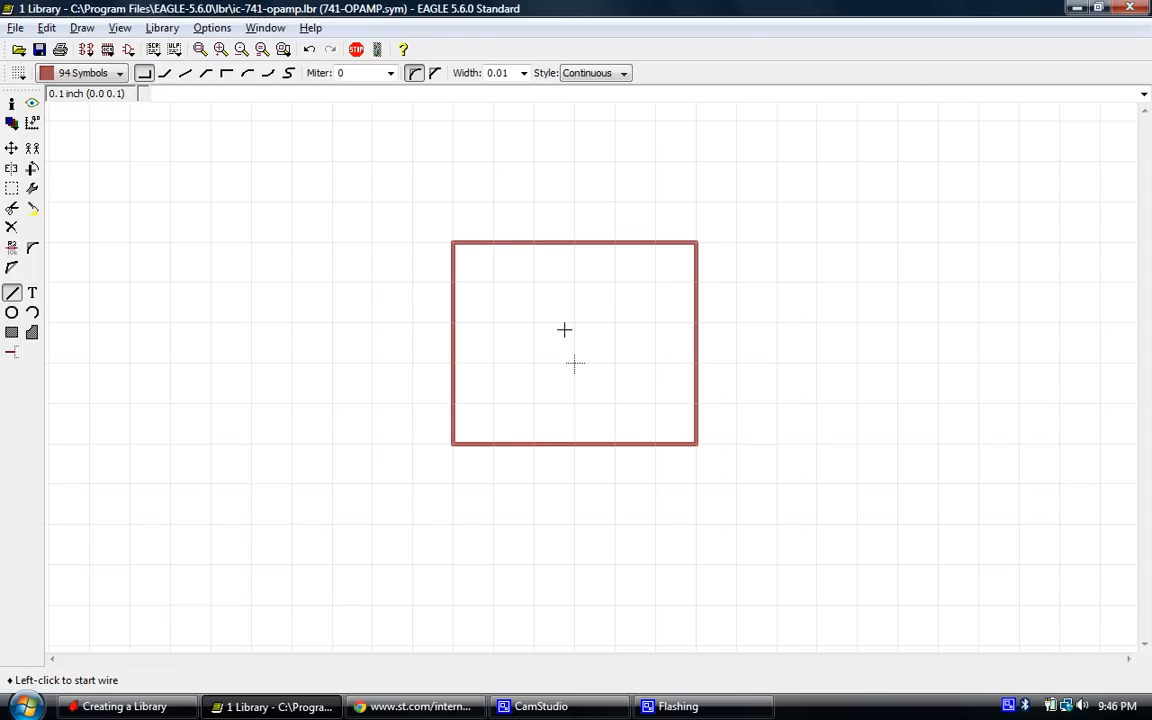
pyautogui.moveTo(420, 292)
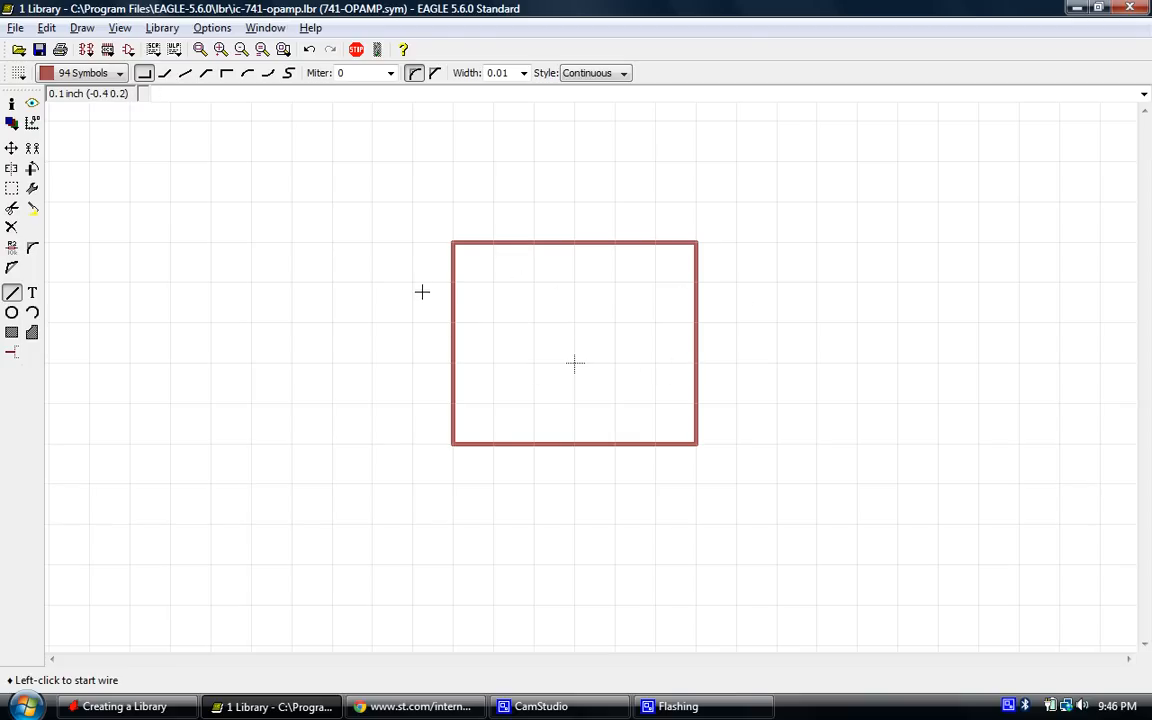
pyautogui.moveTo(500, 276)
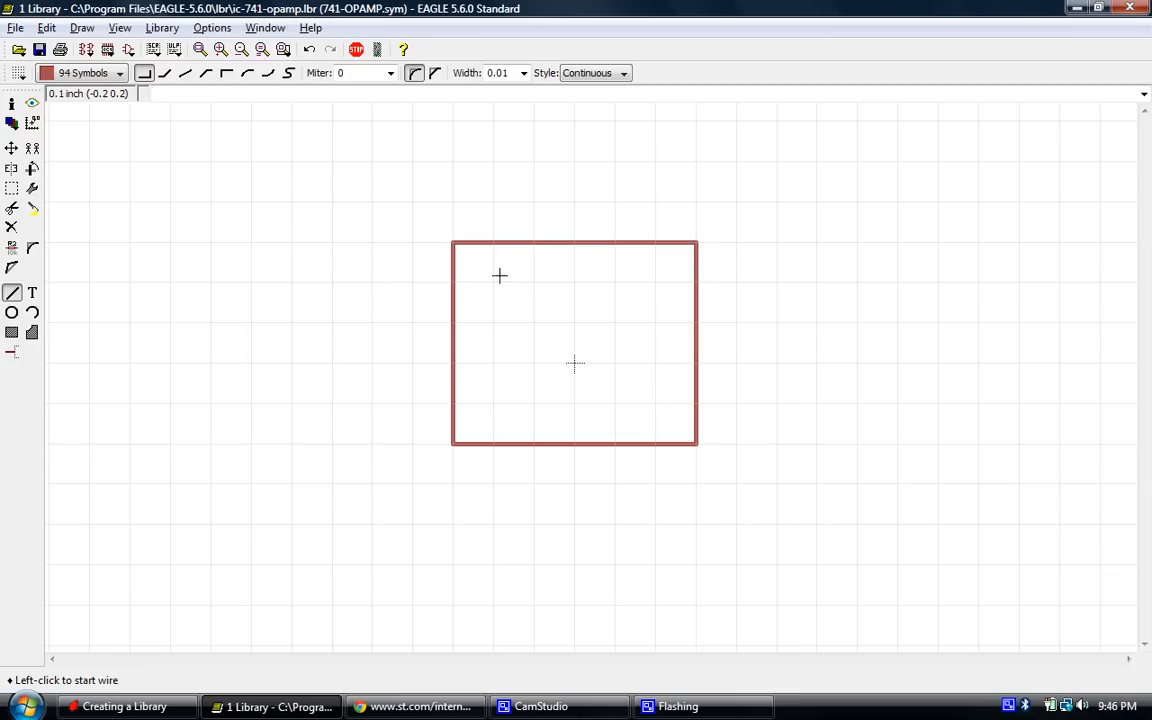
pyautogui.moveTo(406, 318)
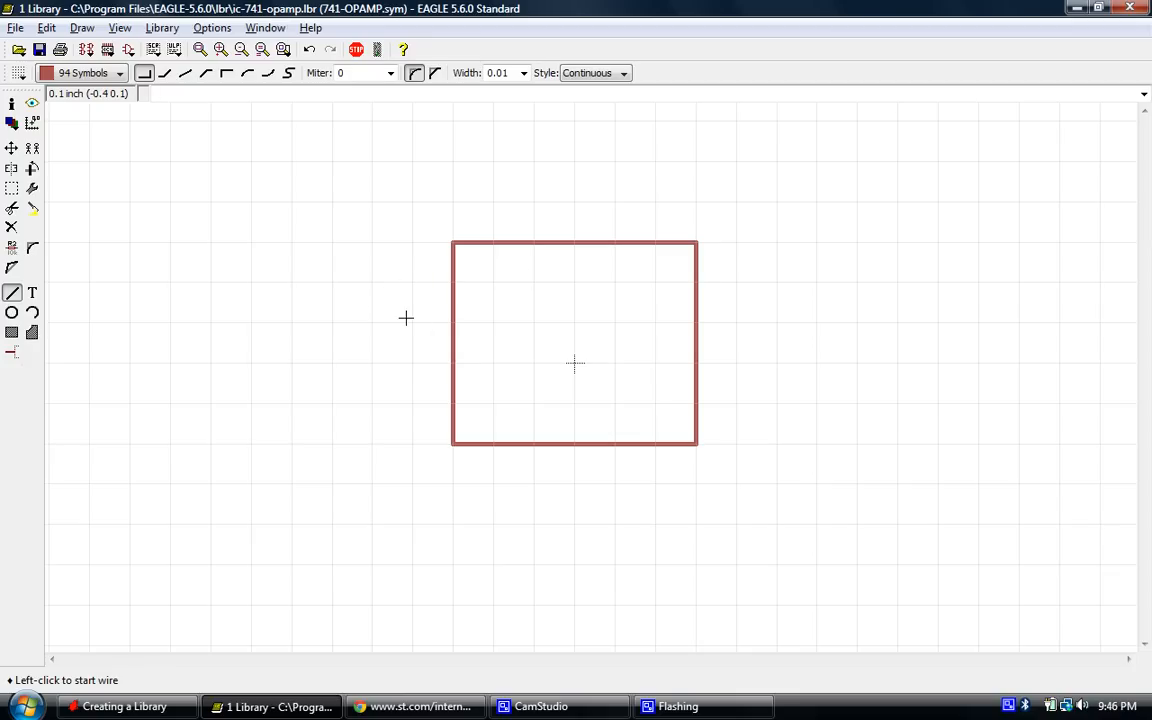
pyautogui.moveTo(412, 410)
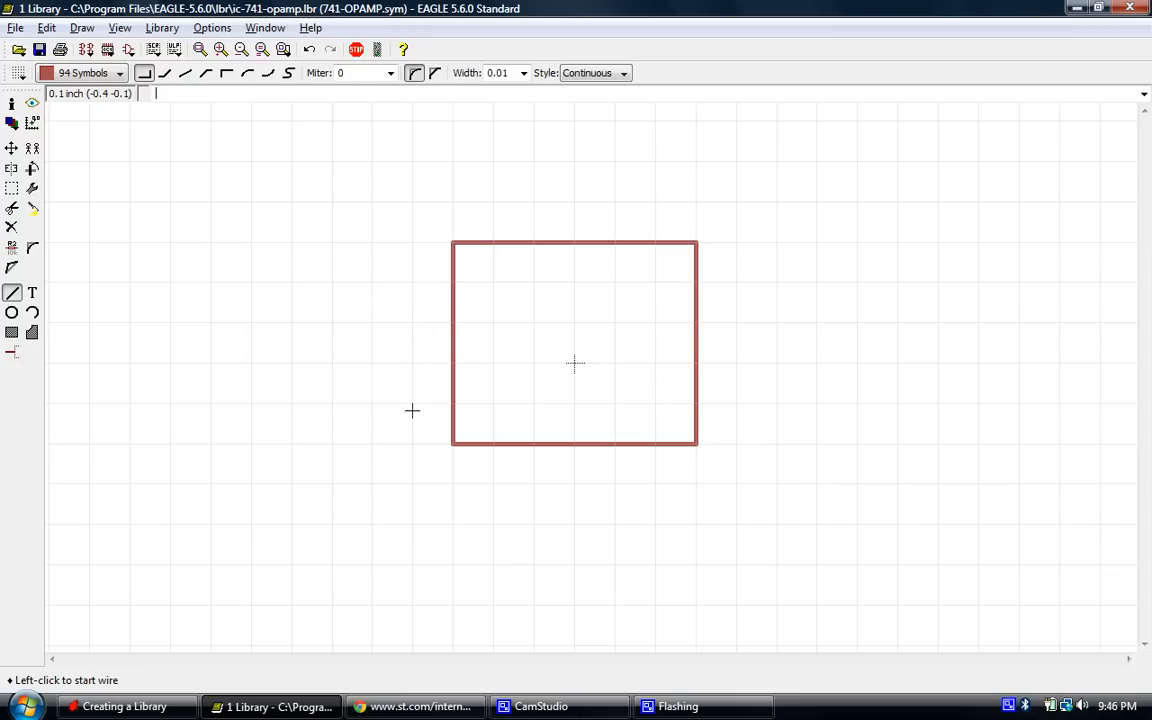
pyautogui.moveTo(744, 392)
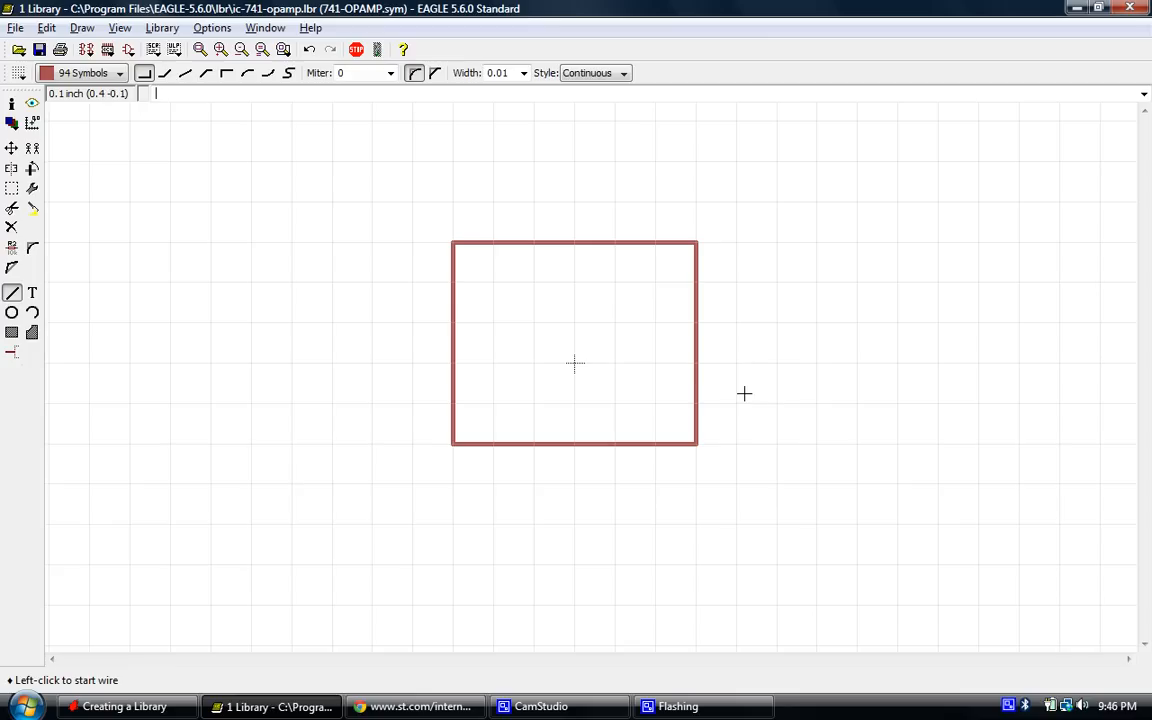
pyautogui.moveTo(446, 284)
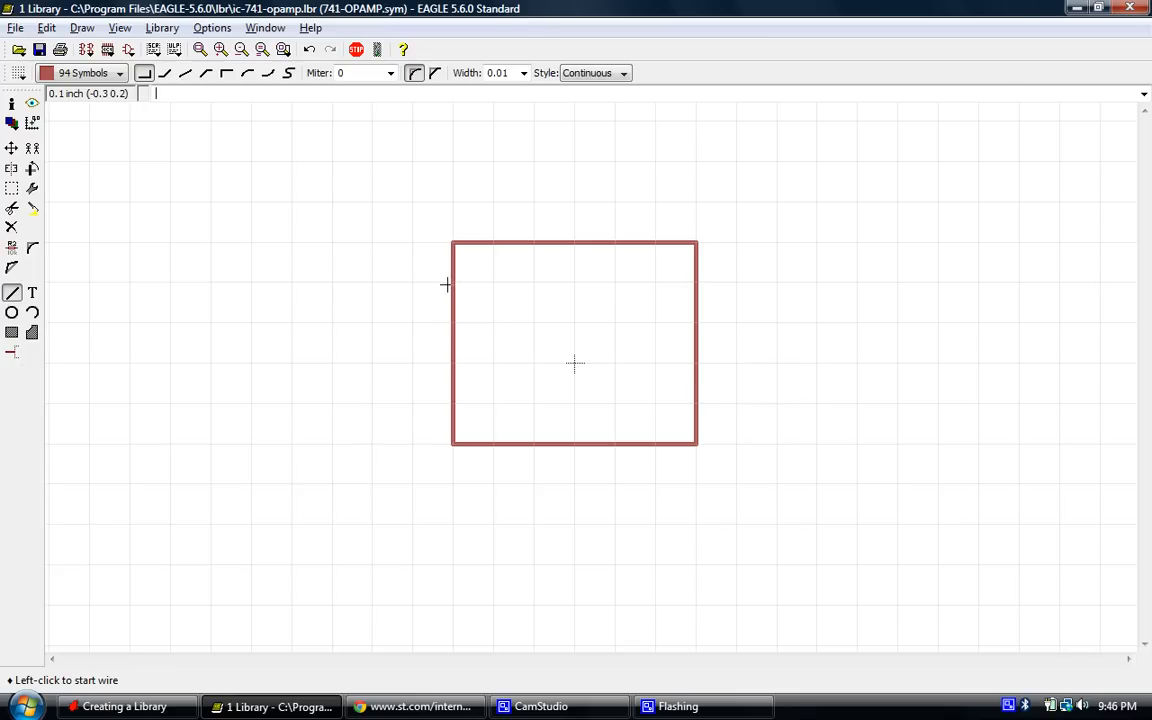
pyautogui.moveTo(784, 258)
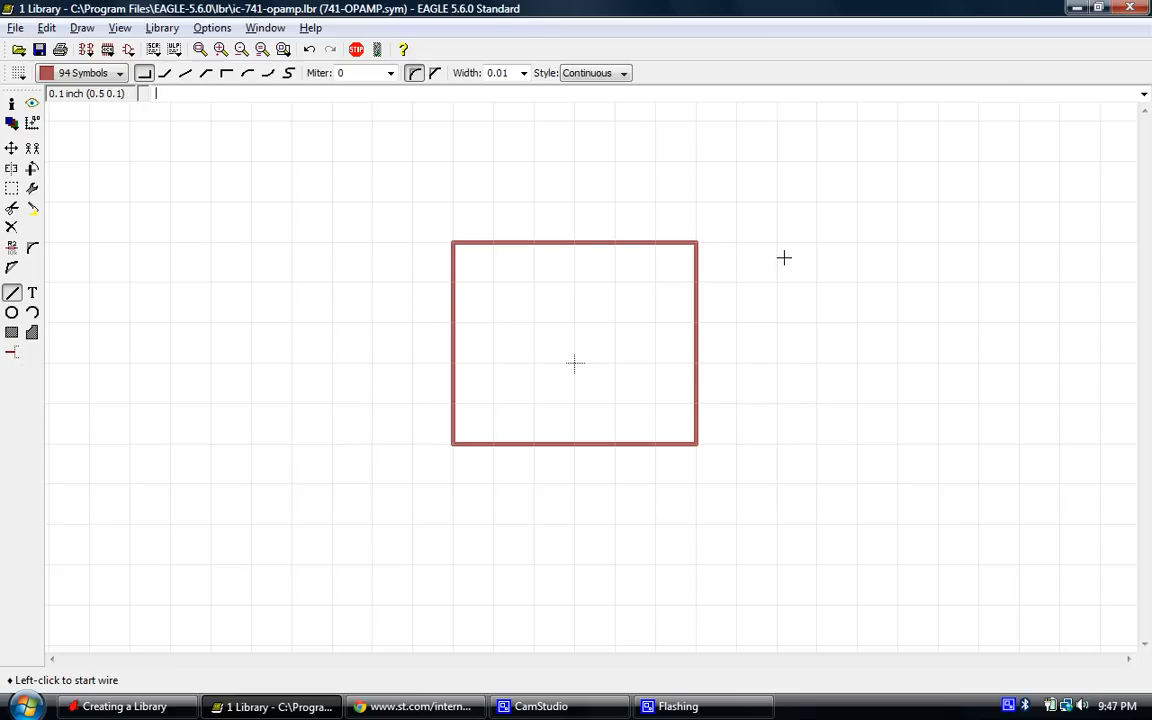
pyautogui.moveTo(312, 320)
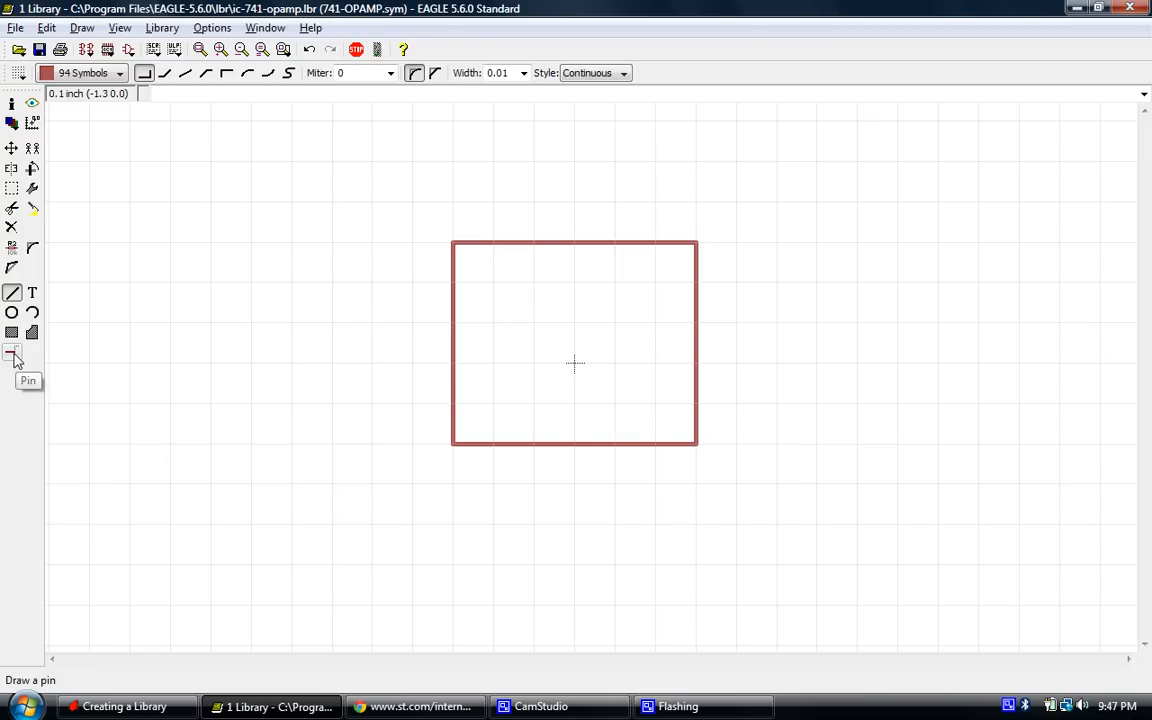
pyautogui.moveTo(32, 210)
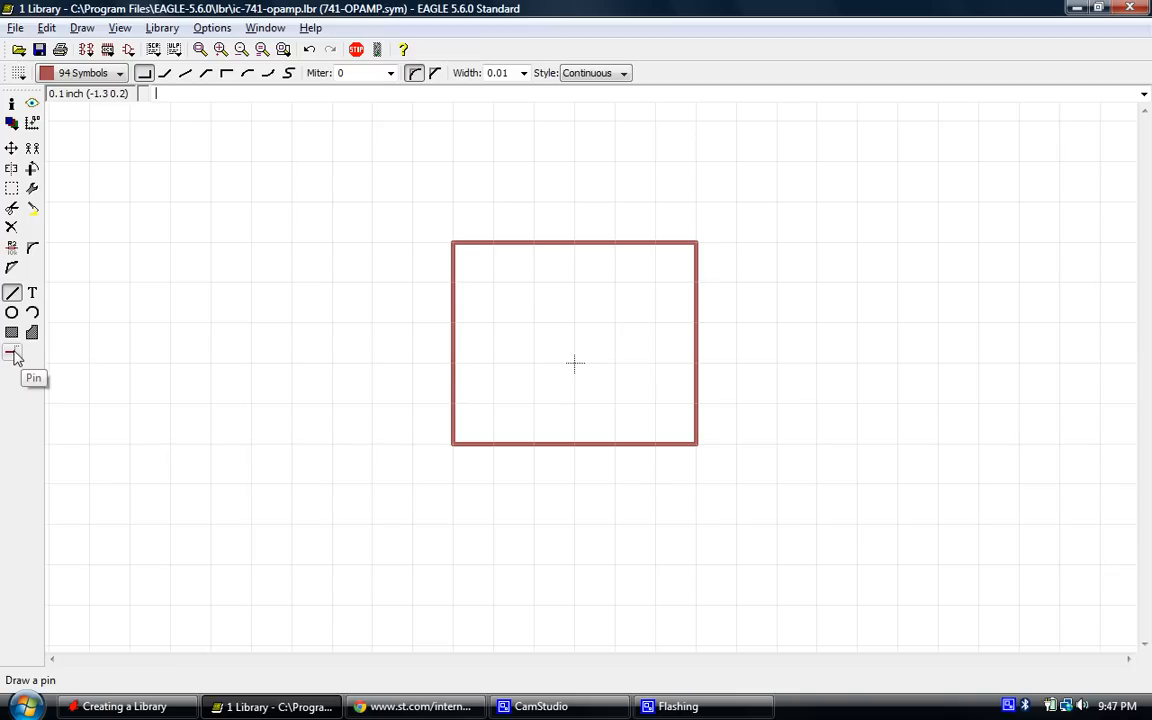
# Activate the Pin tool with a pin ready beside the rectangle's left side.
pyautogui.click(12, 352)
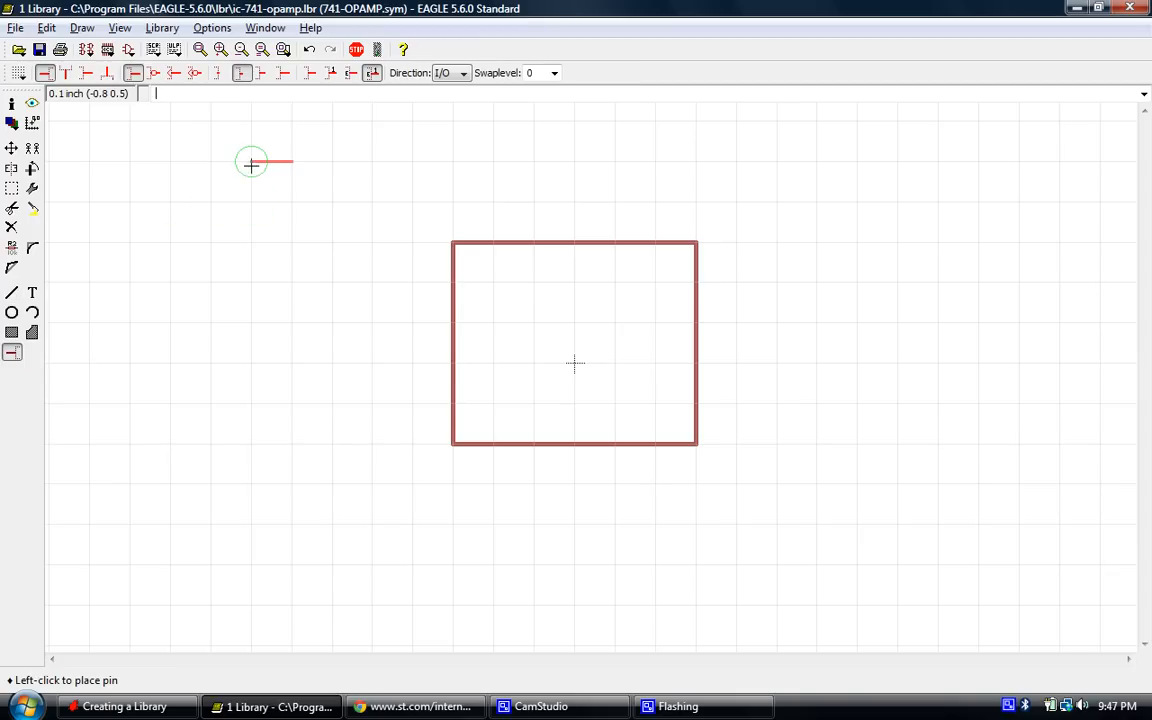
pyautogui.moveTo(252, 202)
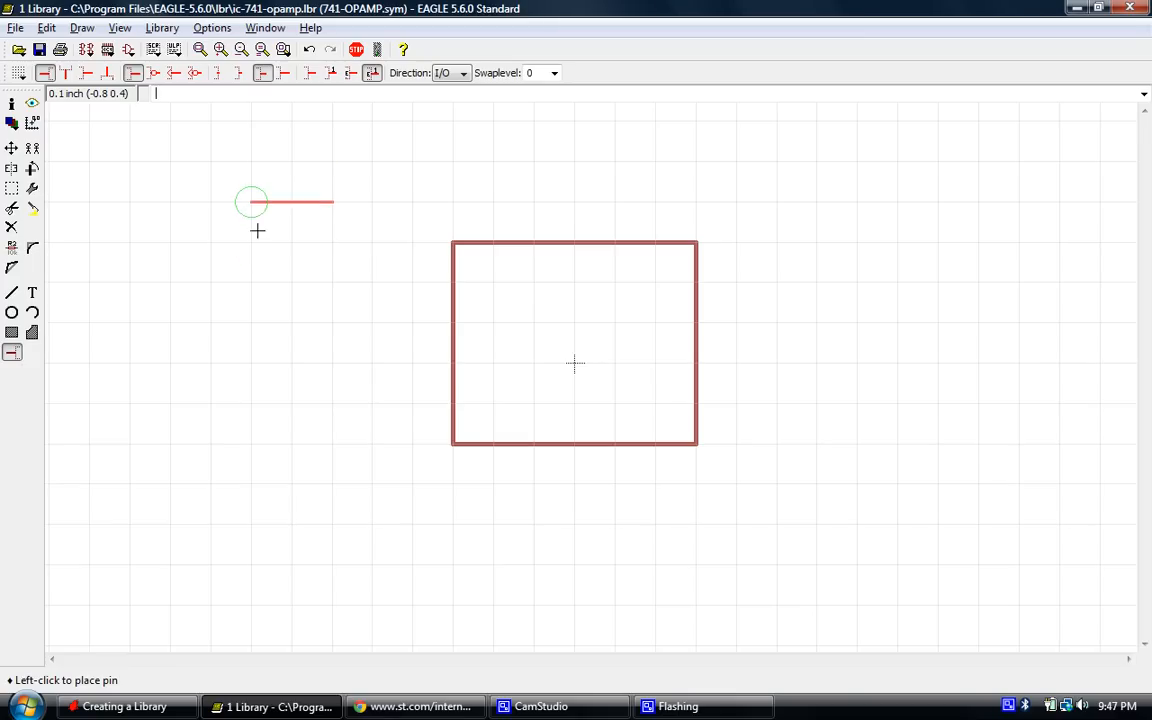
pyautogui.moveTo(224, 184)
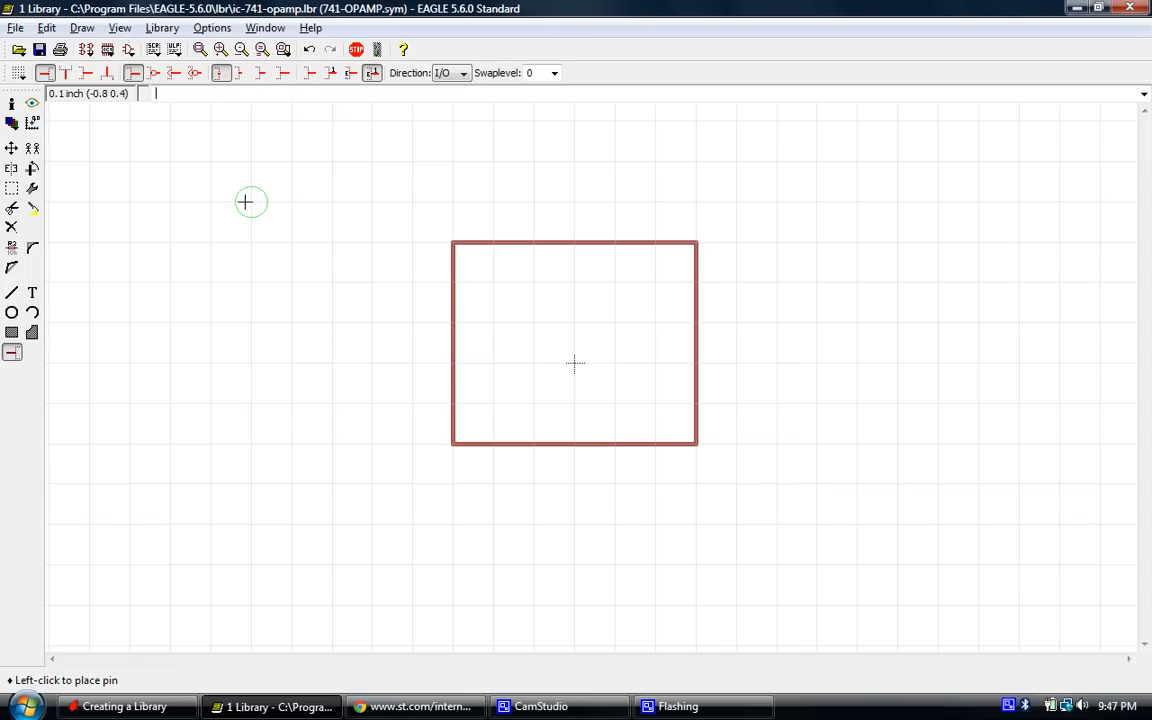
pyautogui.moveTo(252, 210)
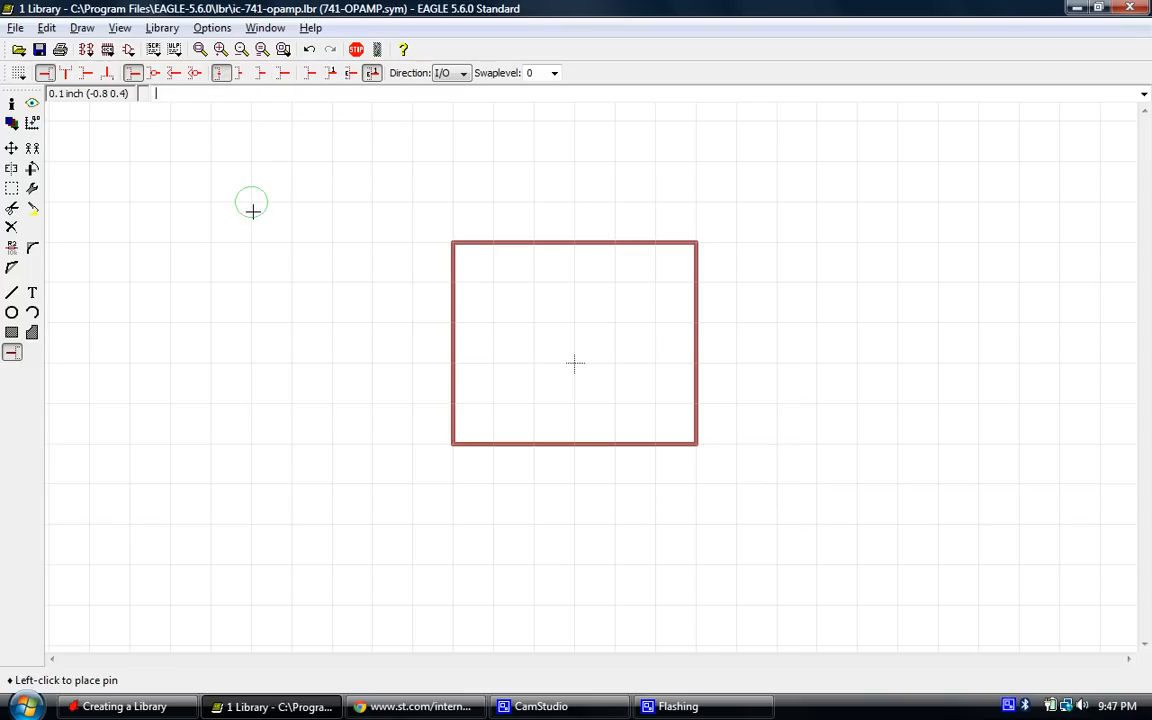
pyautogui.moveTo(248, 198)
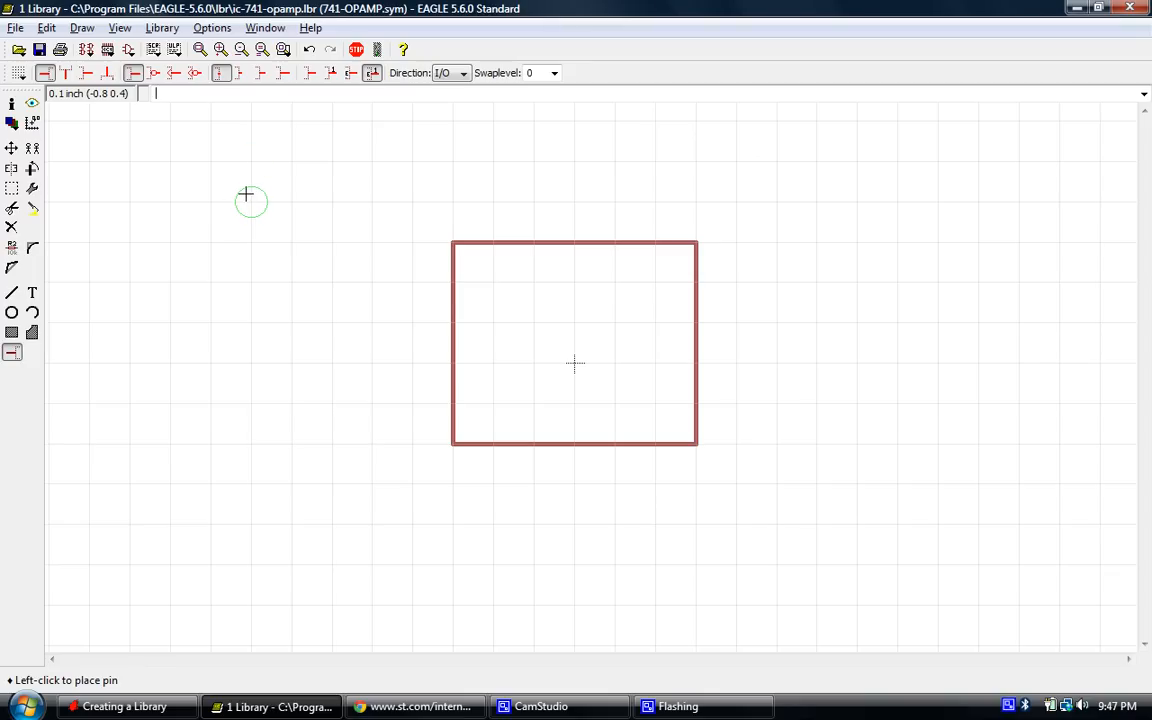
pyautogui.moveTo(250, 158)
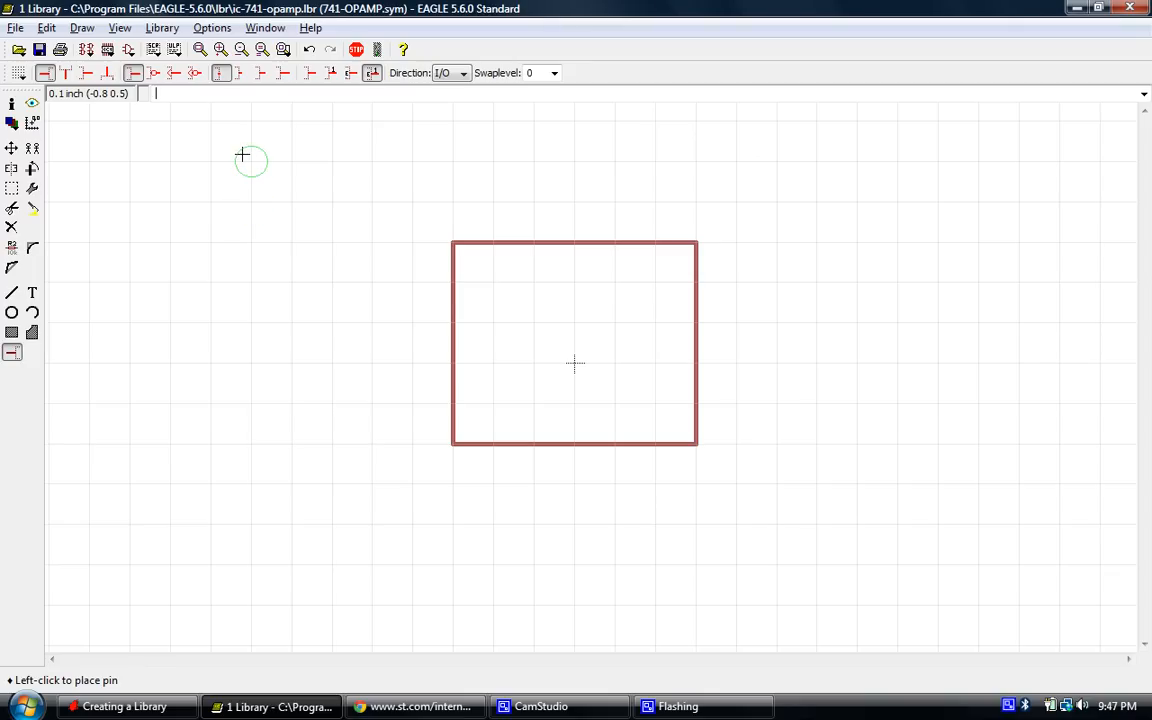
pyautogui.moveTo(240, 172)
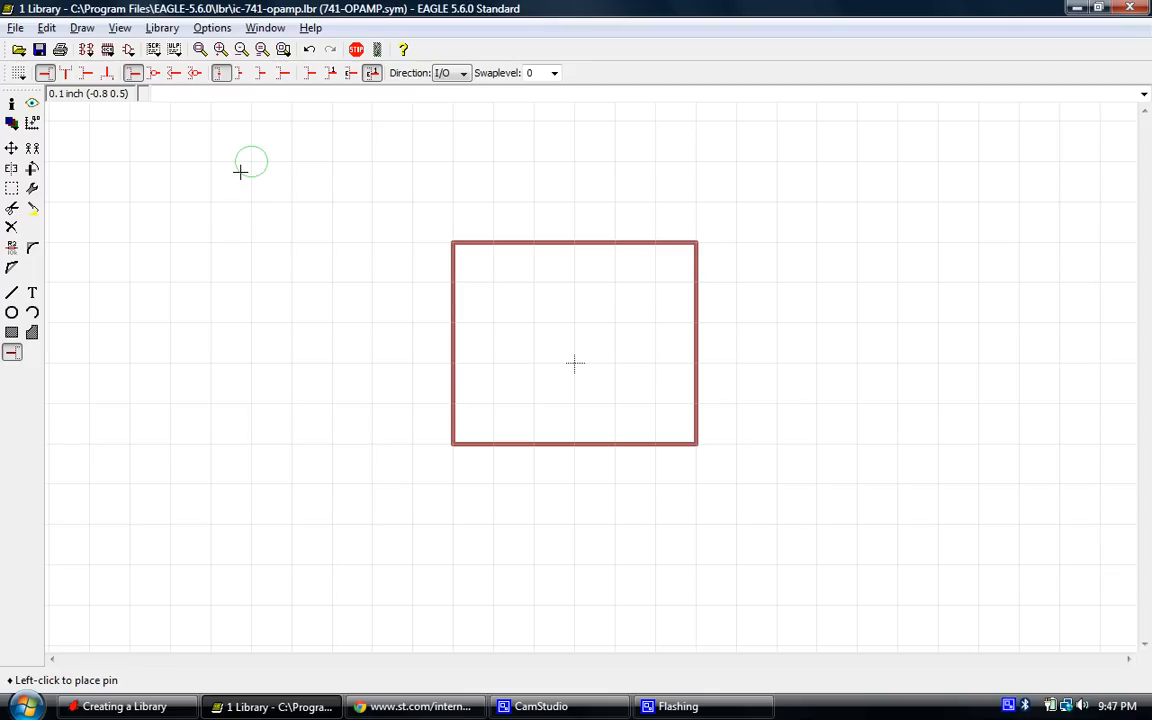
pyautogui.moveTo(240, 164)
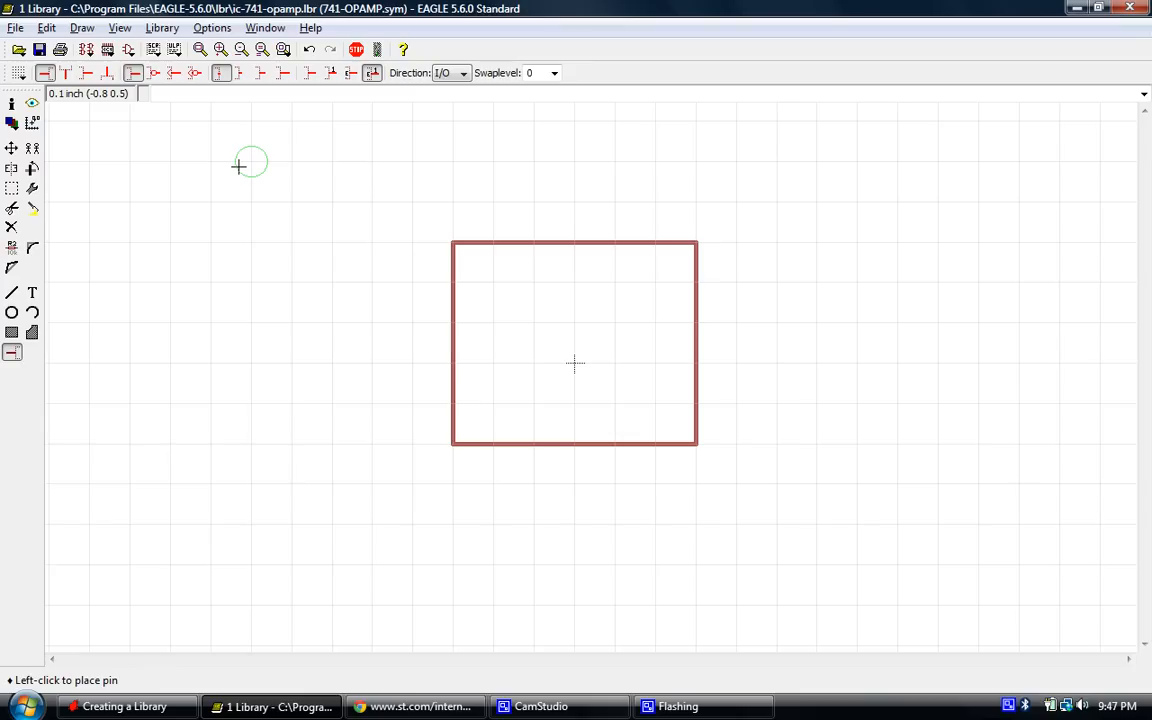
pyautogui.moveTo(244, 170)
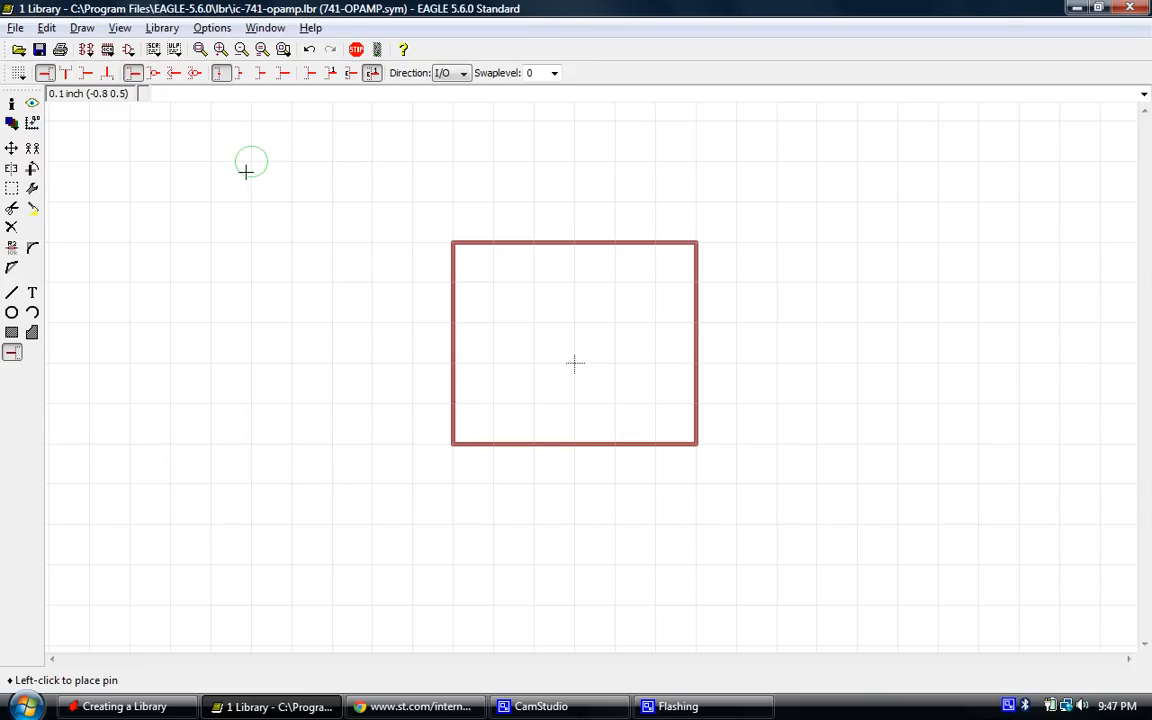
pyautogui.moveTo(260, 206)
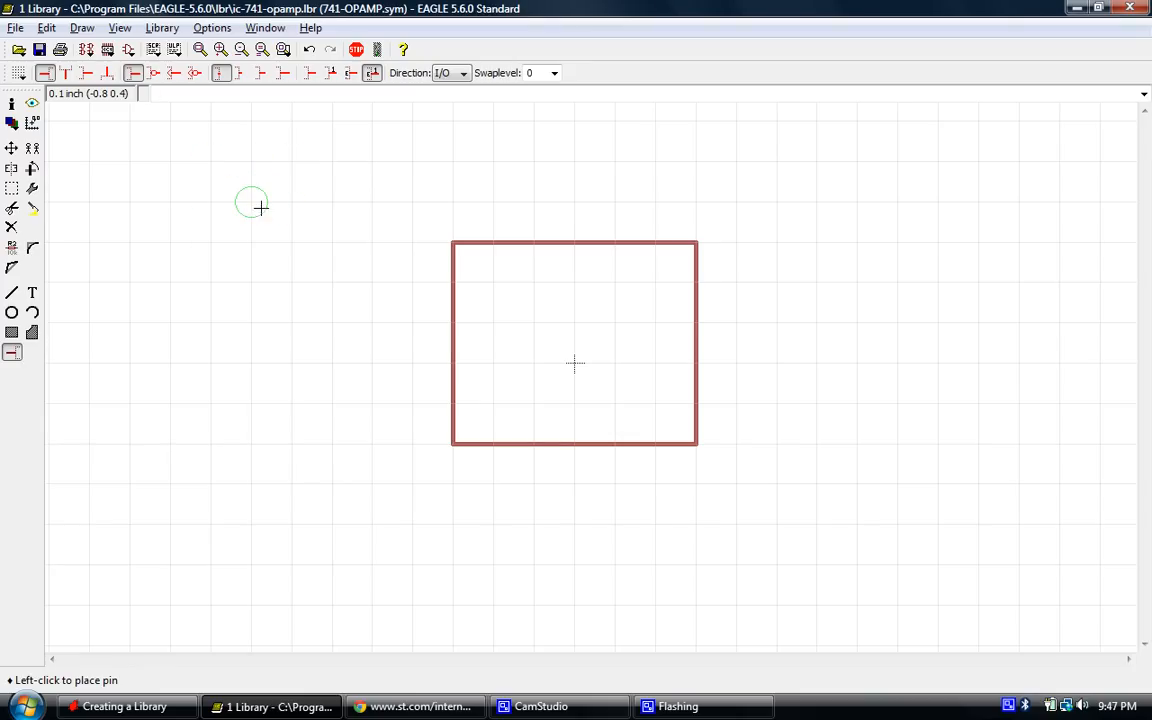
pyautogui.moveTo(376, 164)
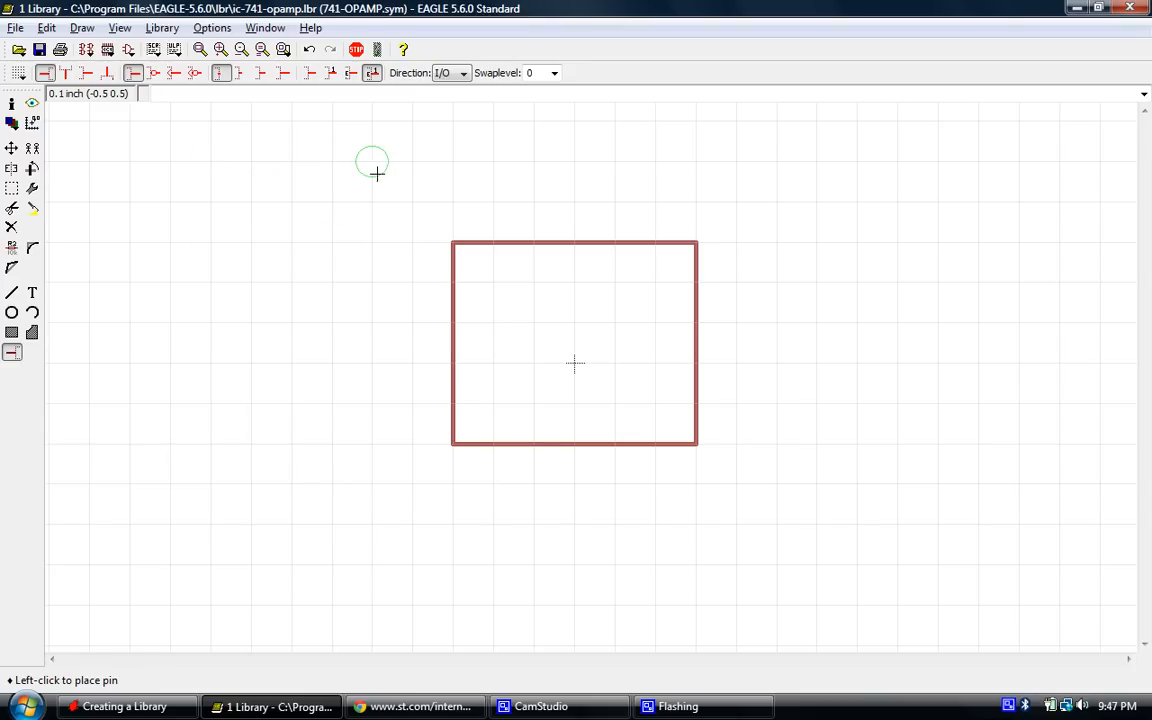
pyautogui.moveTo(292, 200)
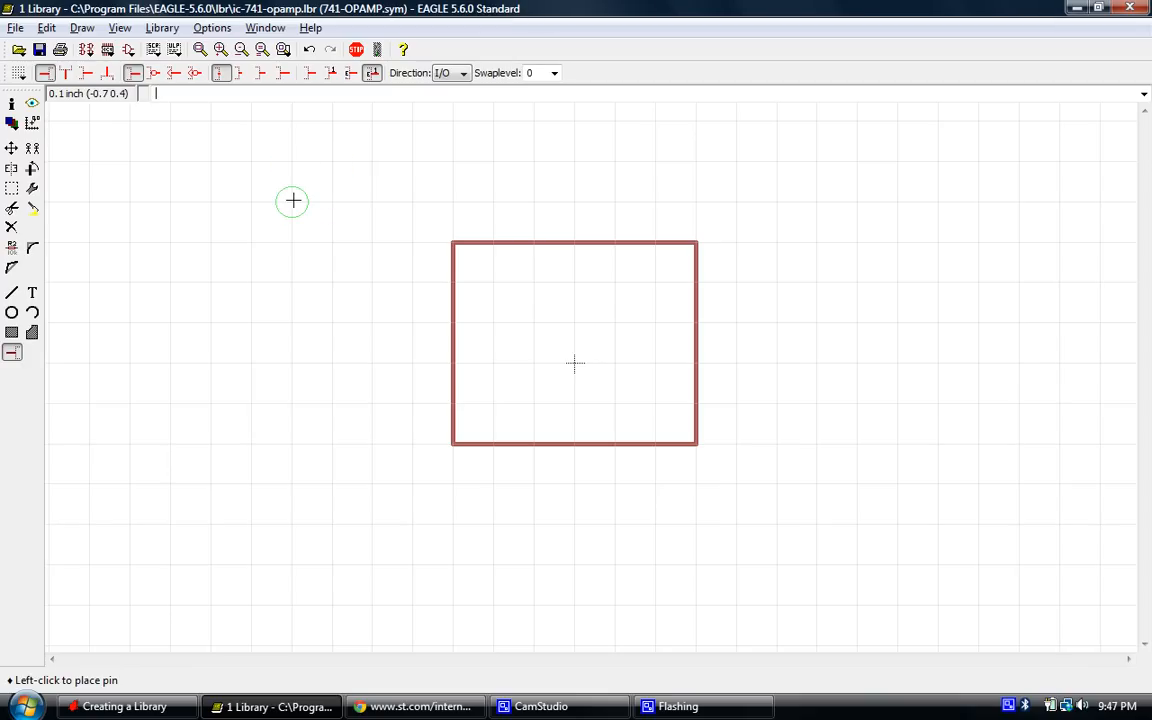
pyautogui.moveTo(212, 190)
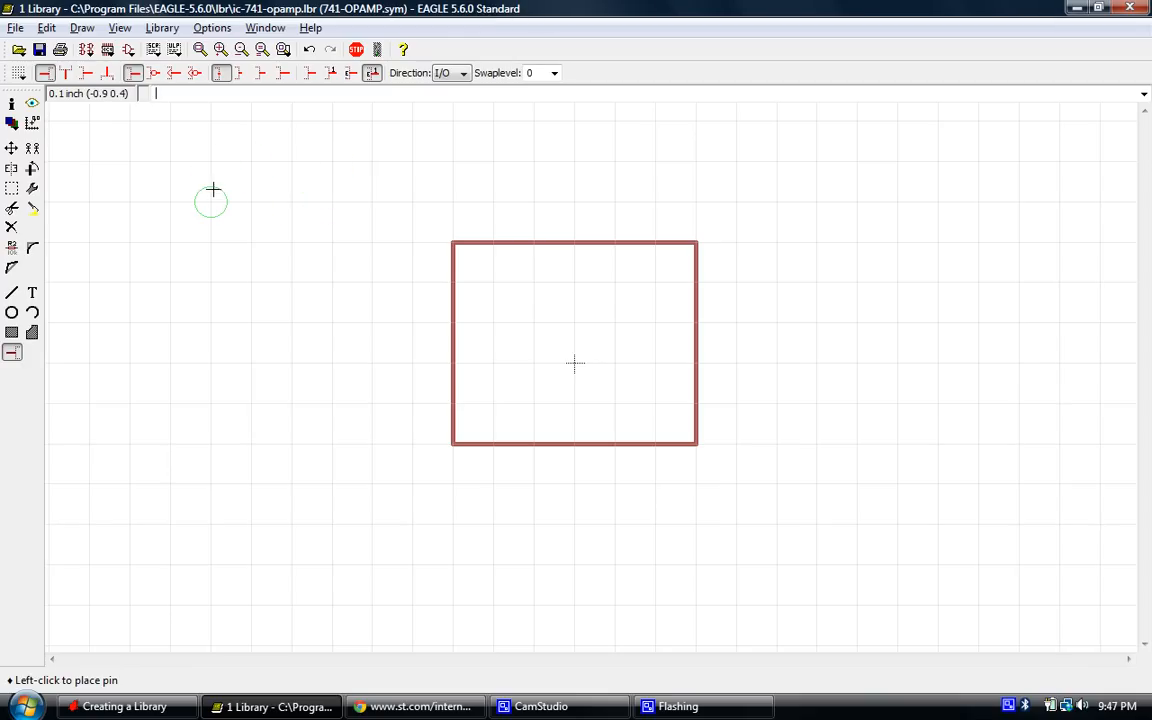
pyautogui.moveTo(250, 162)
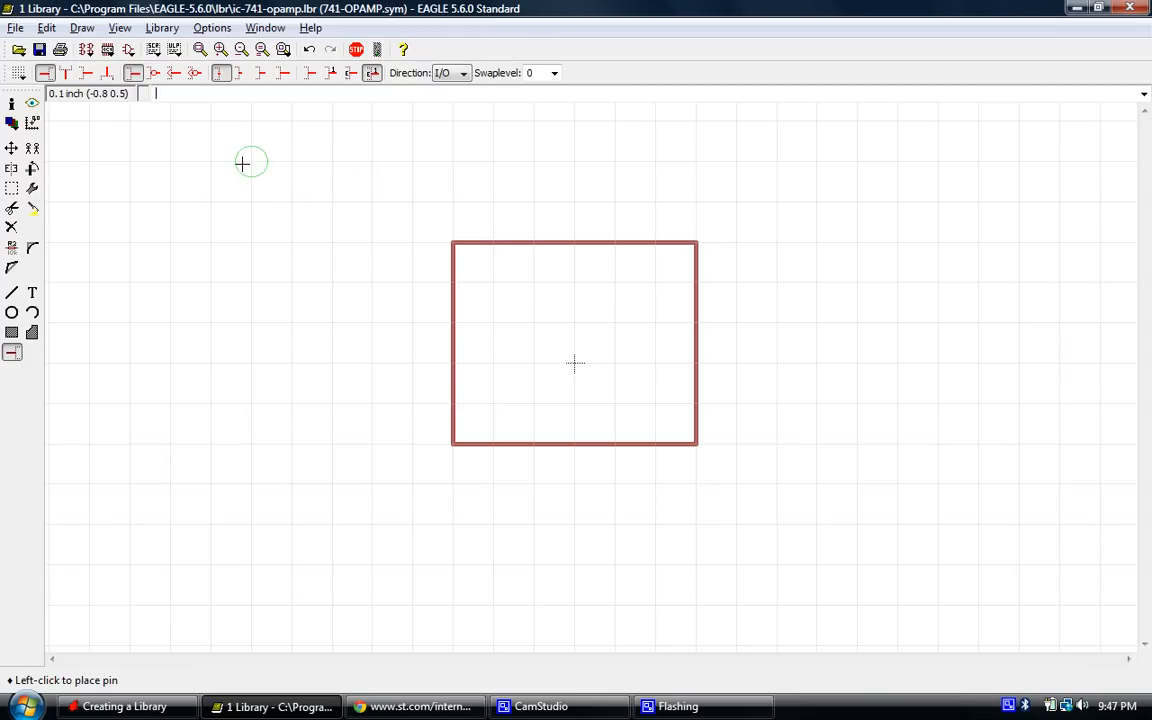
pyautogui.moveTo(250, 200)
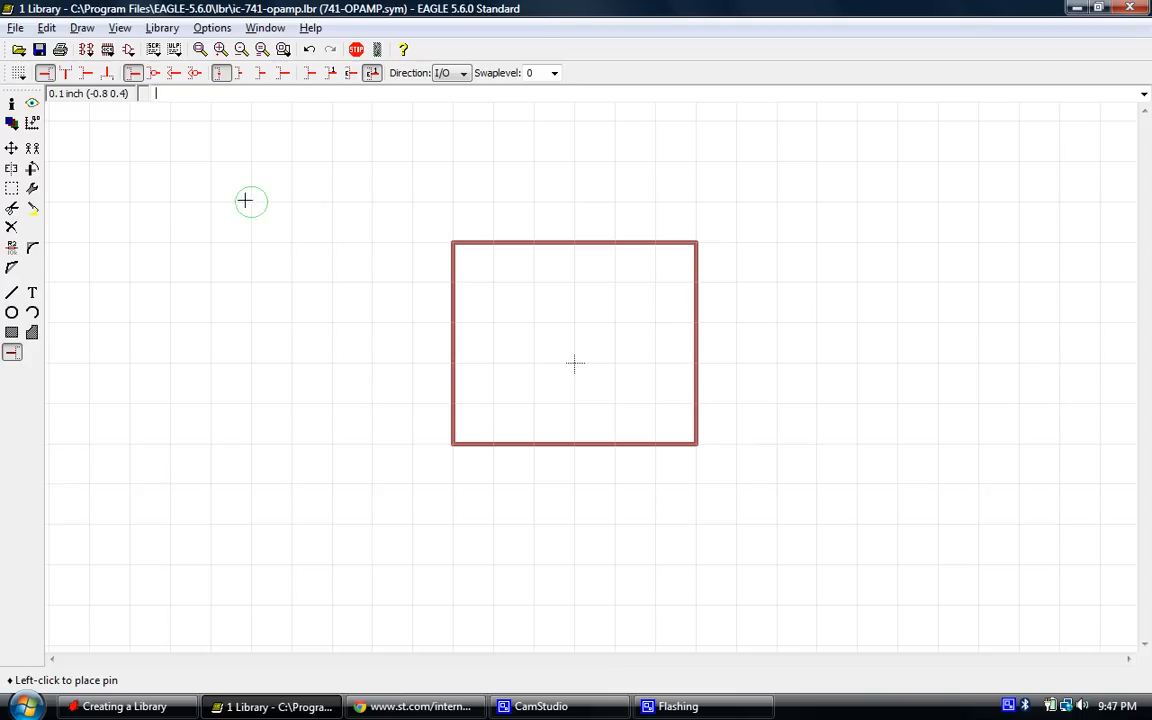
pyautogui.moveTo(212, 204)
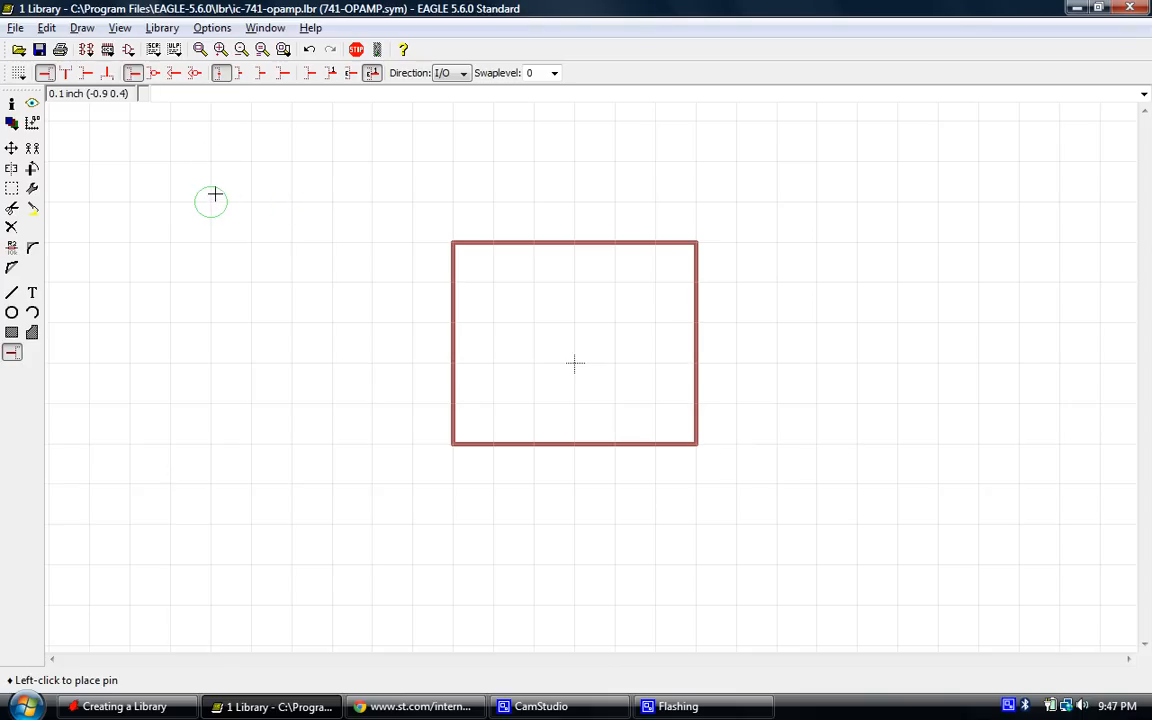
pyautogui.moveTo(212, 160)
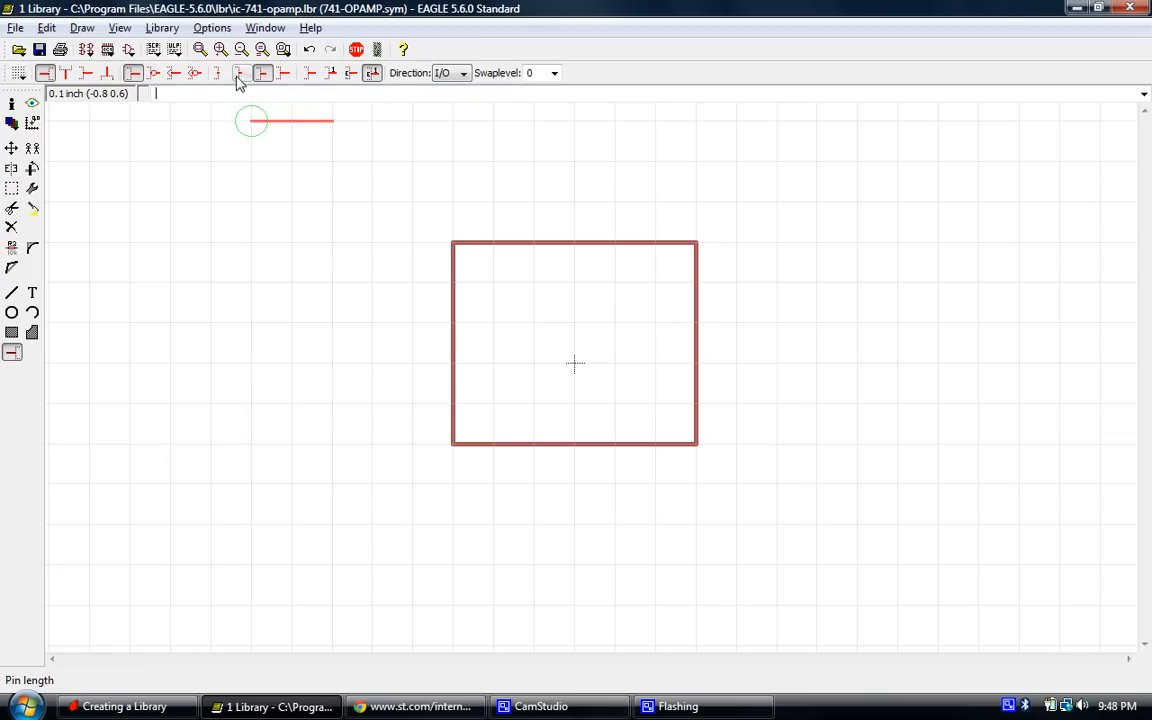
# Set the pending pin to the short length.
pyautogui.click(262, 72)
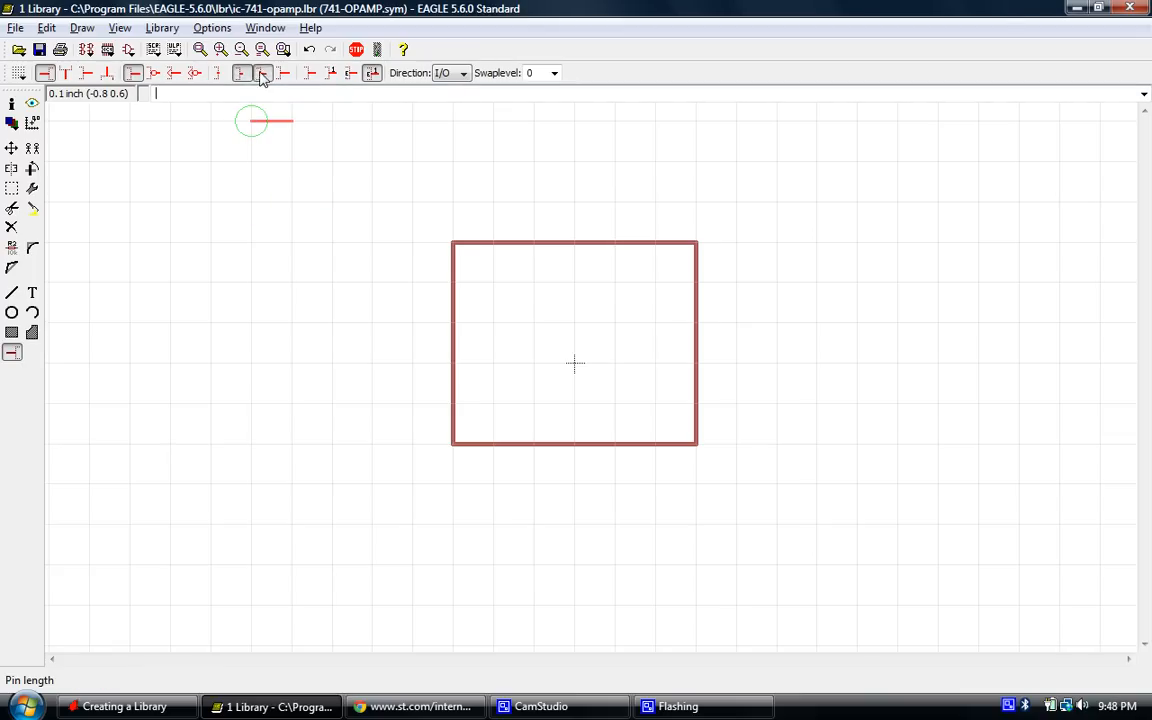
pyautogui.click(240, 72)
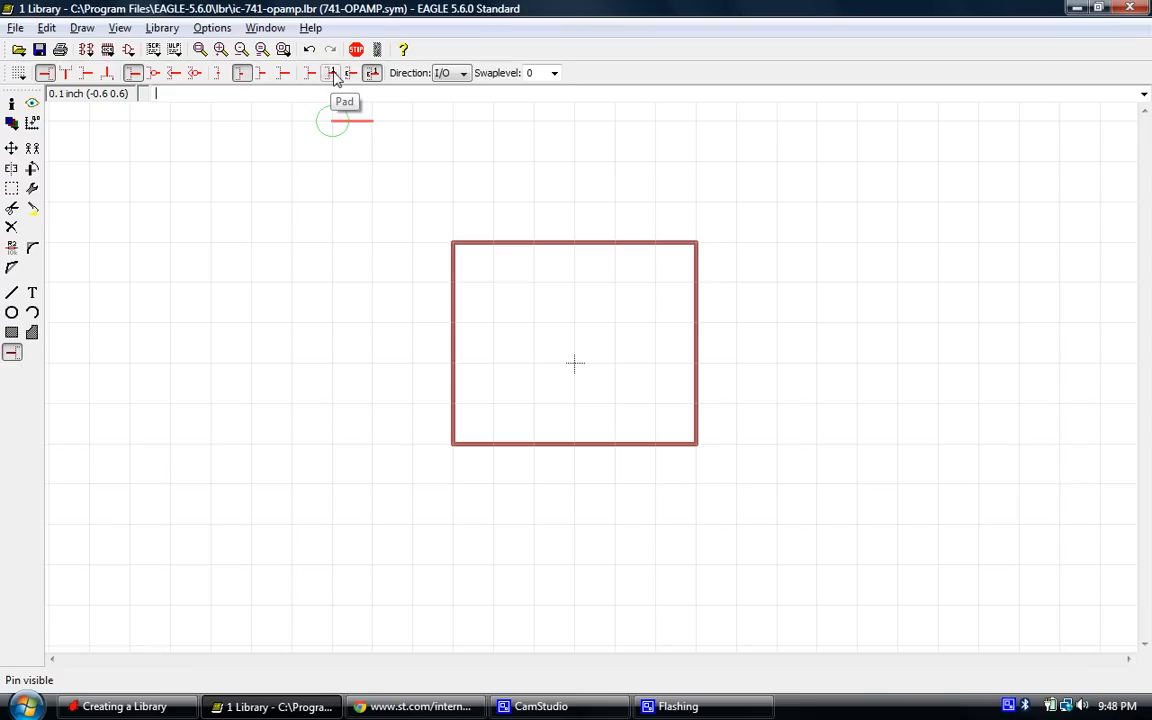
pyautogui.moveTo(350, 78)
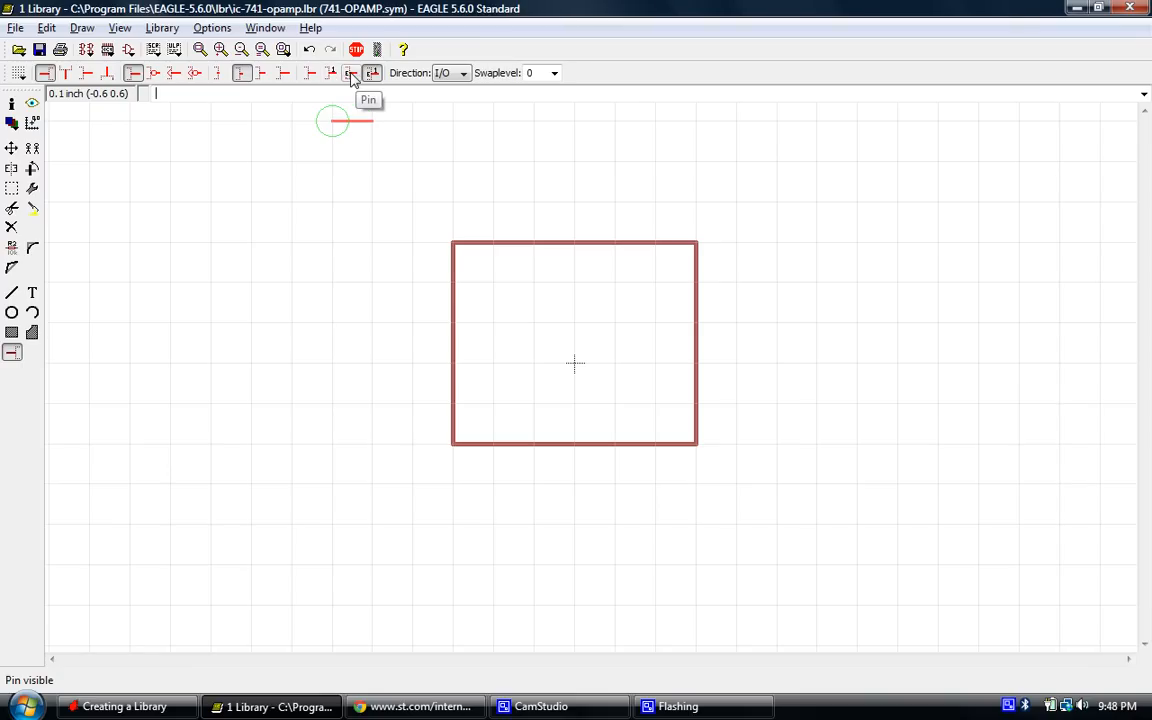
pyautogui.moveTo(372, 72)
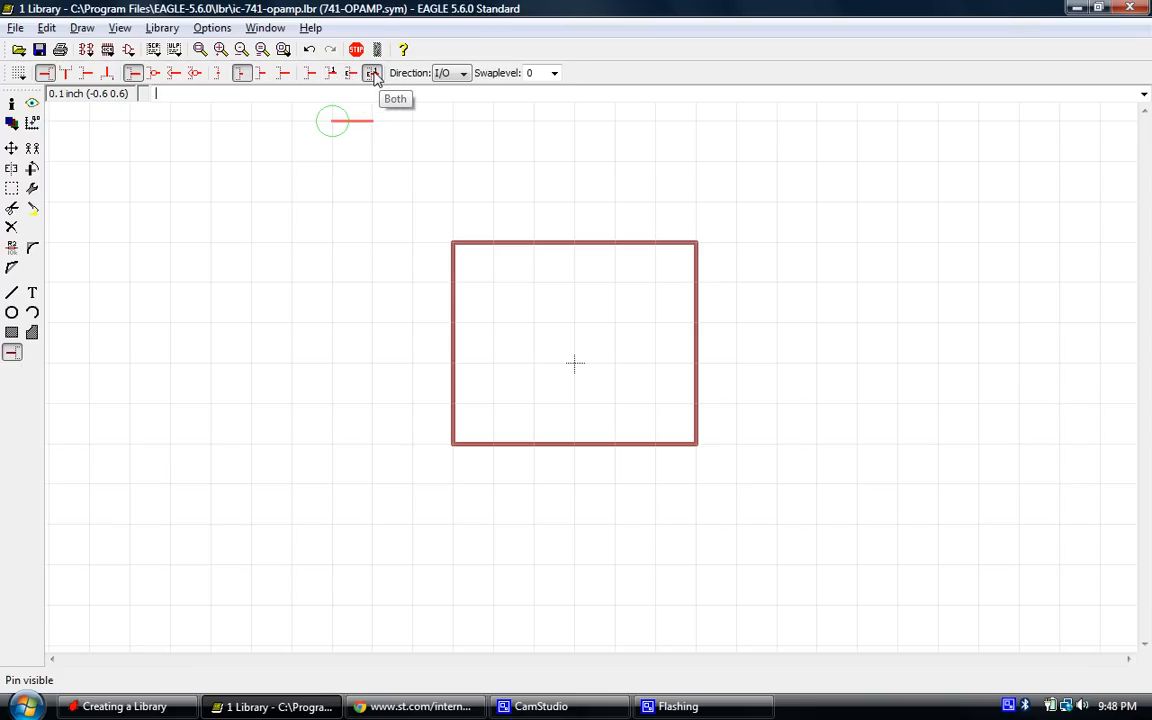
pyautogui.moveTo(332, 160)
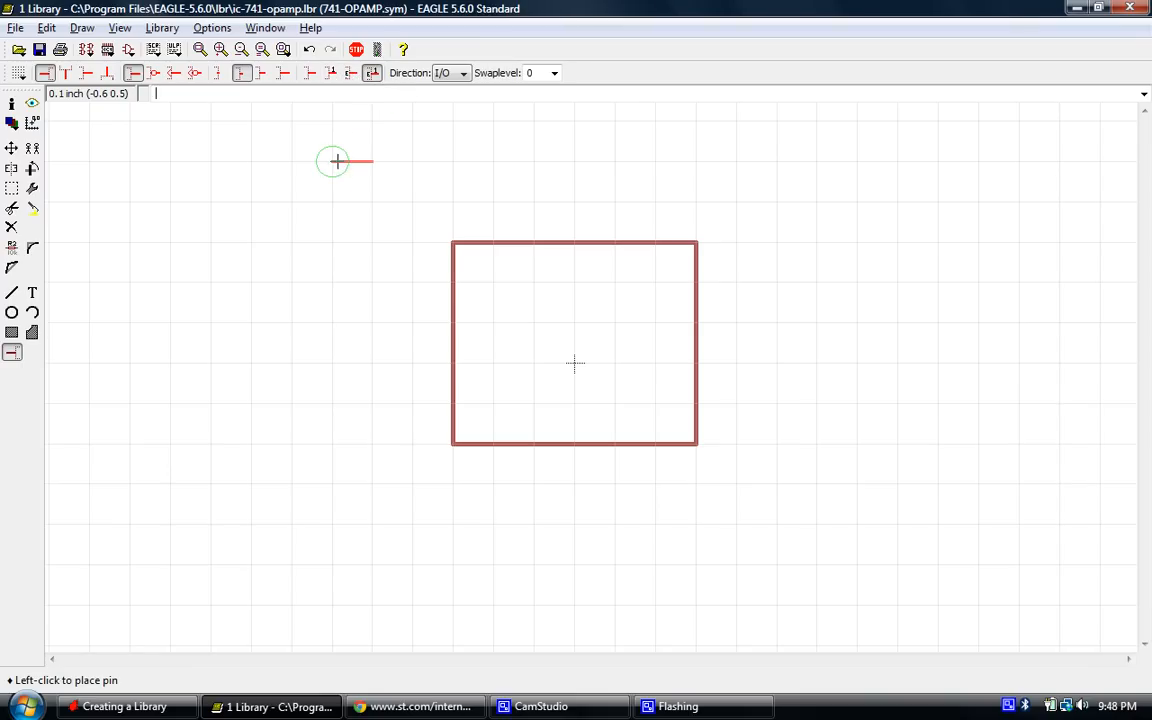
pyautogui.moveTo(328, 150)
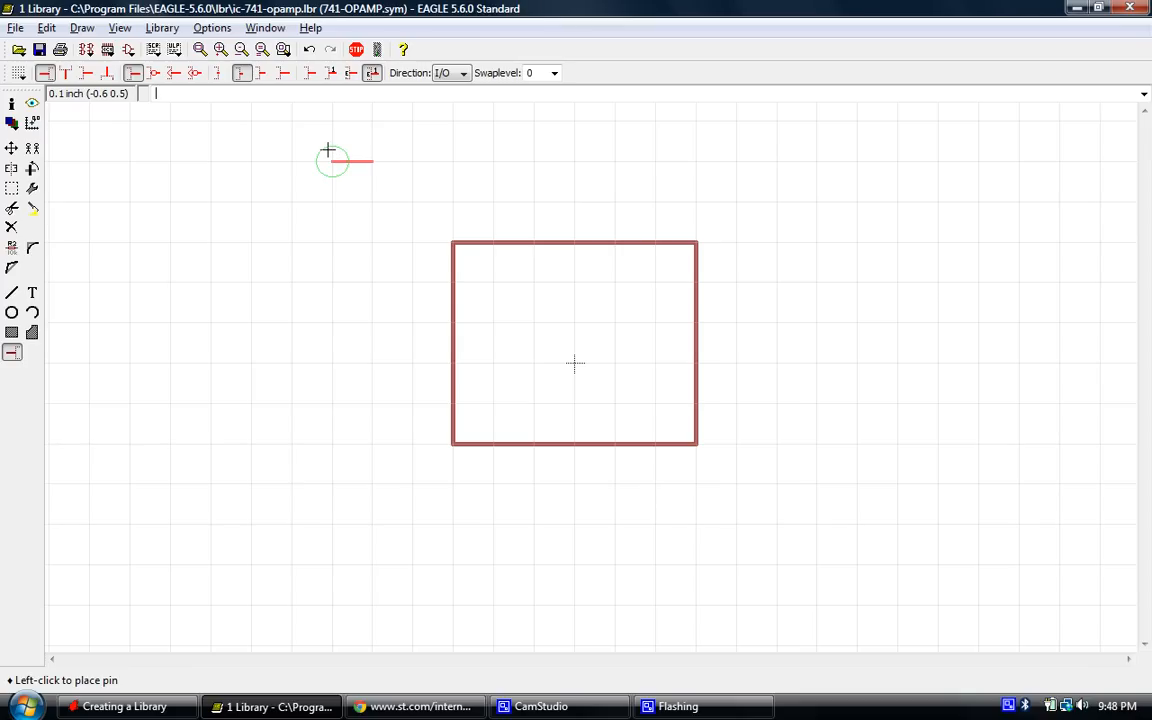
pyautogui.moveTo(348, 156)
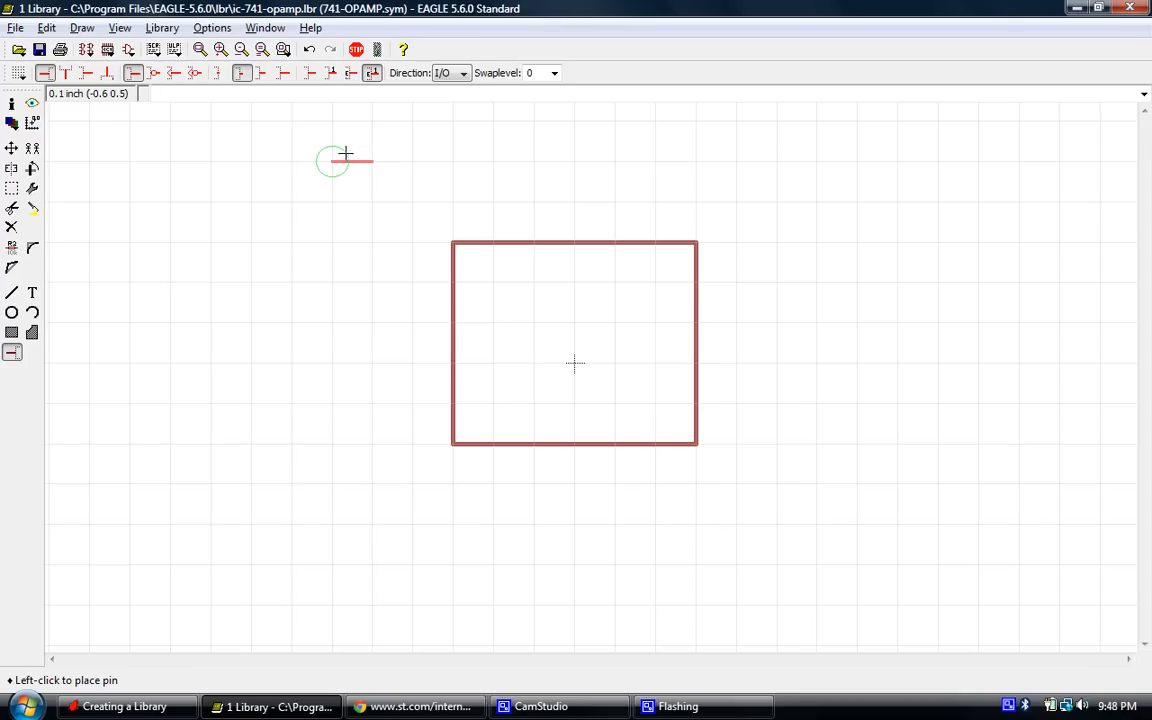
pyautogui.moveTo(332, 122)
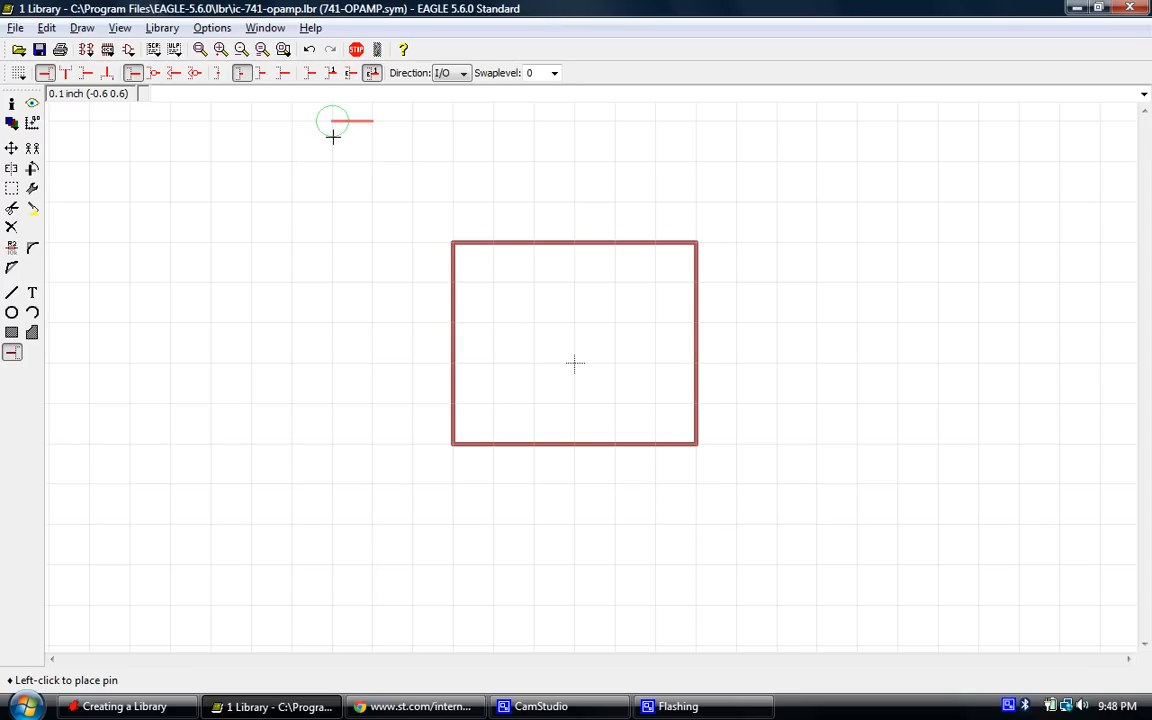
pyautogui.moveTo(316, 132)
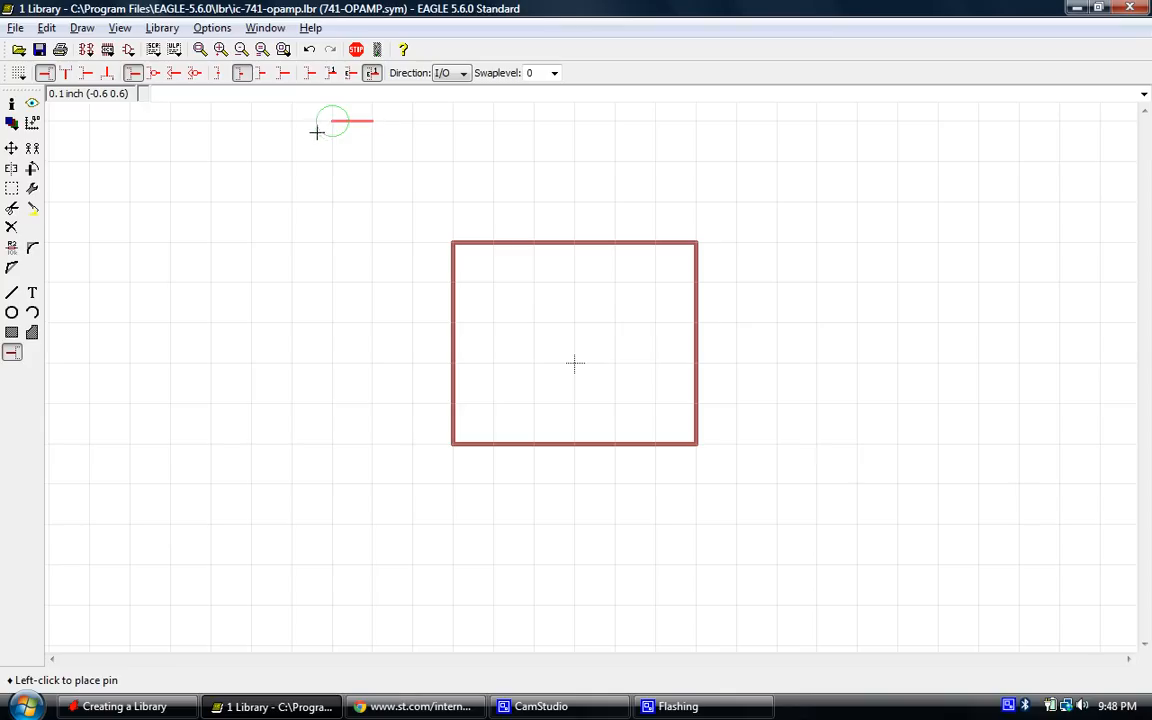
pyautogui.moveTo(334, 178)
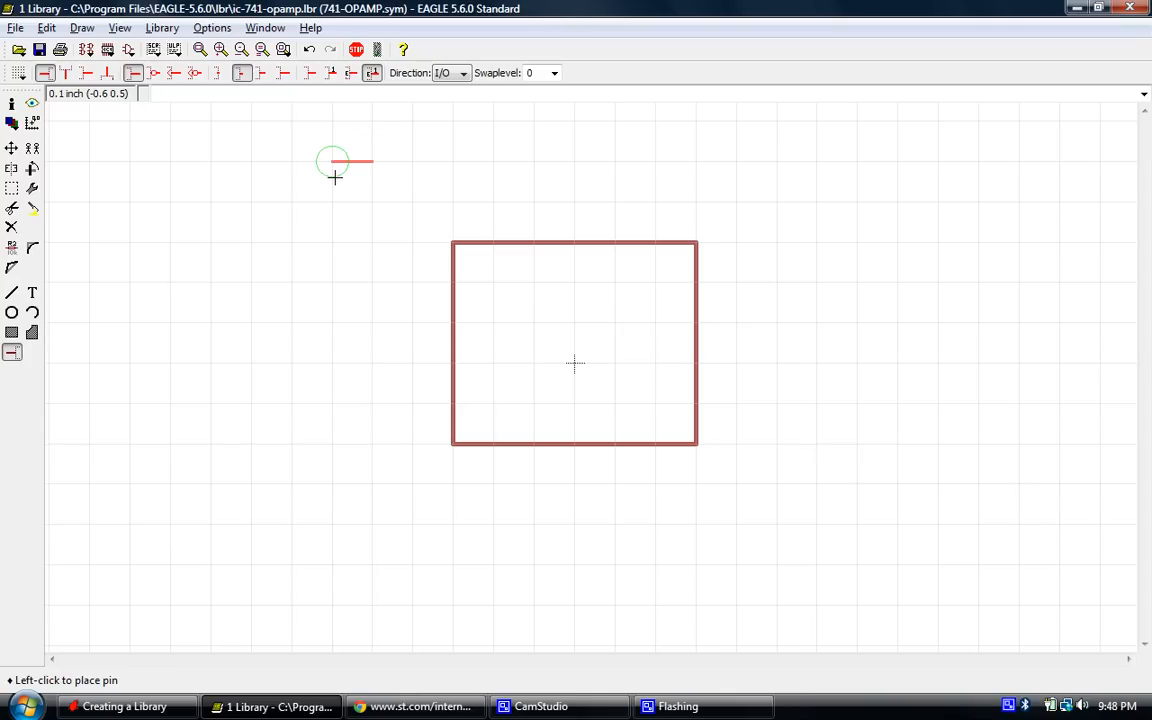
pyautogui.moveTo(370, 202)
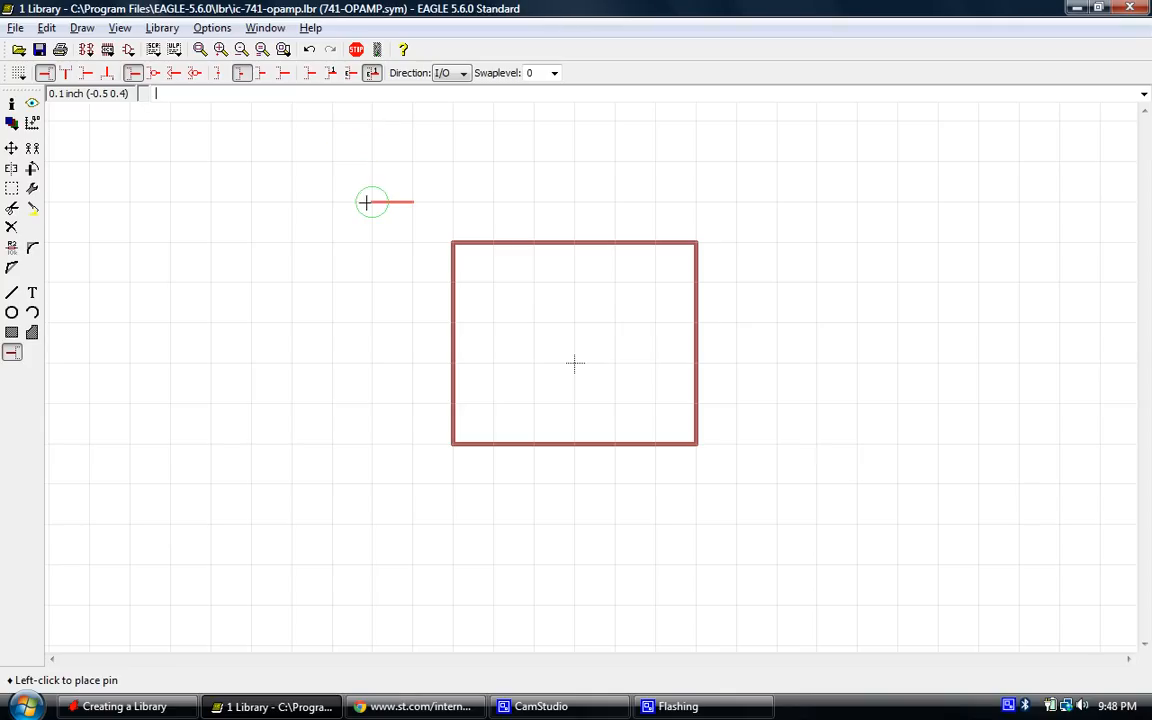
pyautogui.moveTo(412, 208)
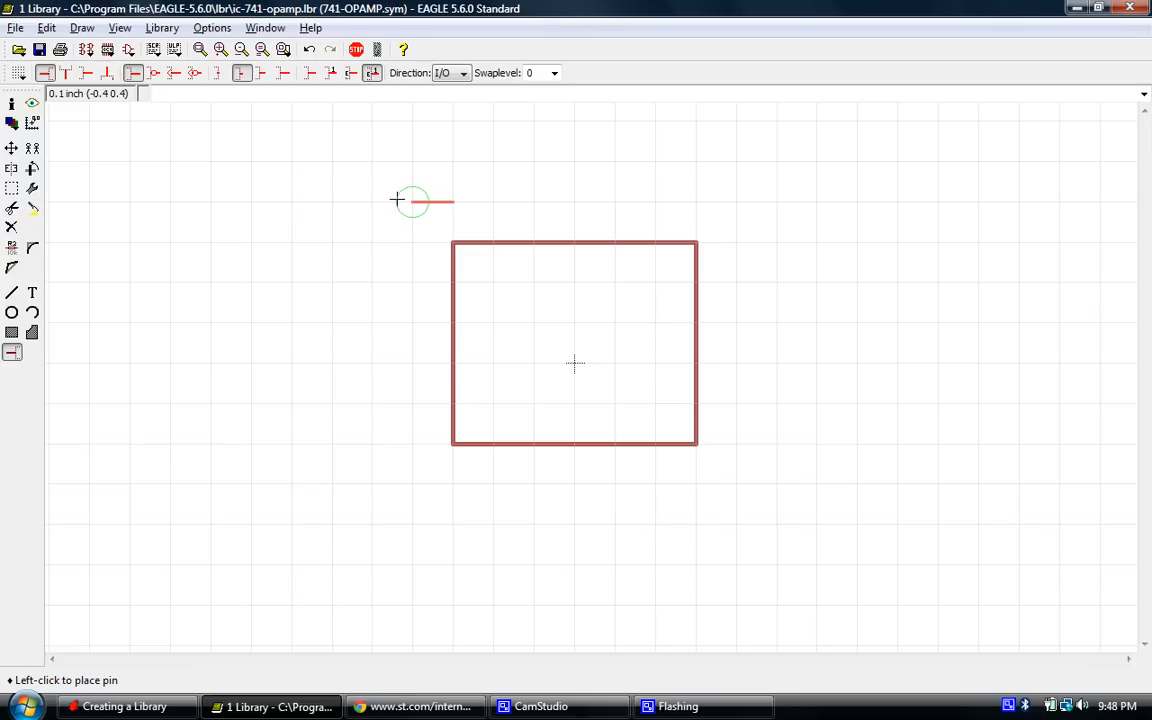
pyautogui.moveTo(370, 160)
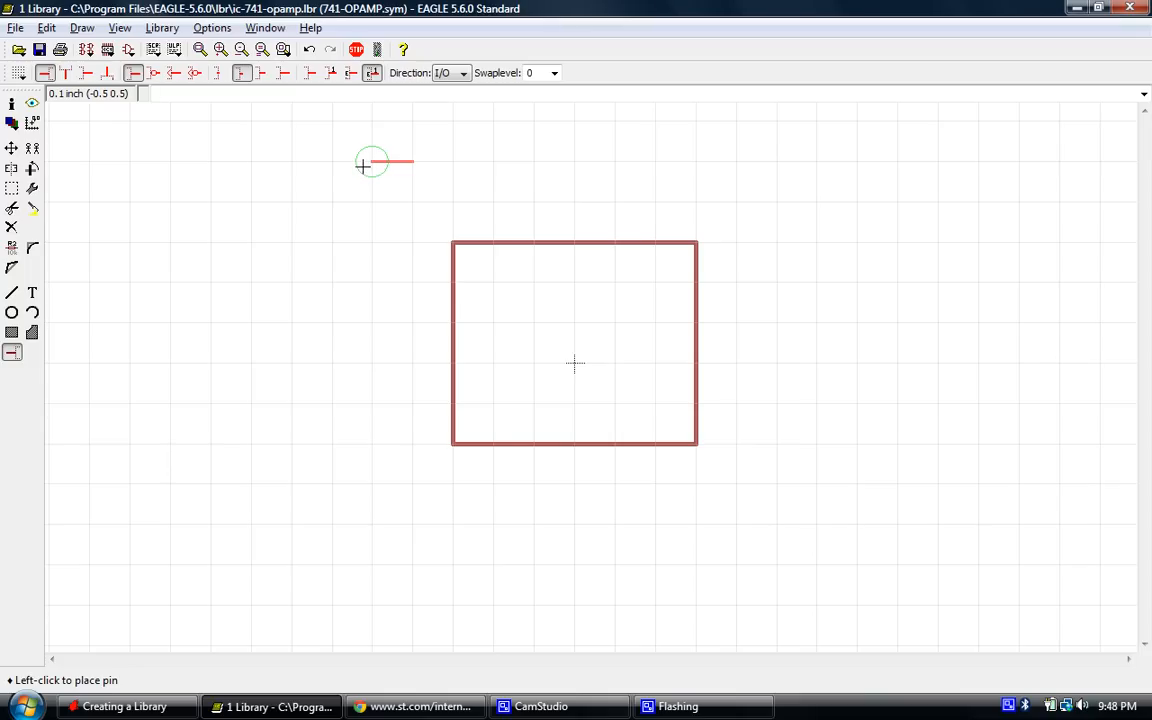
pyautogui.moveTo(292, 120)
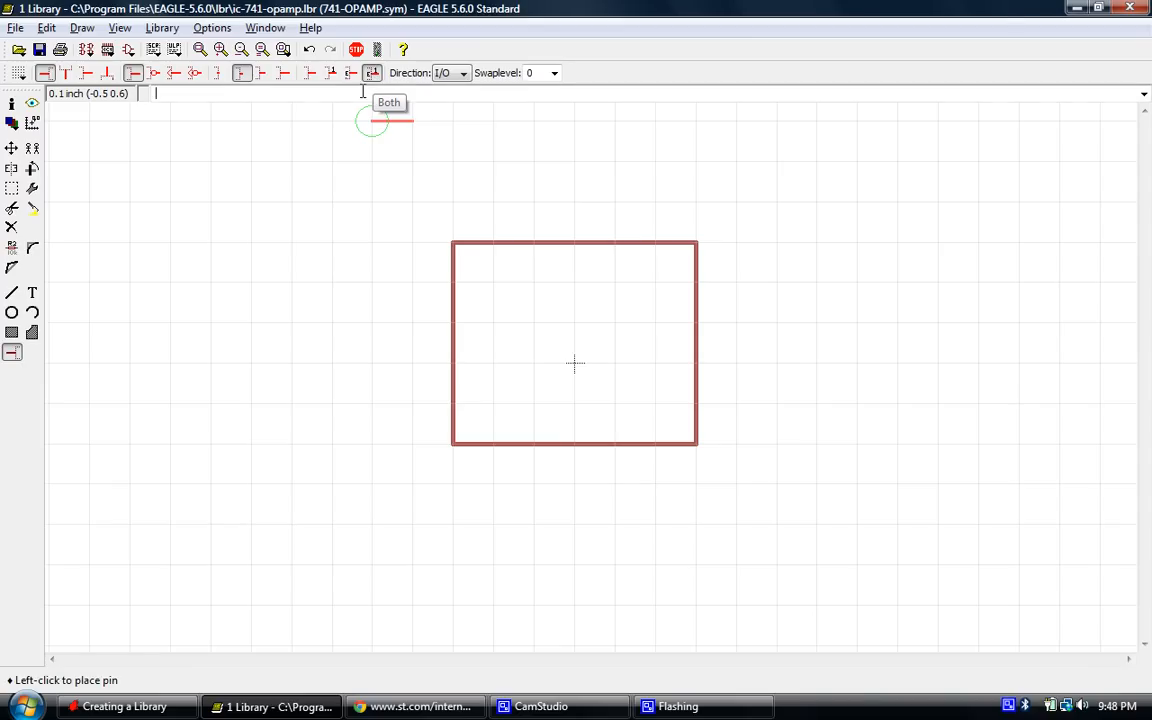
pyautogui.moveTo(416, 204)
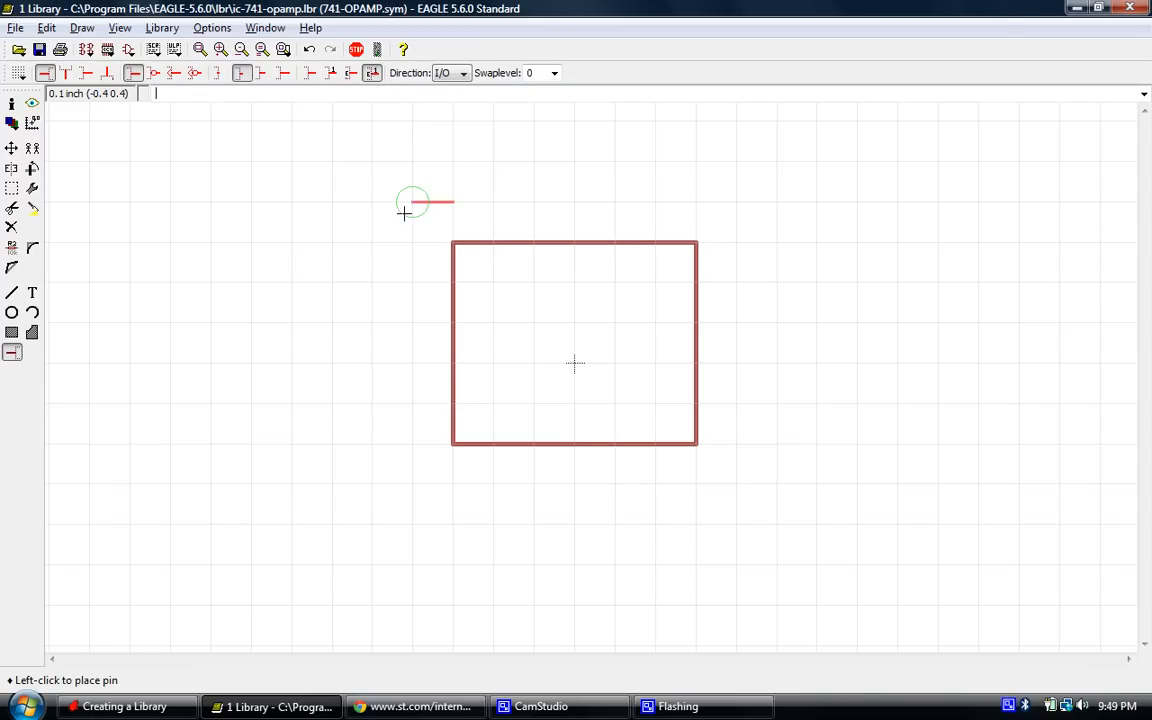
pyautogui.moveTo(400, 284)
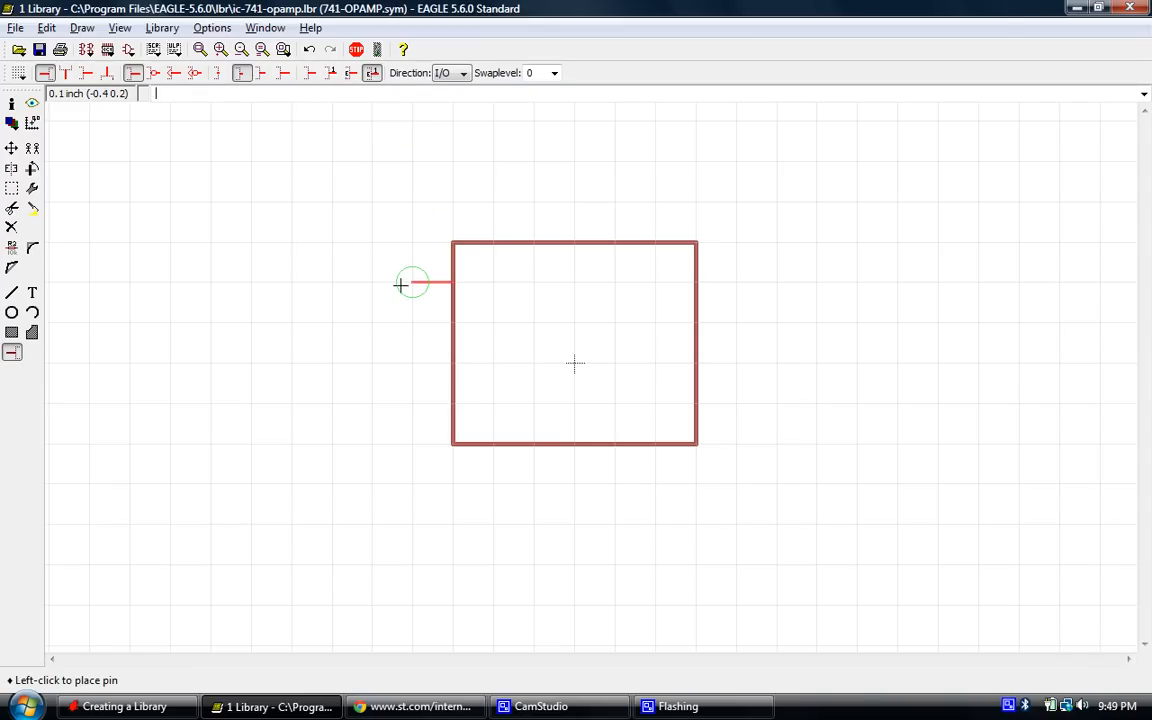
pyautogui.moveTo(334, 160)
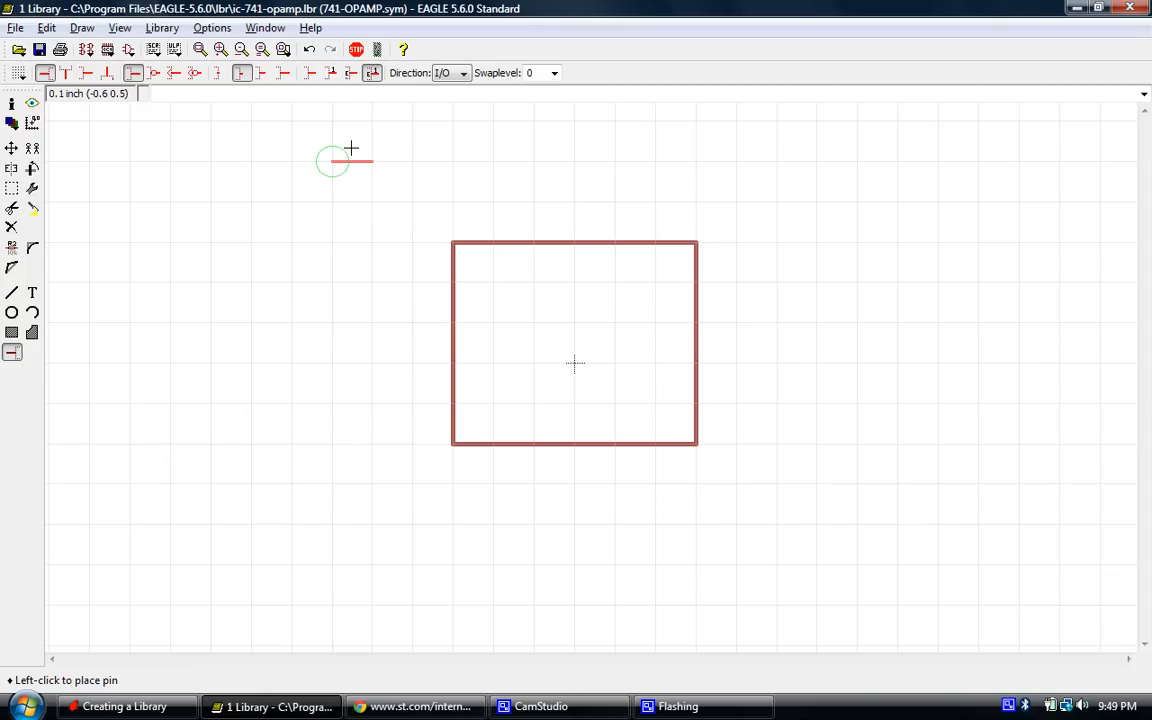
pyautogui.moveTo(412, 282)
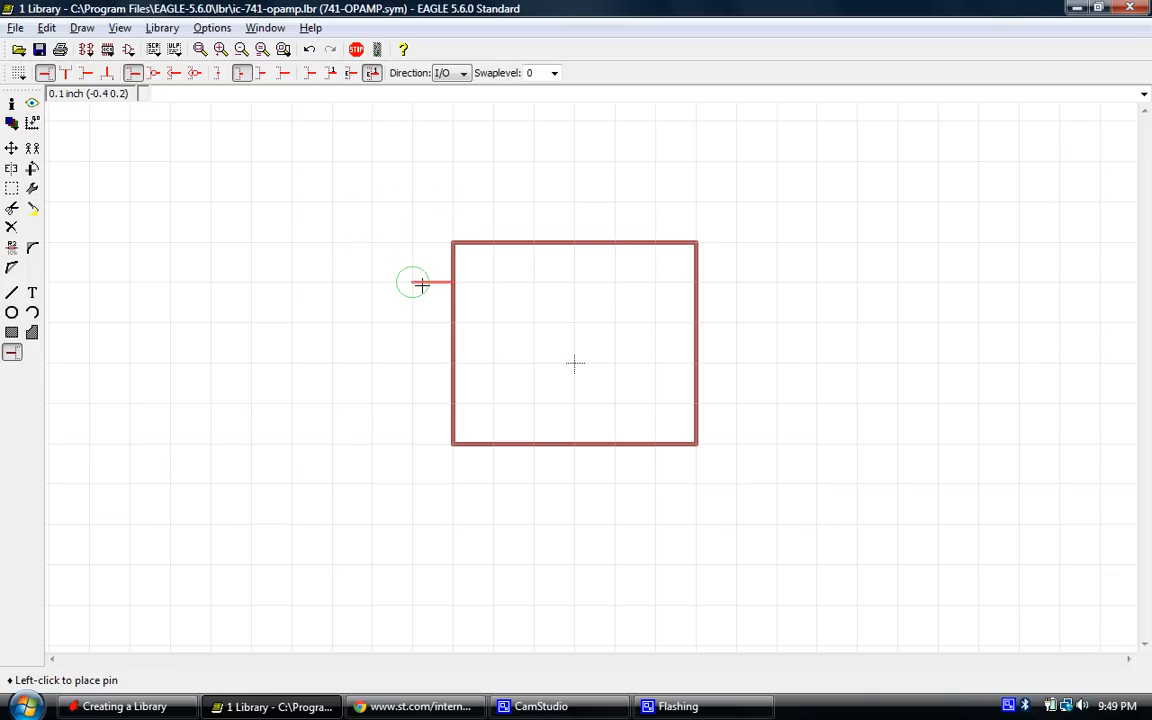
pyautogui.moveTo(412, 242)
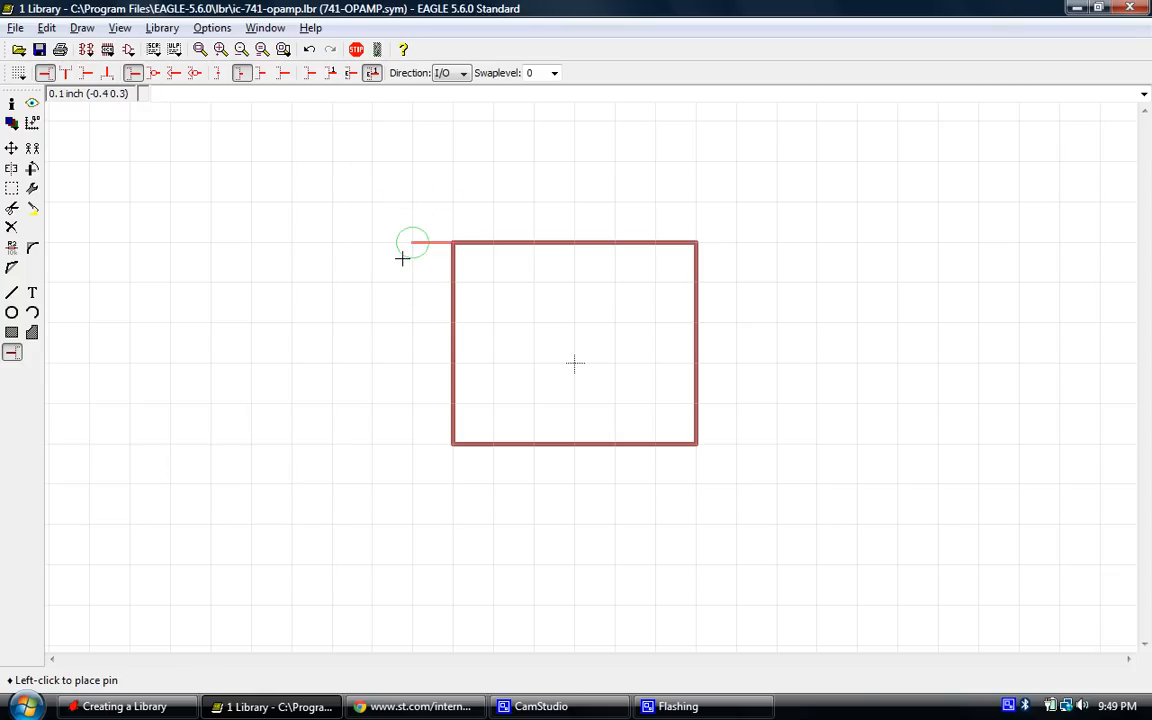
# Place pins P$1–P$8, four on each side of the body, and fit the symbol in view.
pyautogui.click(402, 260)
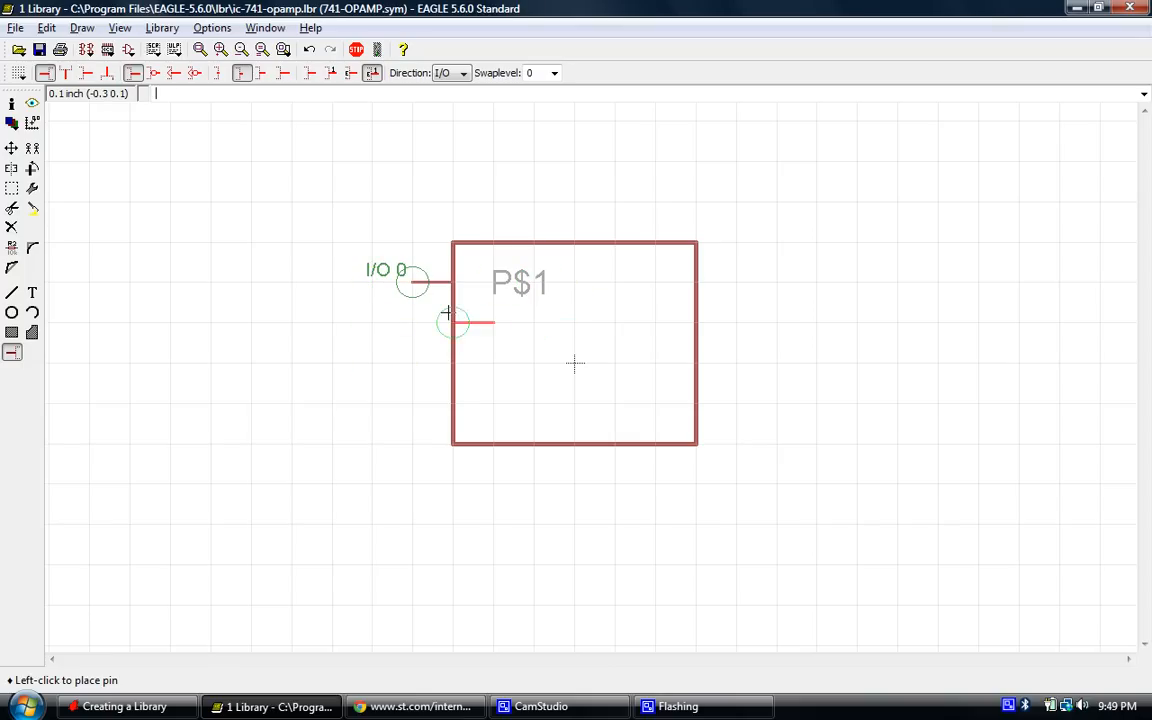
pyautogui.moveTo(416, 324)
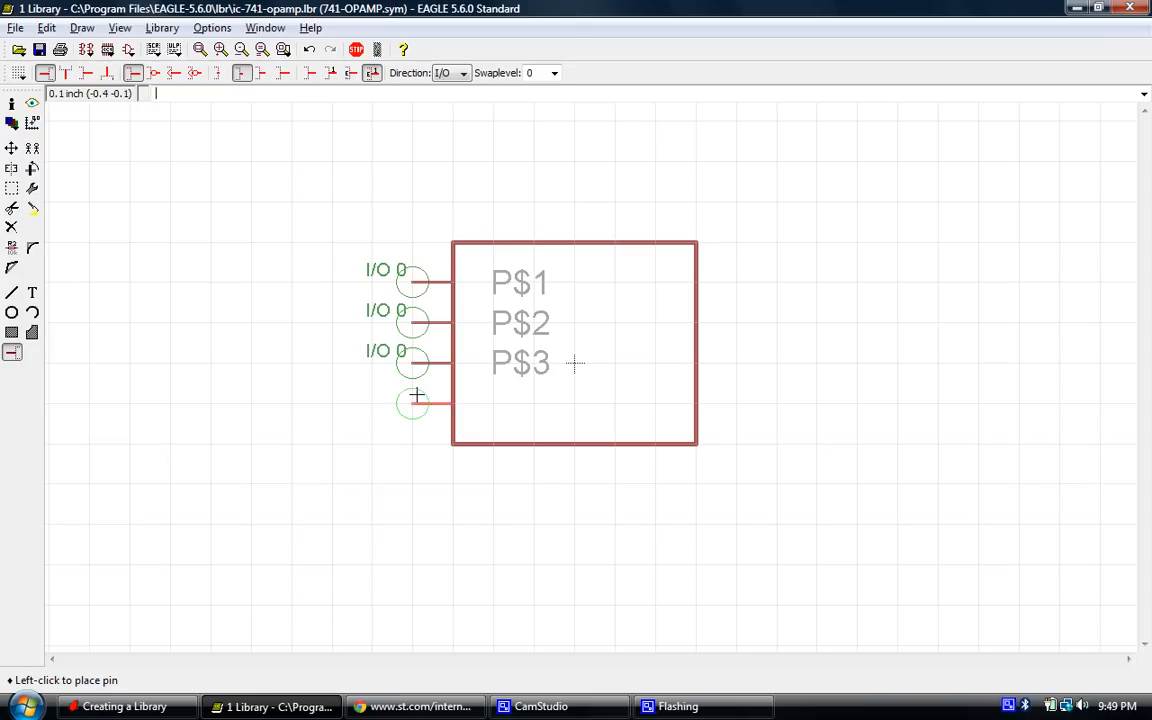
pyautogui.click(412, 400)
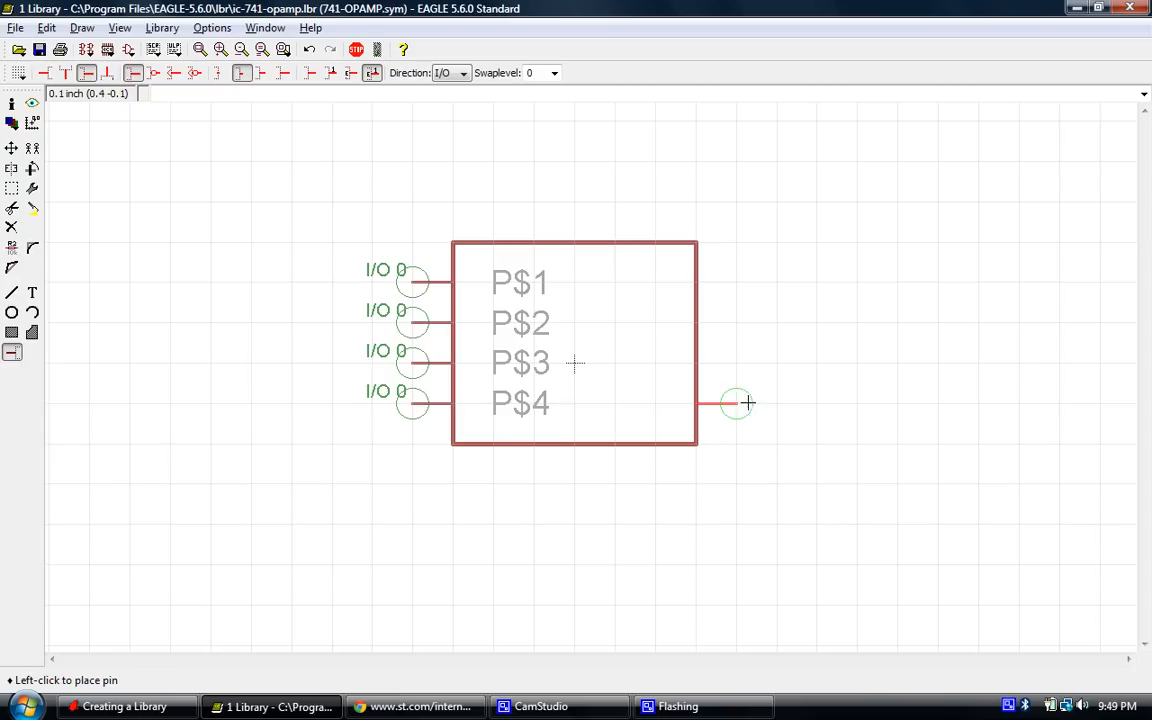
pyautogui.click(736, 404)
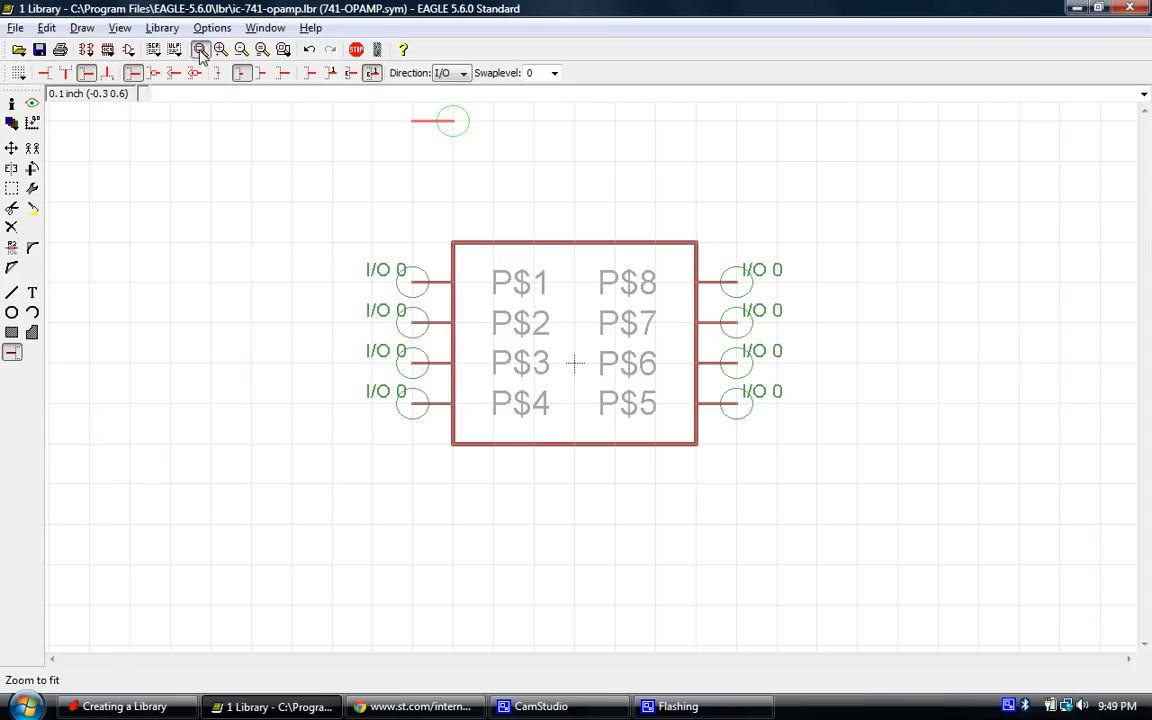
pyautogui.click(200, 50)
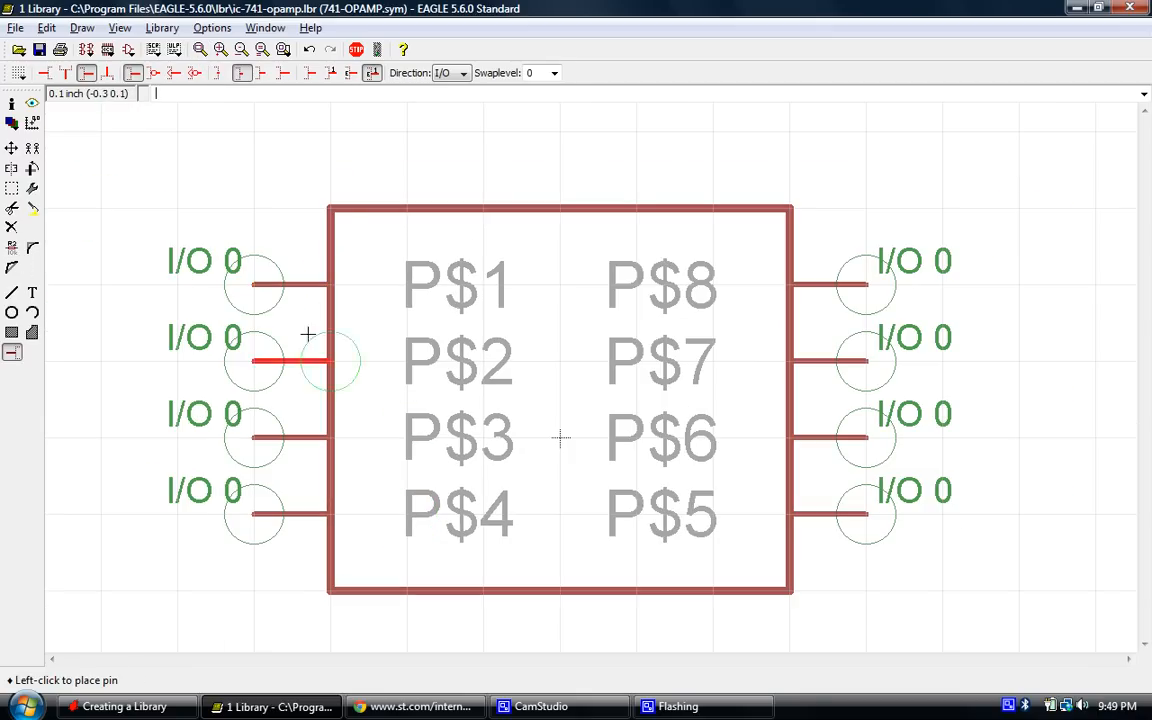
pyautogui.click(12, 248)
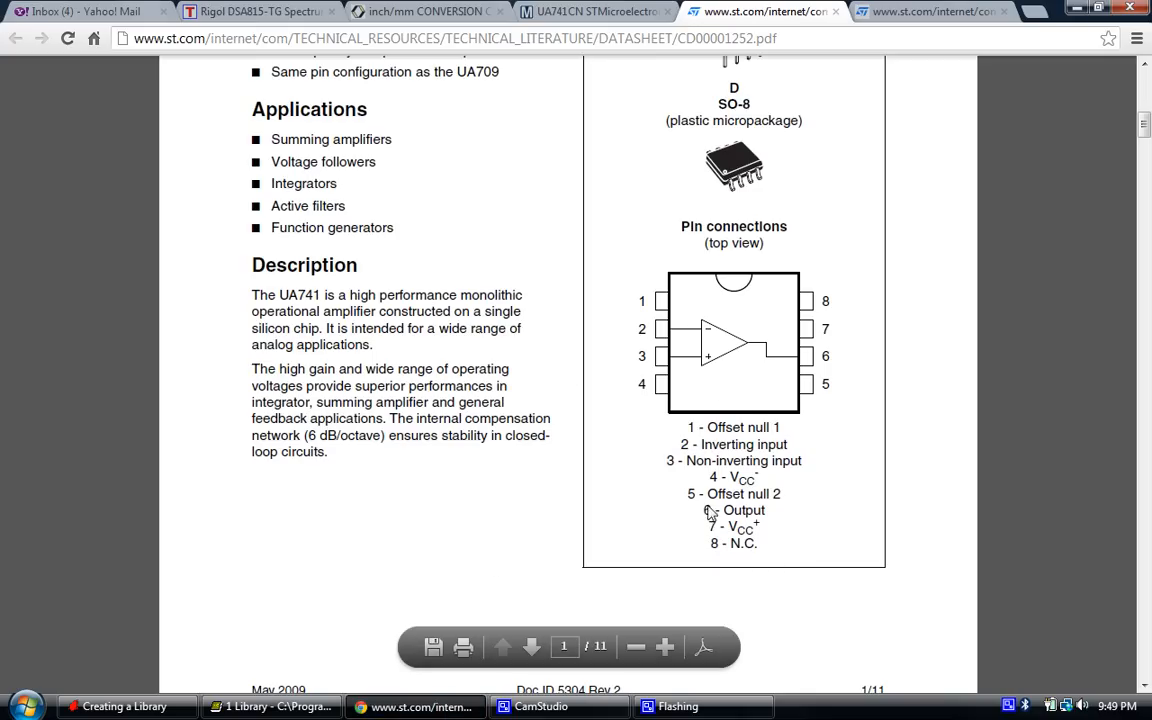
pyautogui.moveTo(724, 436)
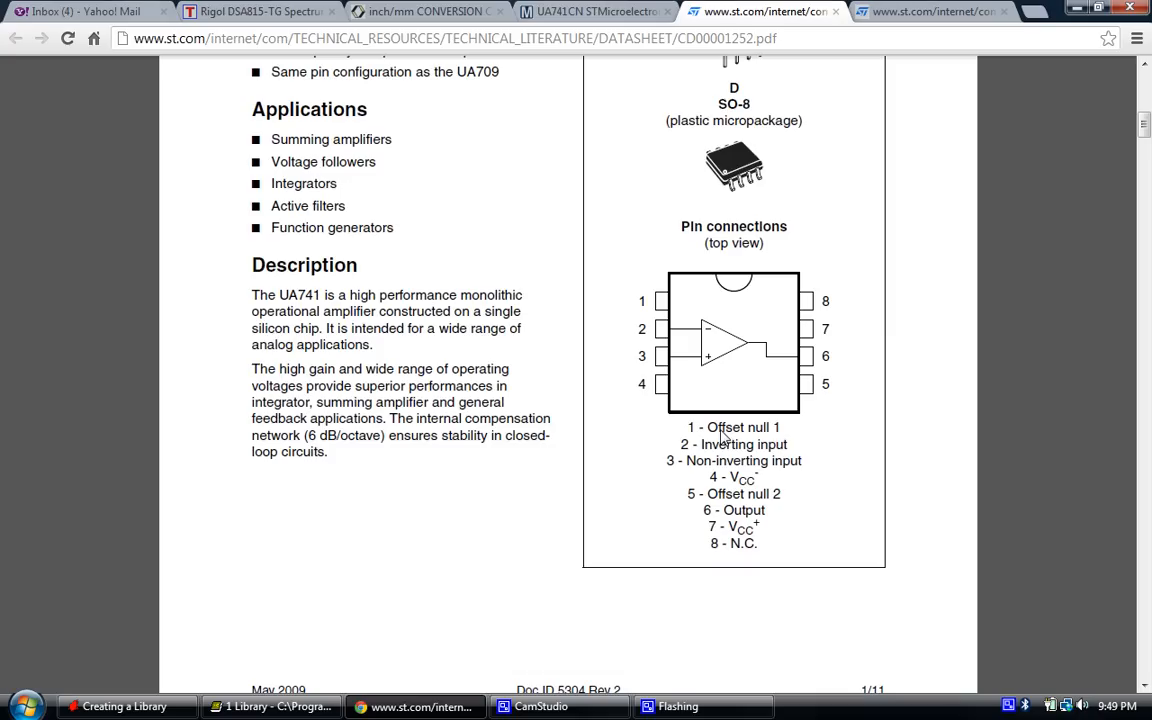
pyautogui.moveTo(380, 656)
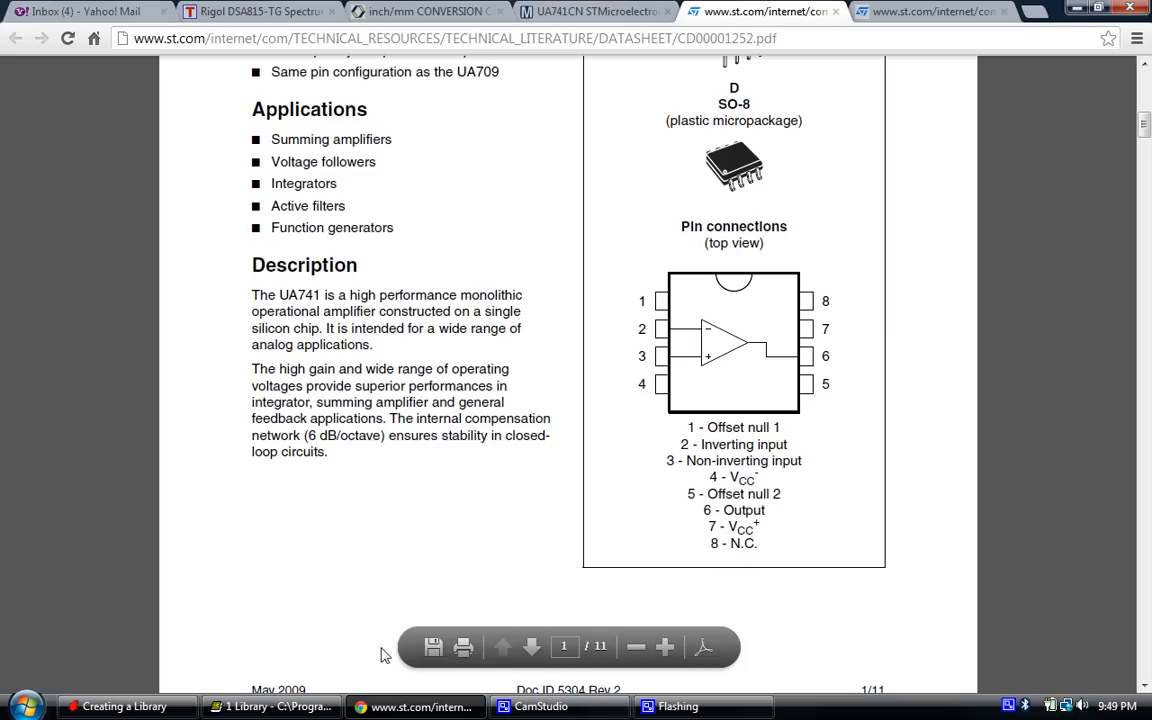
pyautogui.click(270, 706)
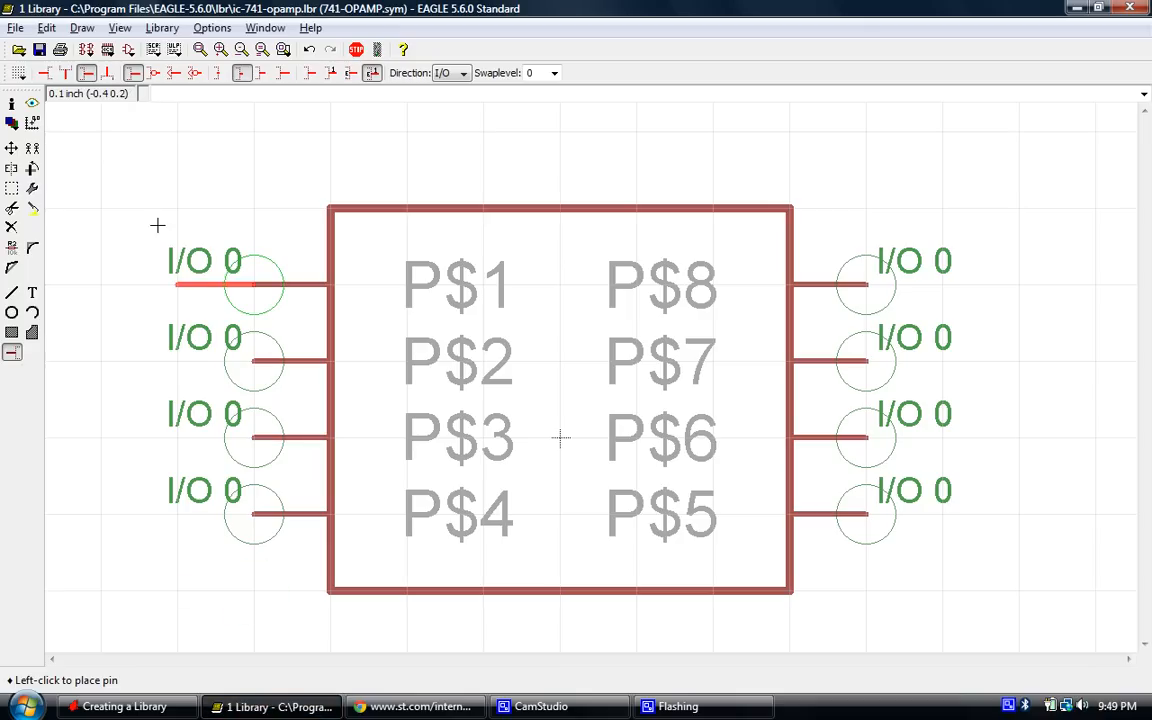
# Switch to the Name tool and check the datasheet pin list before renaming P$1.
pyautogui.click(12, 248)
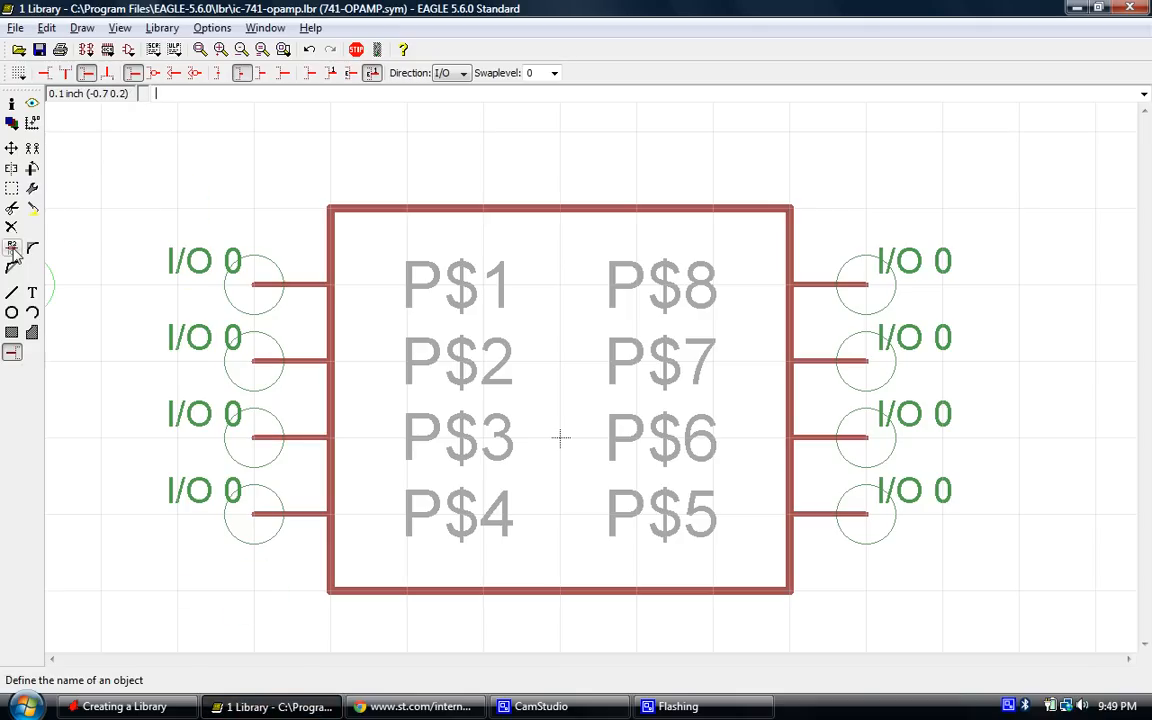
pyautogui.moveTo(14, 248)
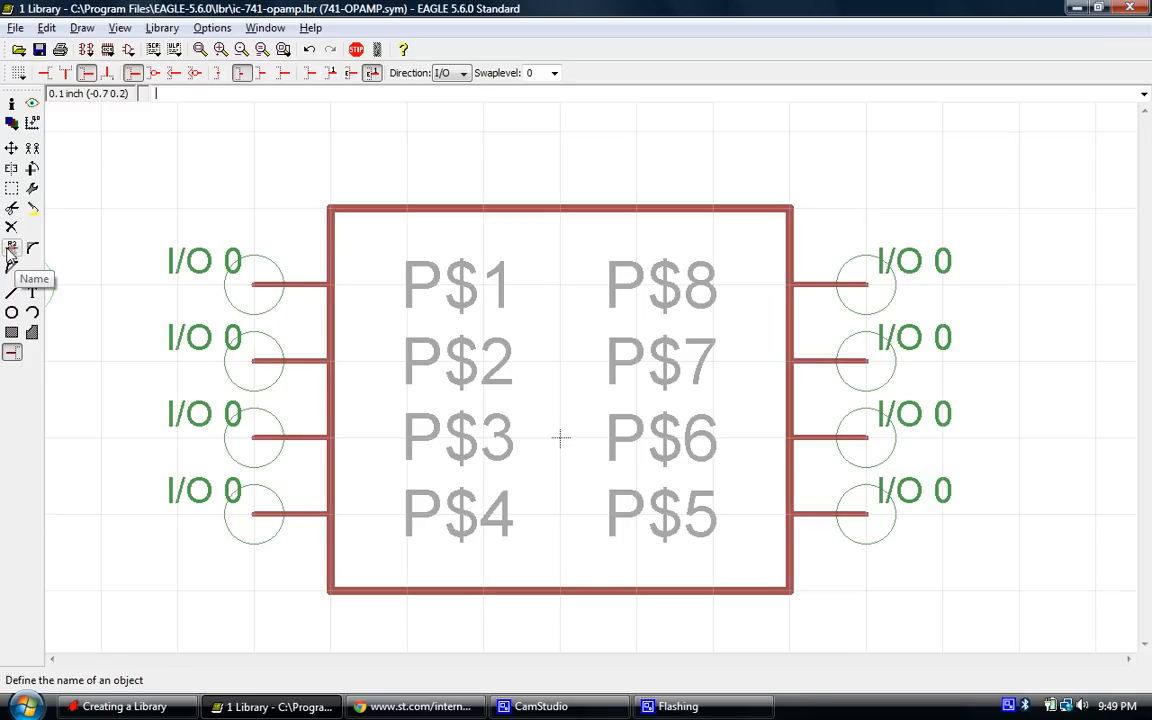
pyautogui.click(12, 248)
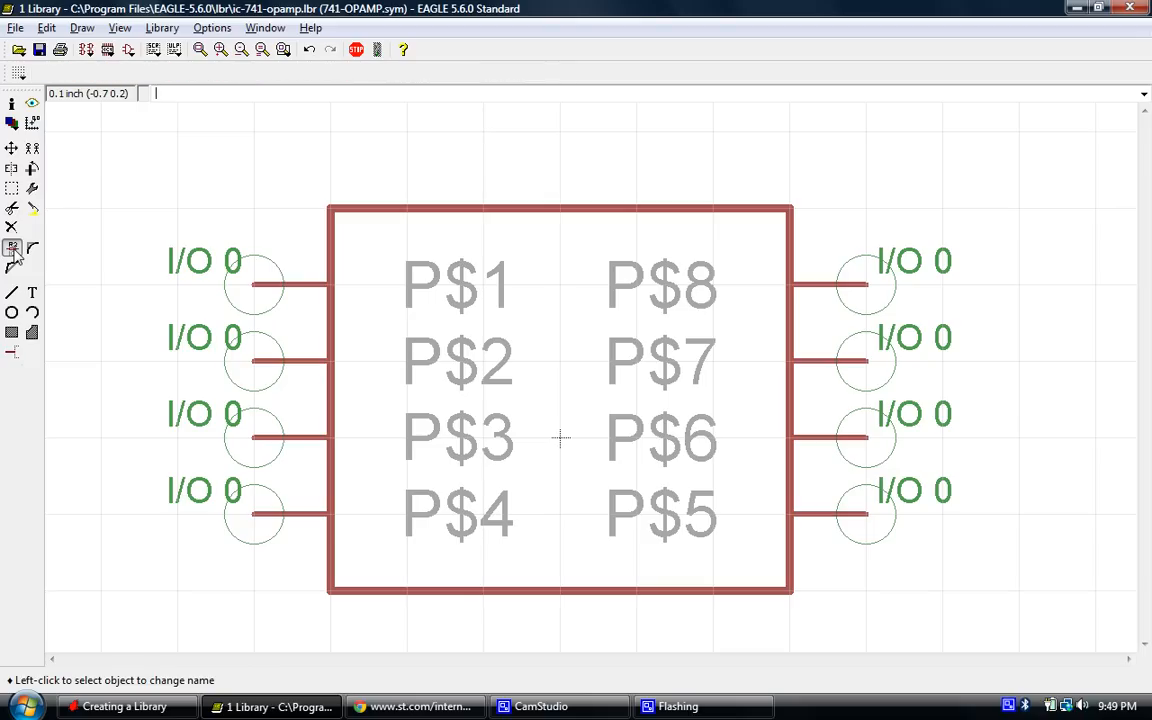
pyautogui.moveTo(260, 536)
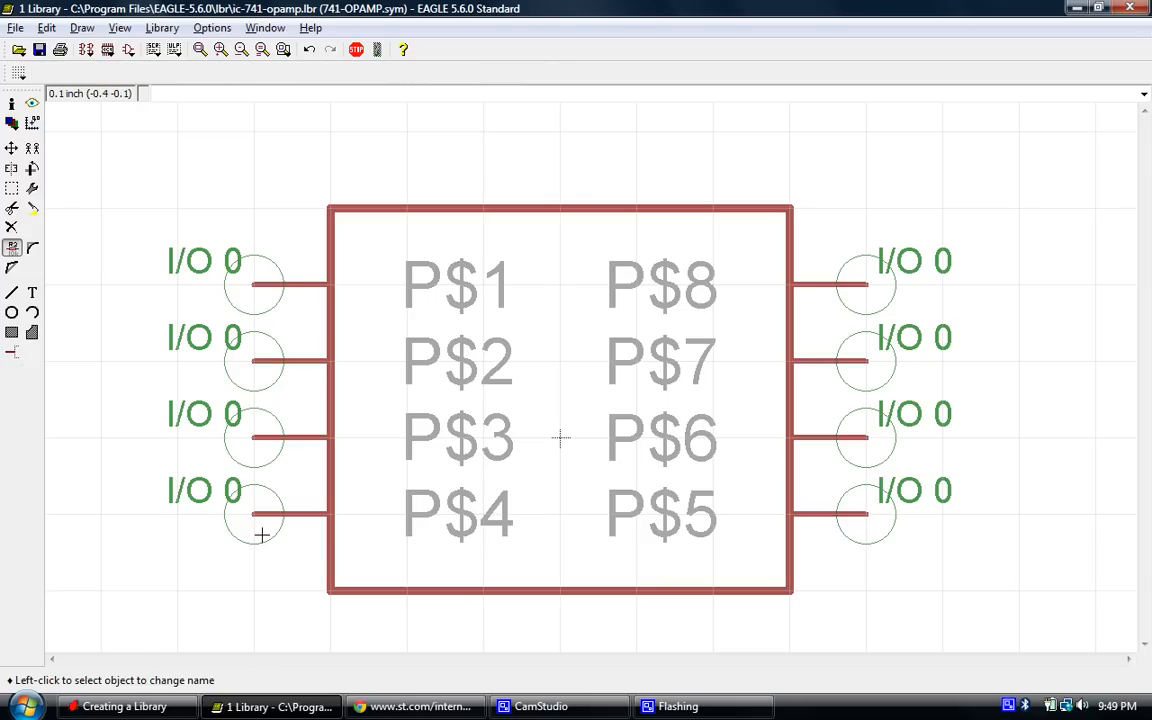
pyautogui.moveTo(756, 284)
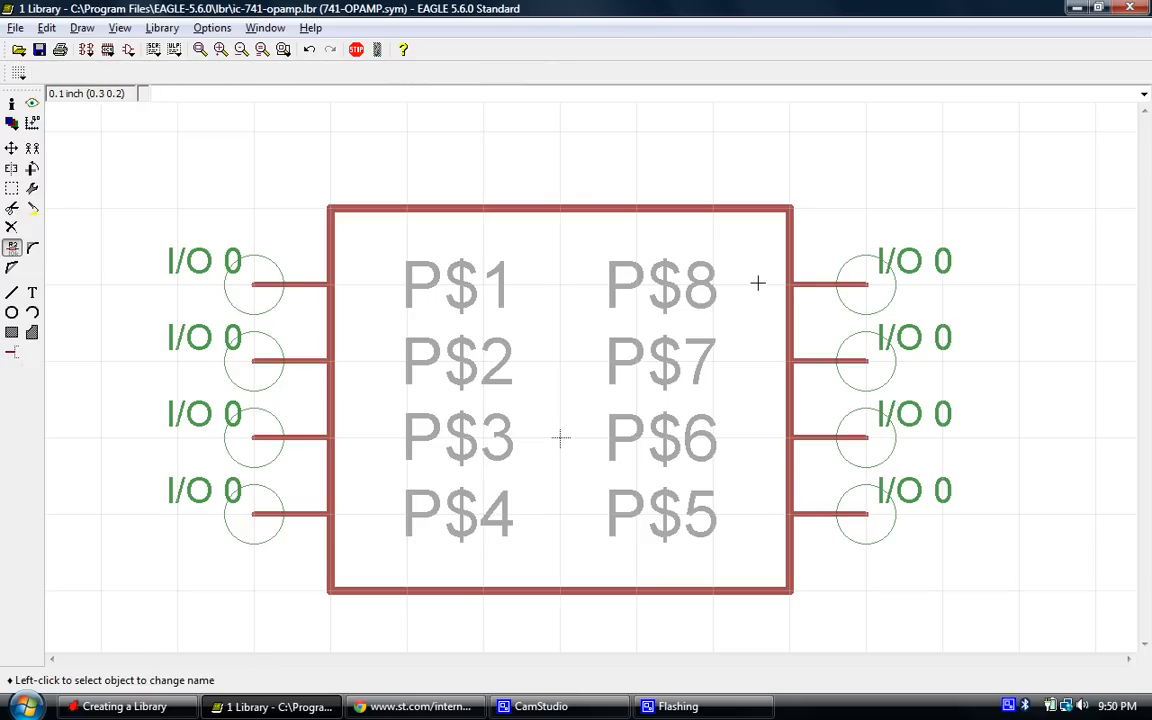
pyautogui.click(414, 706)
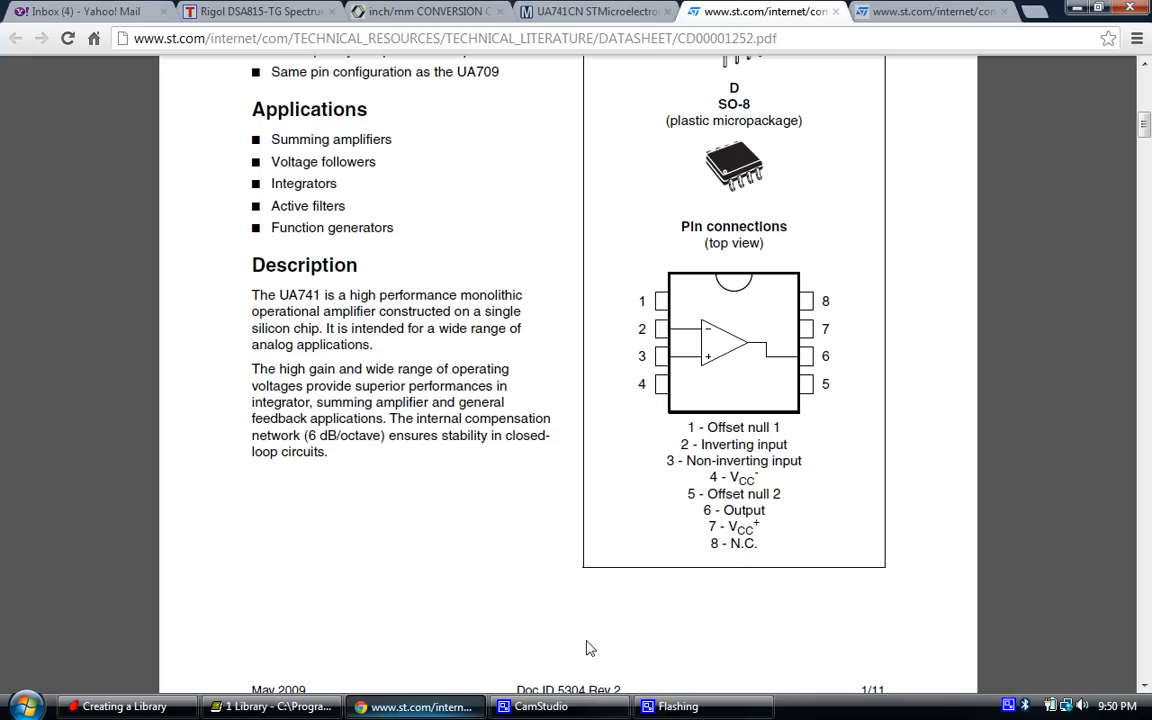
pyautogui.moveTo(730, 454)
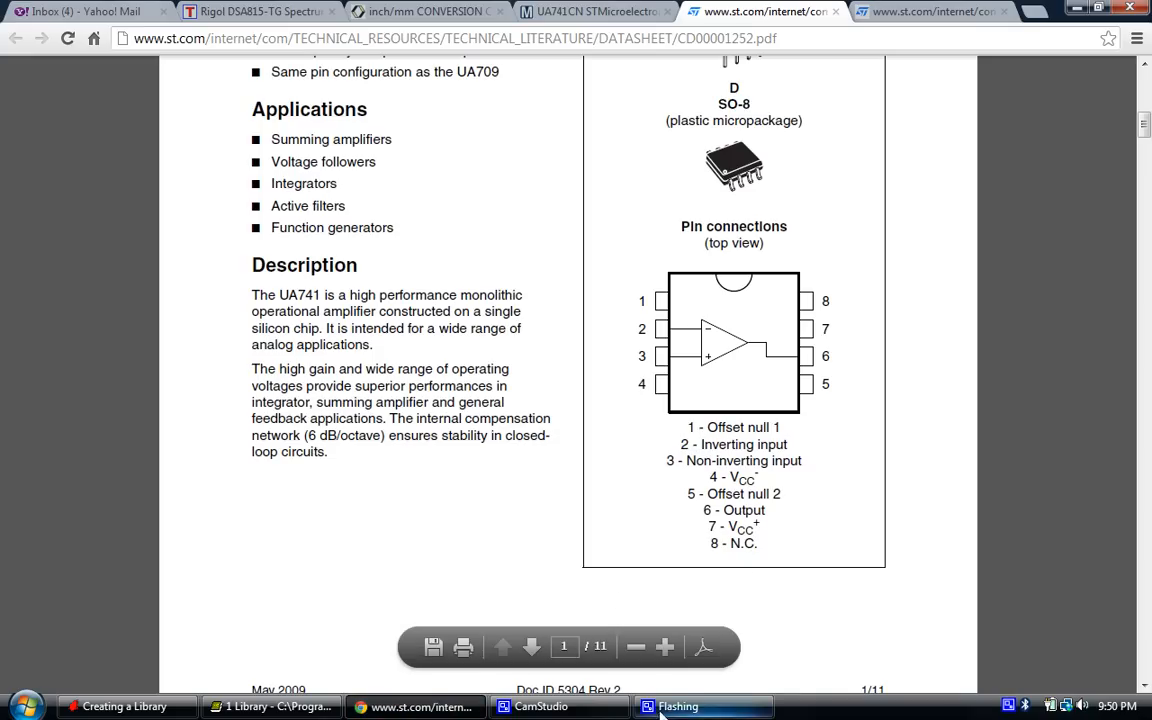
pyautogui.click(272, 706)
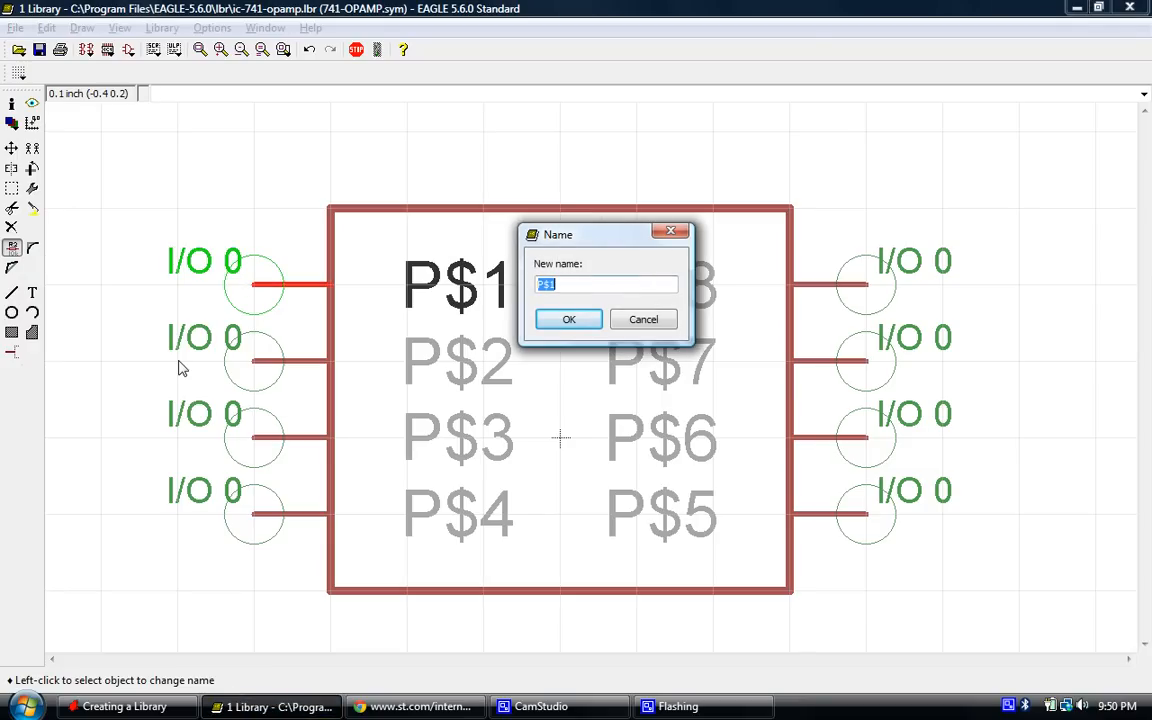
# Name pin 1 ON1 and pin 2 INVT, checking the datasheet pin list.
pyautogui.click(568, 320)
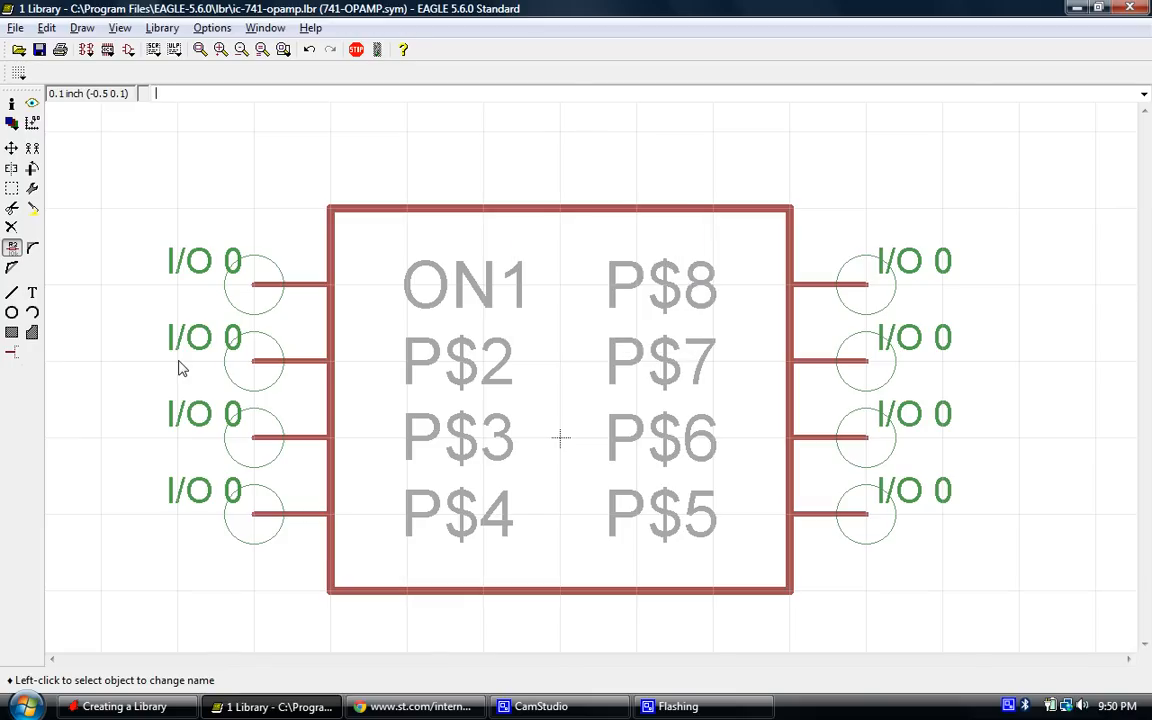
pyautogui.click(414, 706)
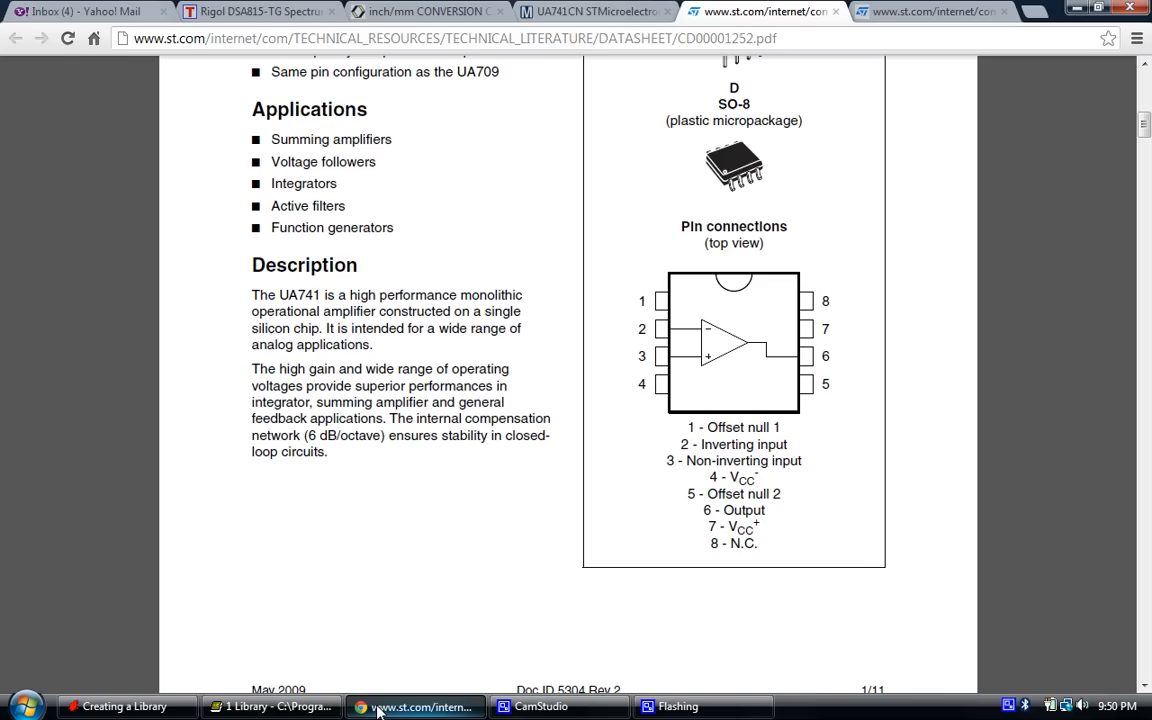
pyautogui.click(270, 706)
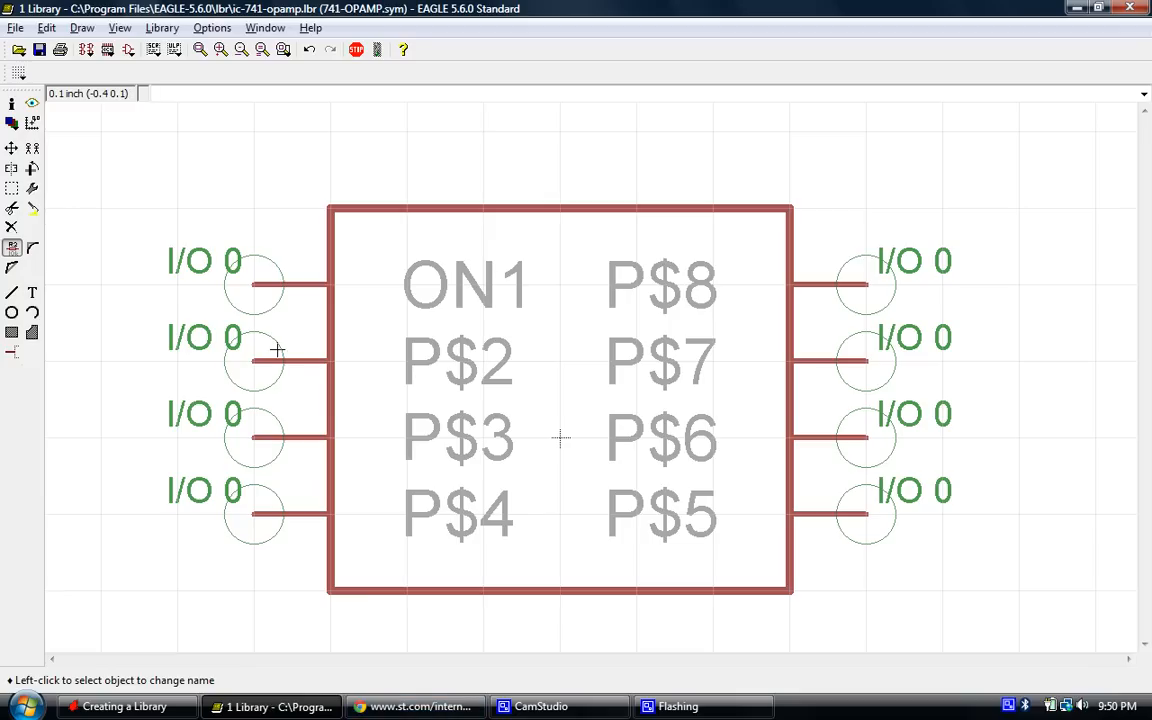
pyautogui.click(280, 360)
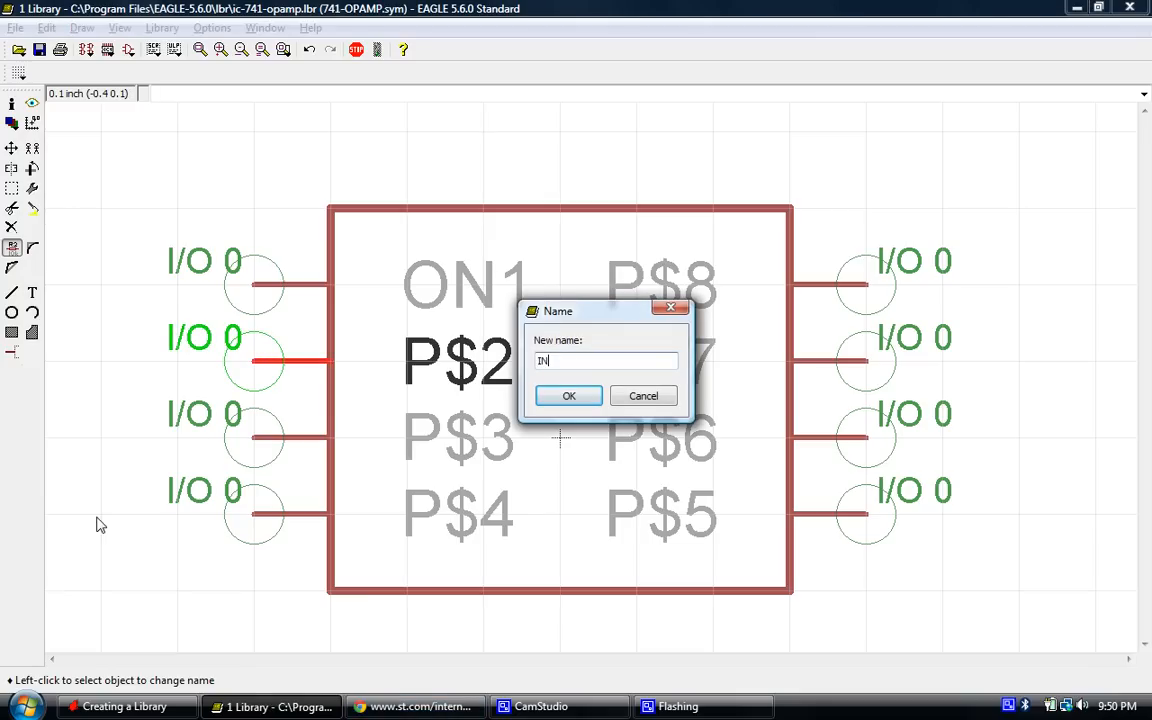
pyautogui.click(568, 396)
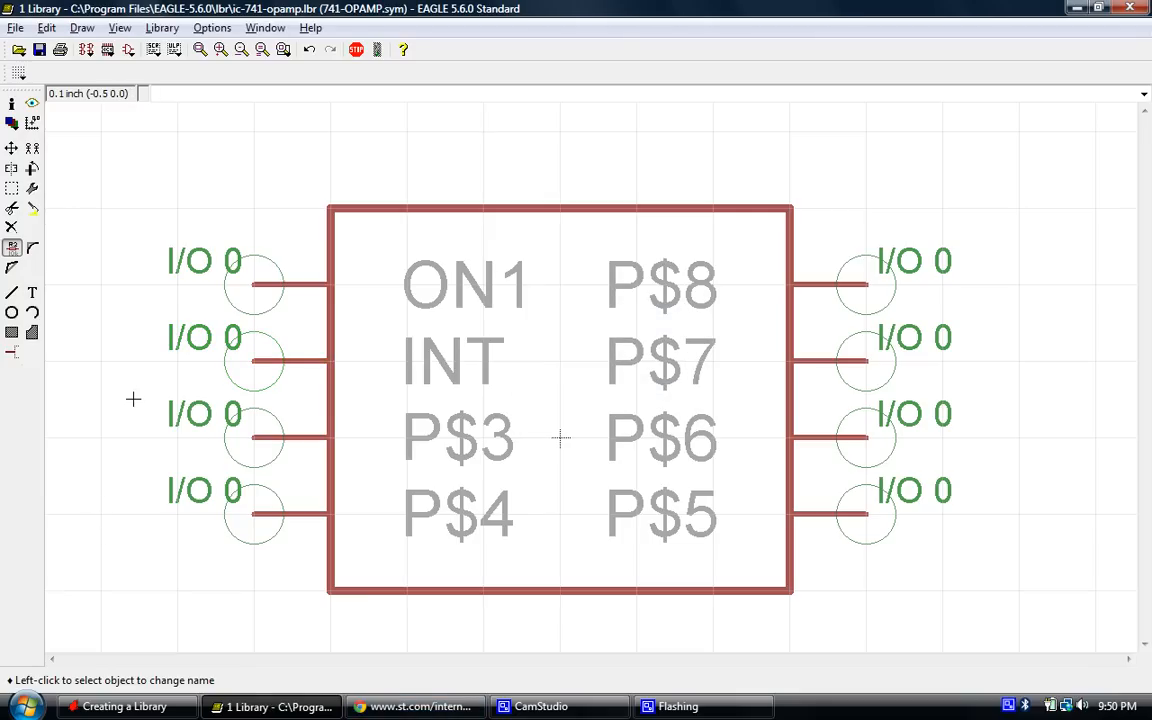
pyautogui.moveTo(256, 362)
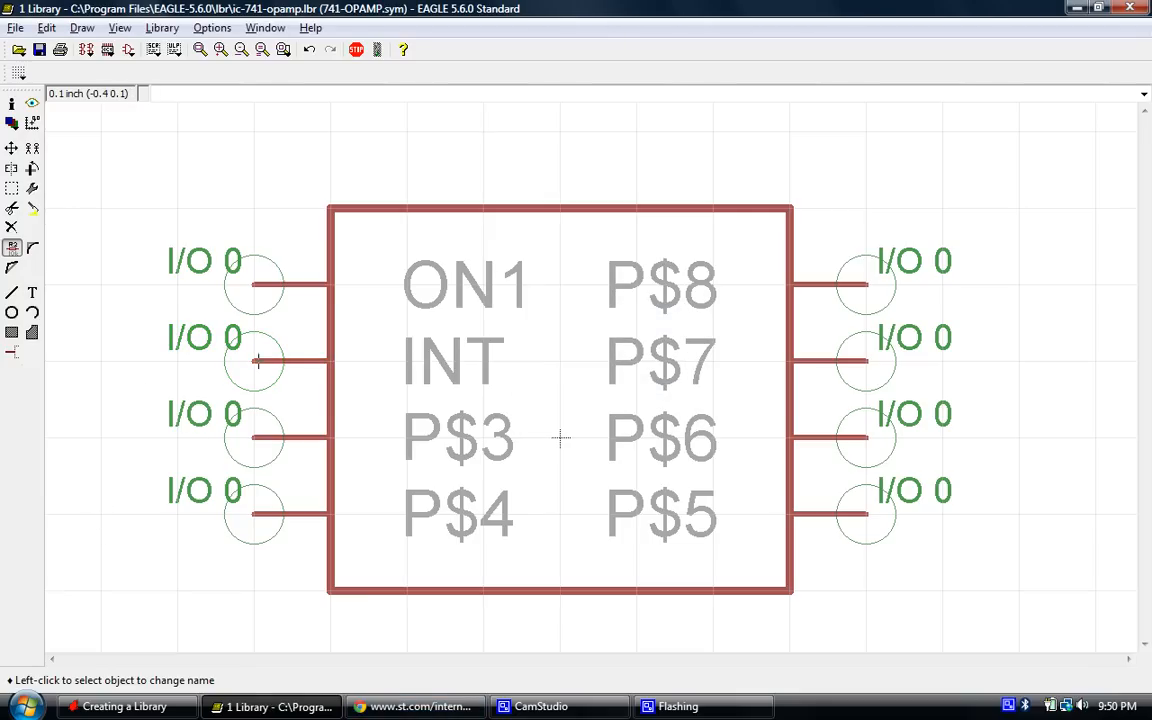
pyautogui.click(256, 360)
pyautogui.write('INVT')
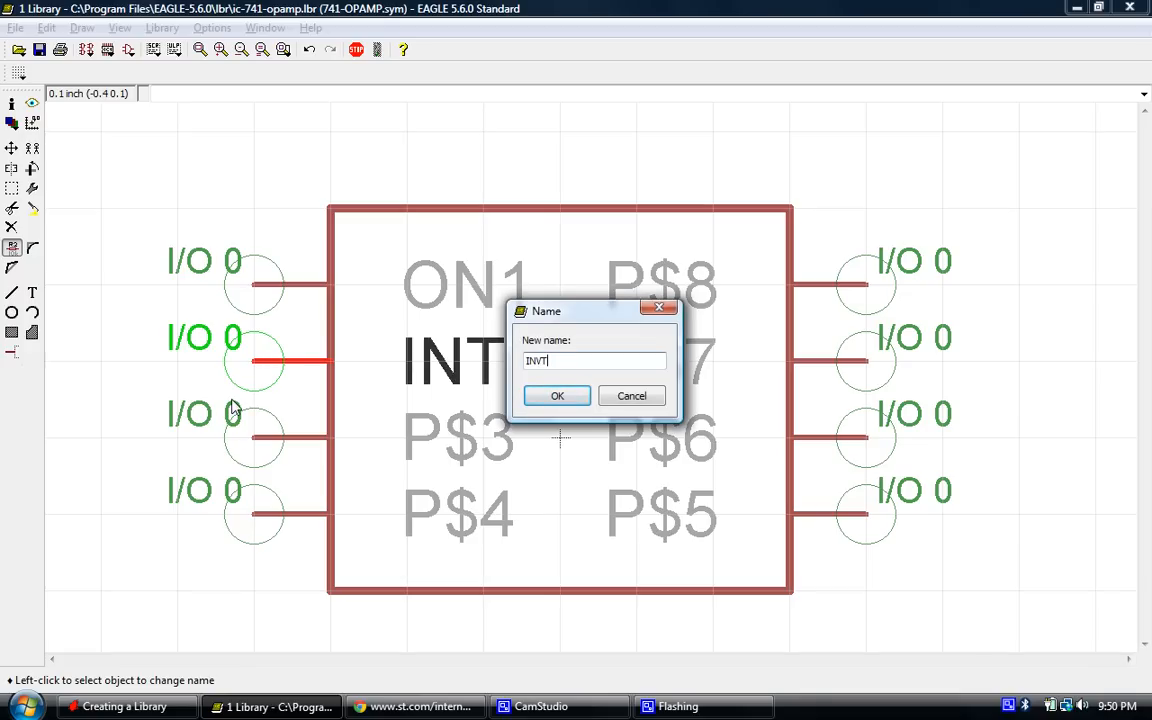
pyautogui.click(556, 396)
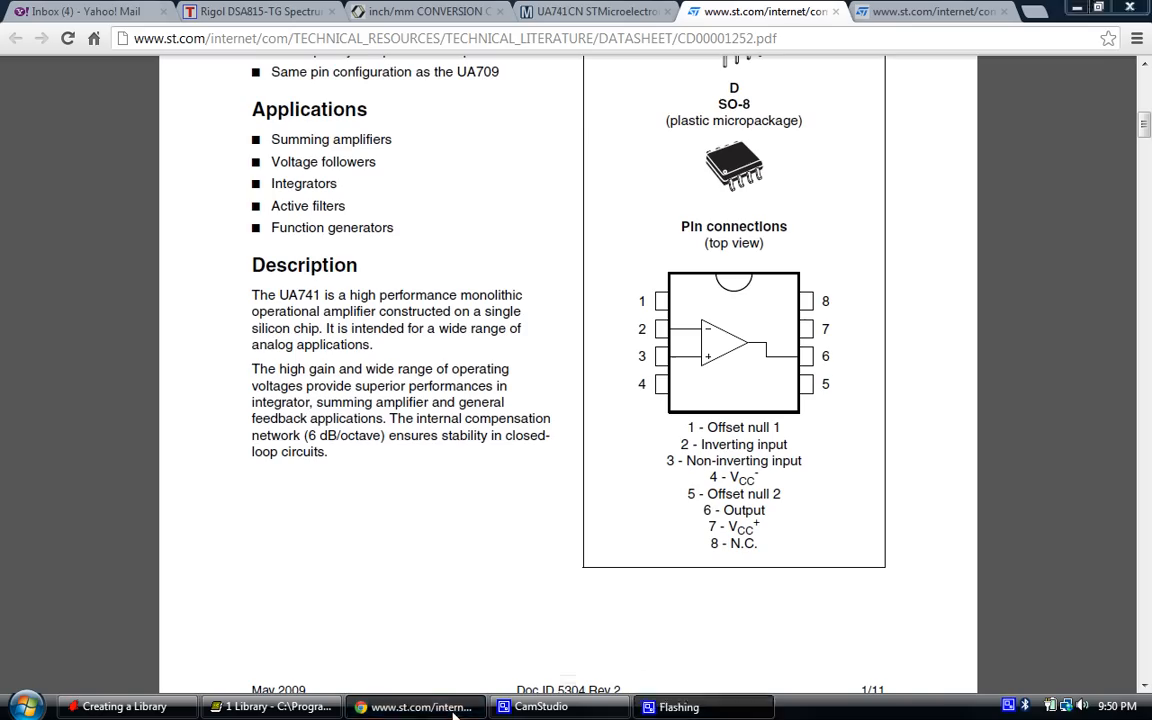
# Name pin 3 NINV, correcting the mistyped letters.
pyautogui.click(270, 706)
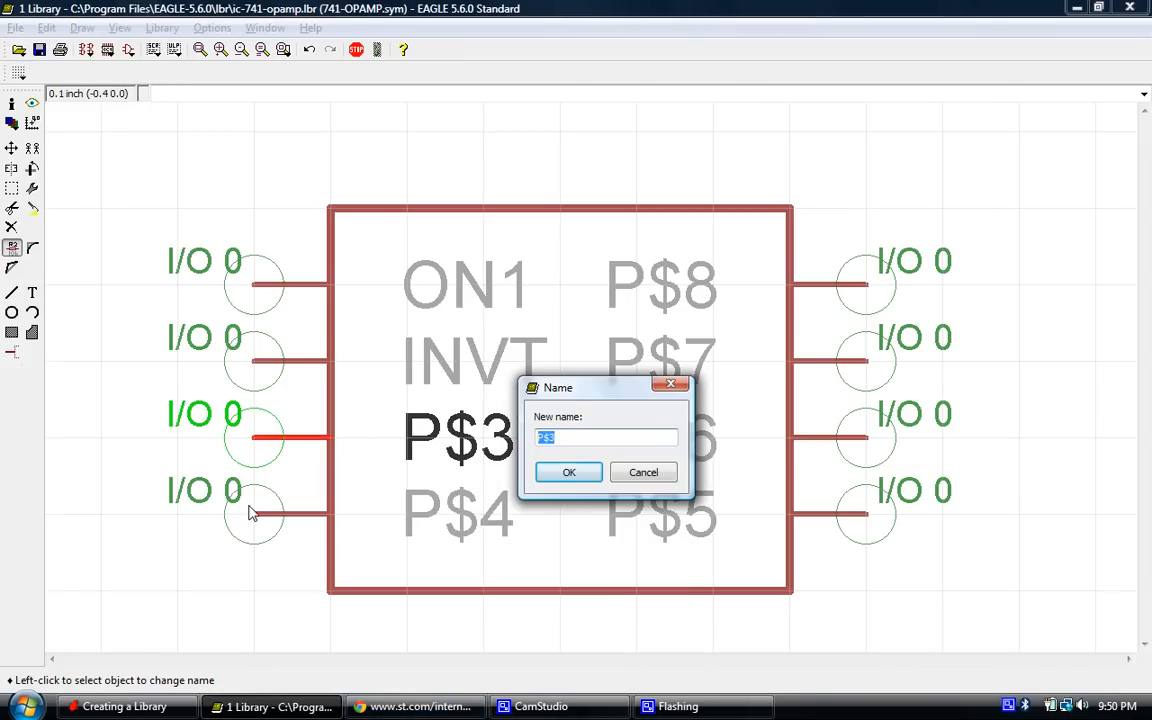
pyautogui.write('NON')
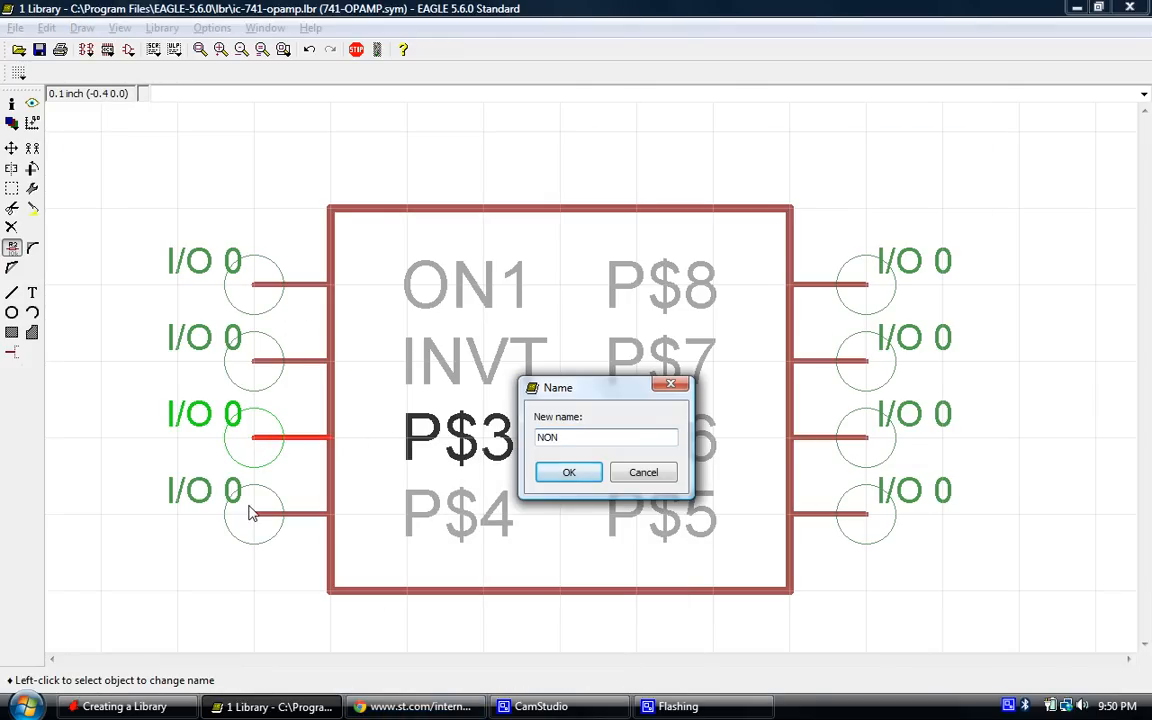
pyautogui.press('BackSpace')
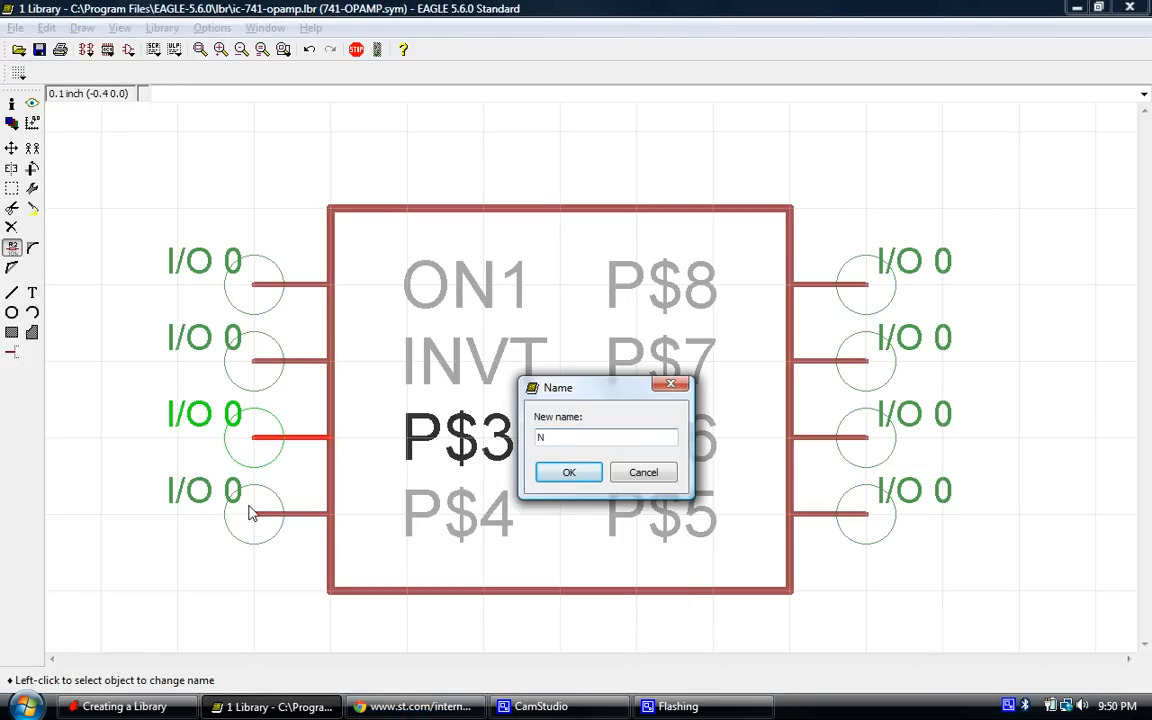
pyautogui.write('IN')
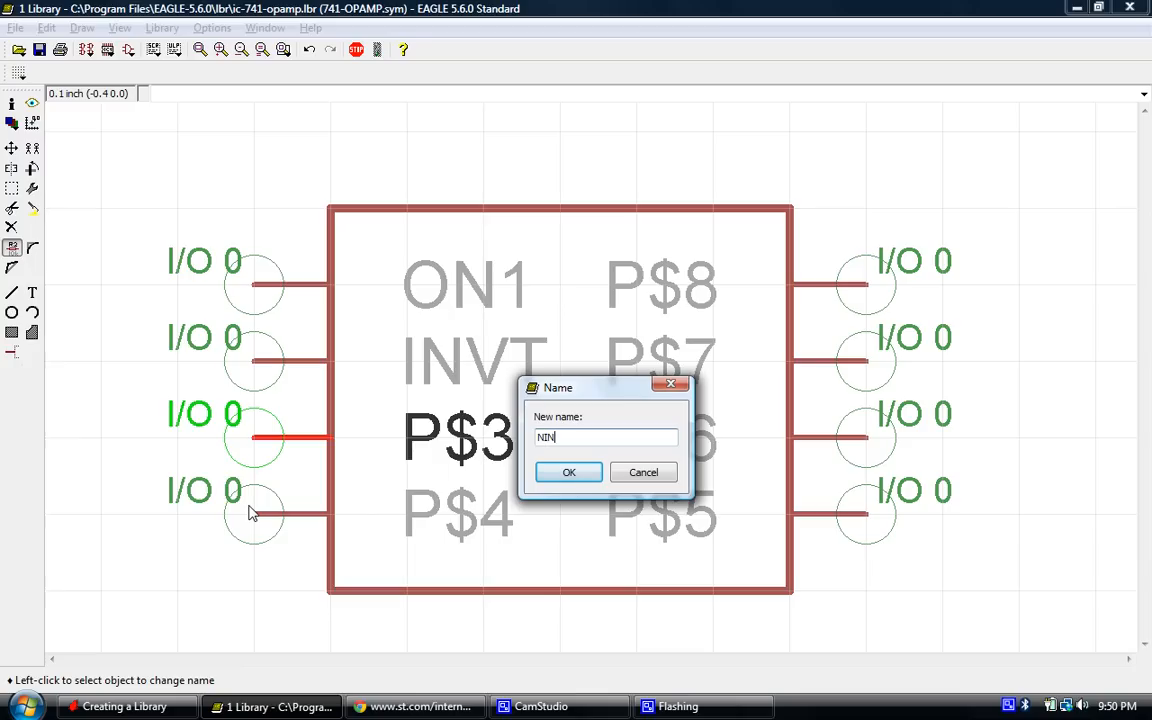
pyautogui.press('Backspace')
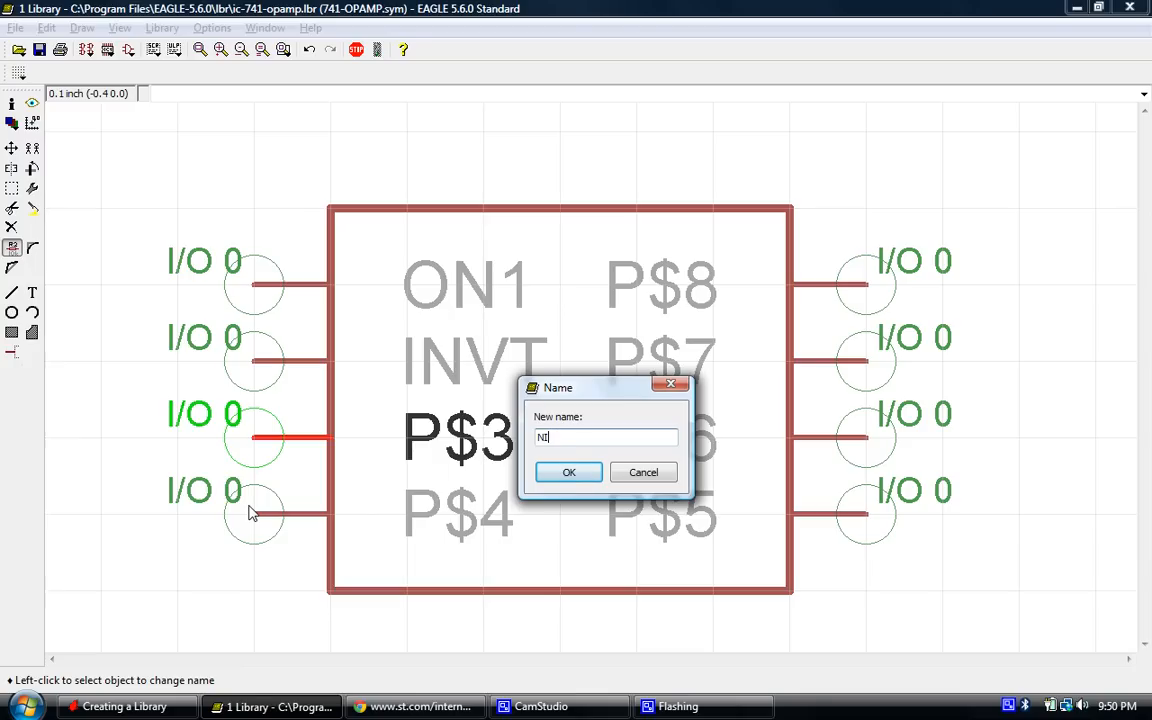
pyautogui.write('NV')
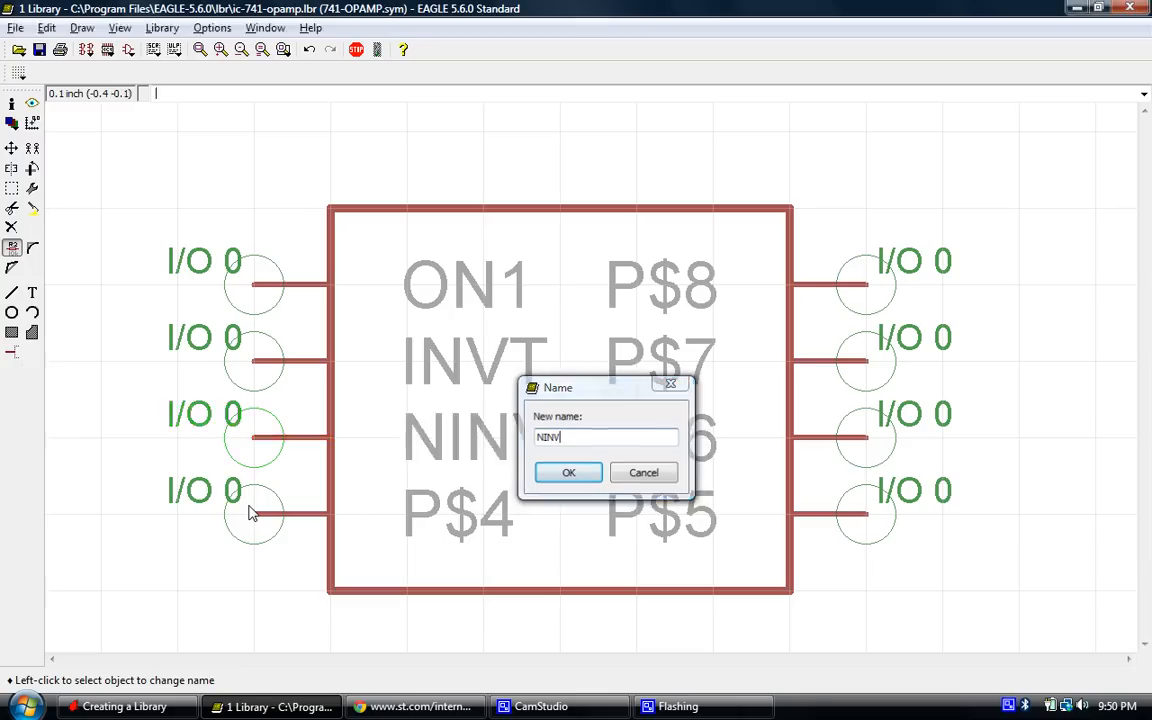
pyautogui.click(568, 472)
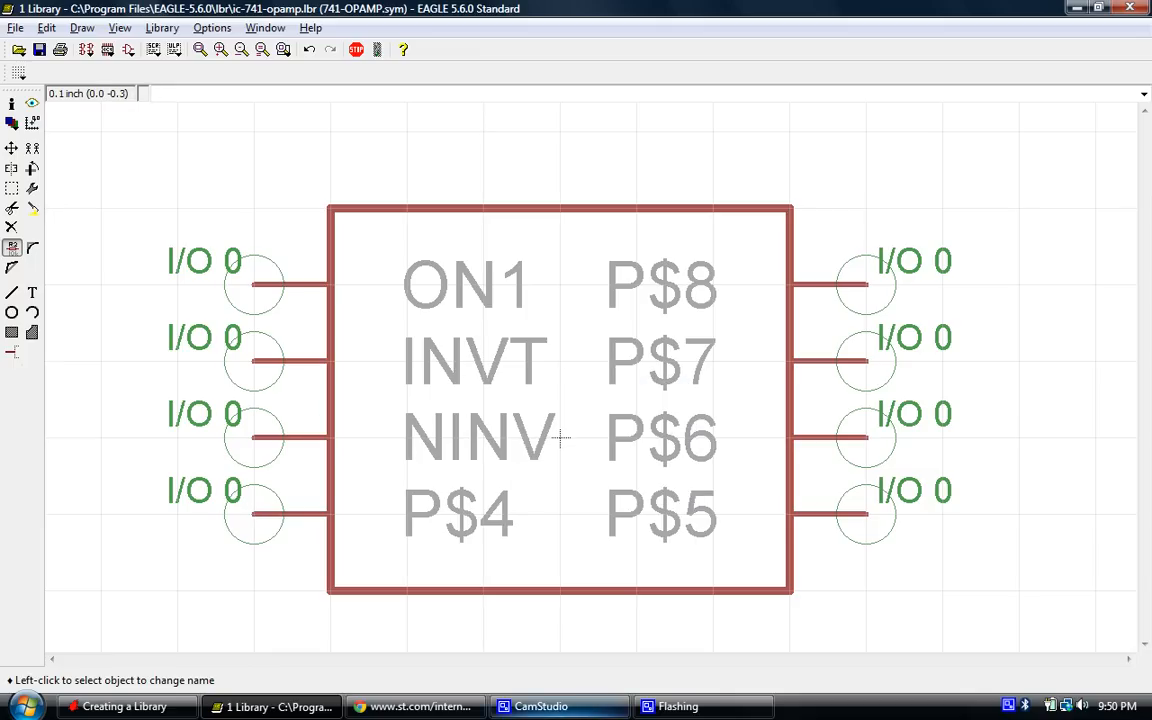
# Name pin 4 -VCC and pin 5 ON2 per the datasheet.
pyautogui.click(412, 706)
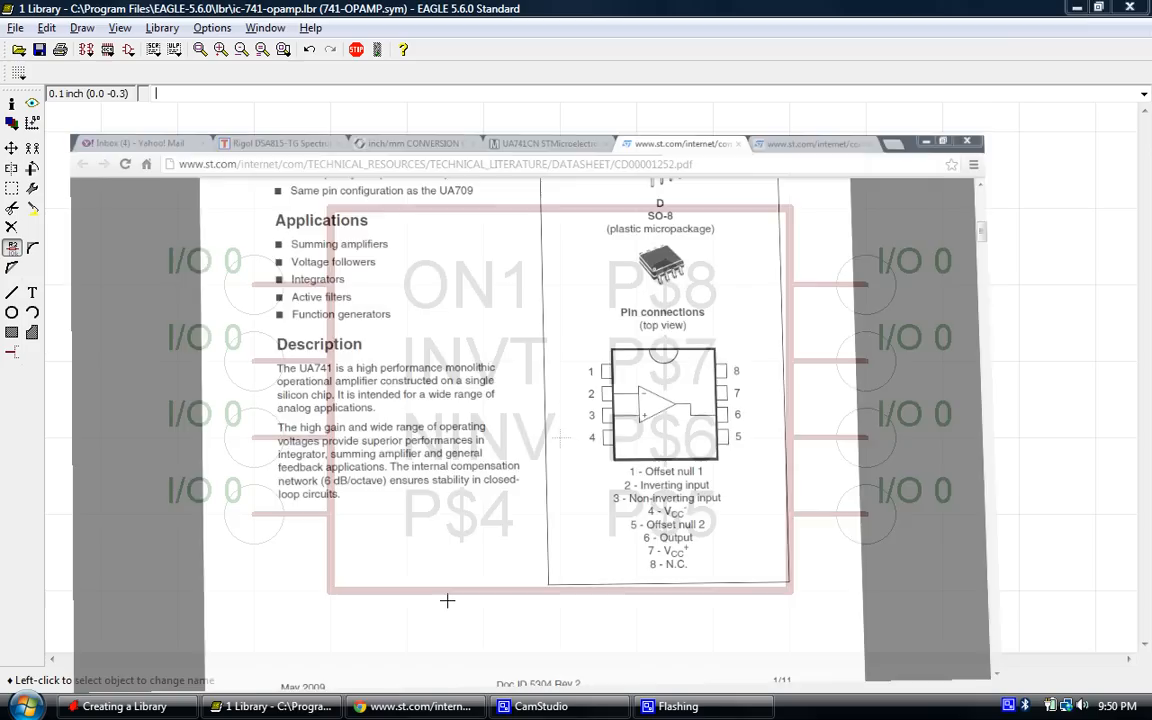
pyautogui.click(256, 516)
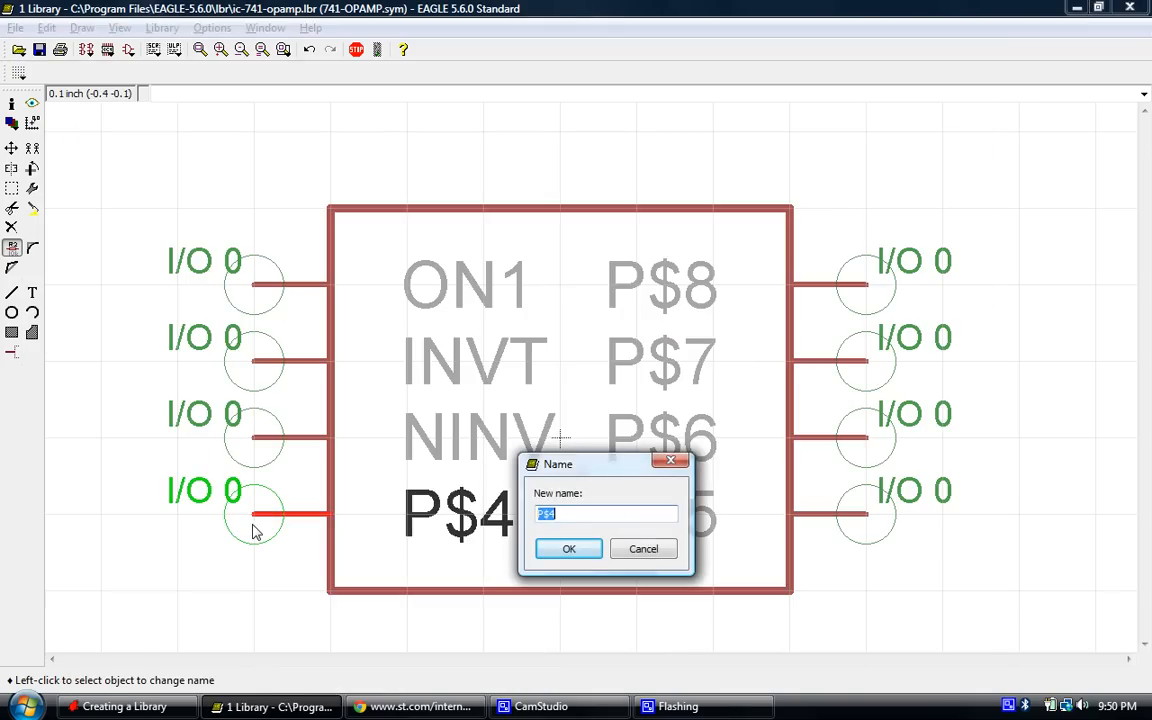
pyautogui.write('-VCC')
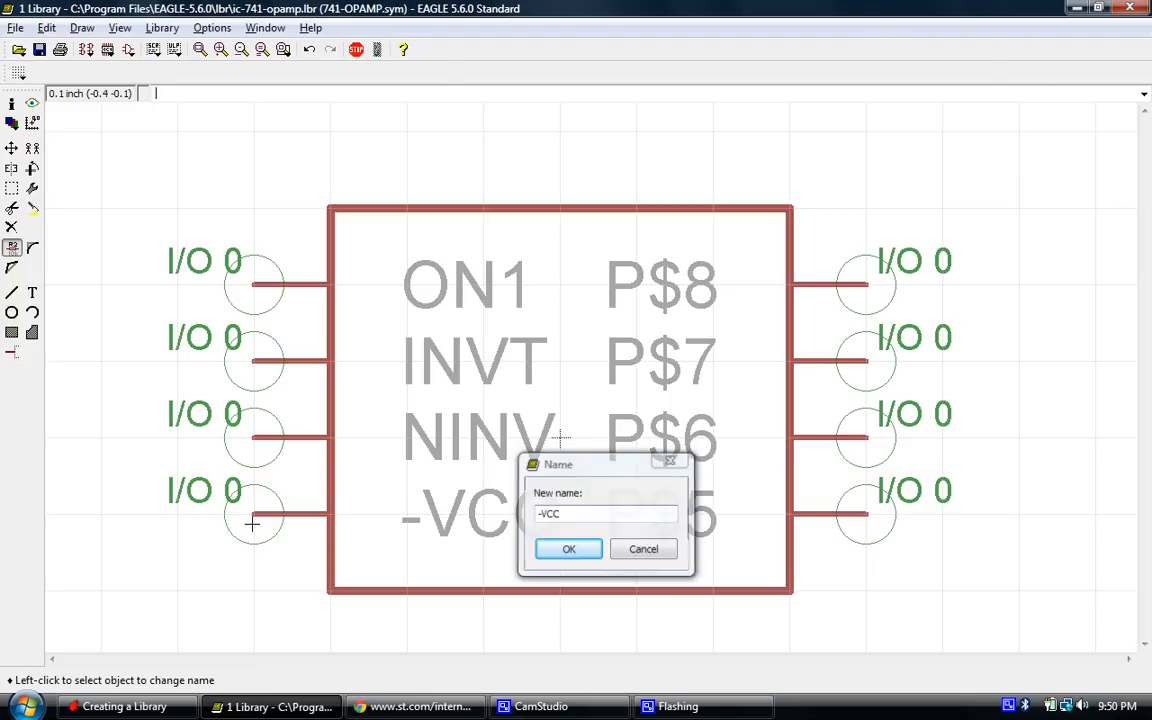
pyautogui.click(414, 706)
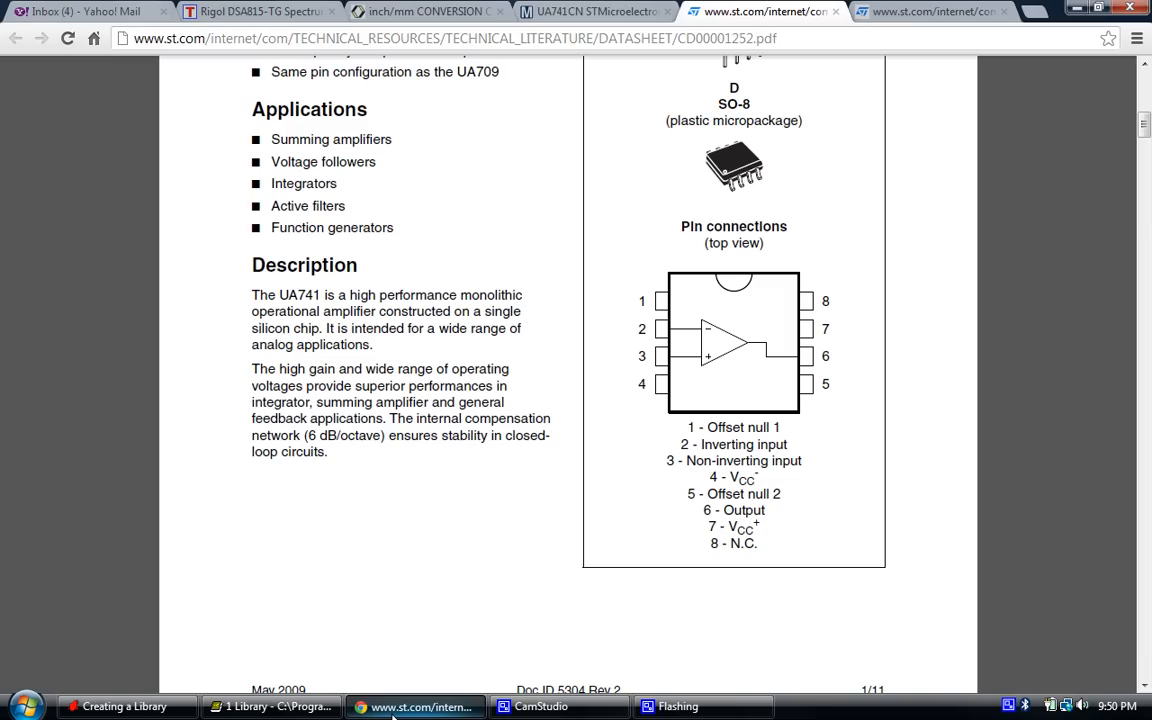
pyautogui.click(272, 706)
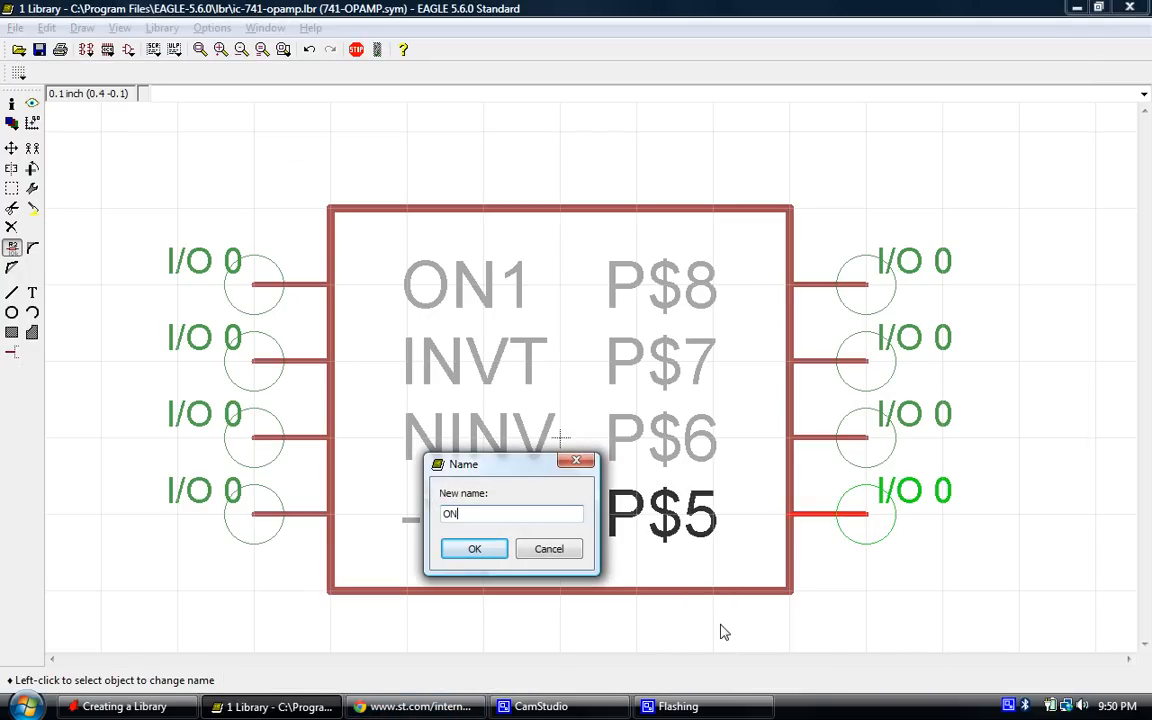
pyautogui.click(474, 548)
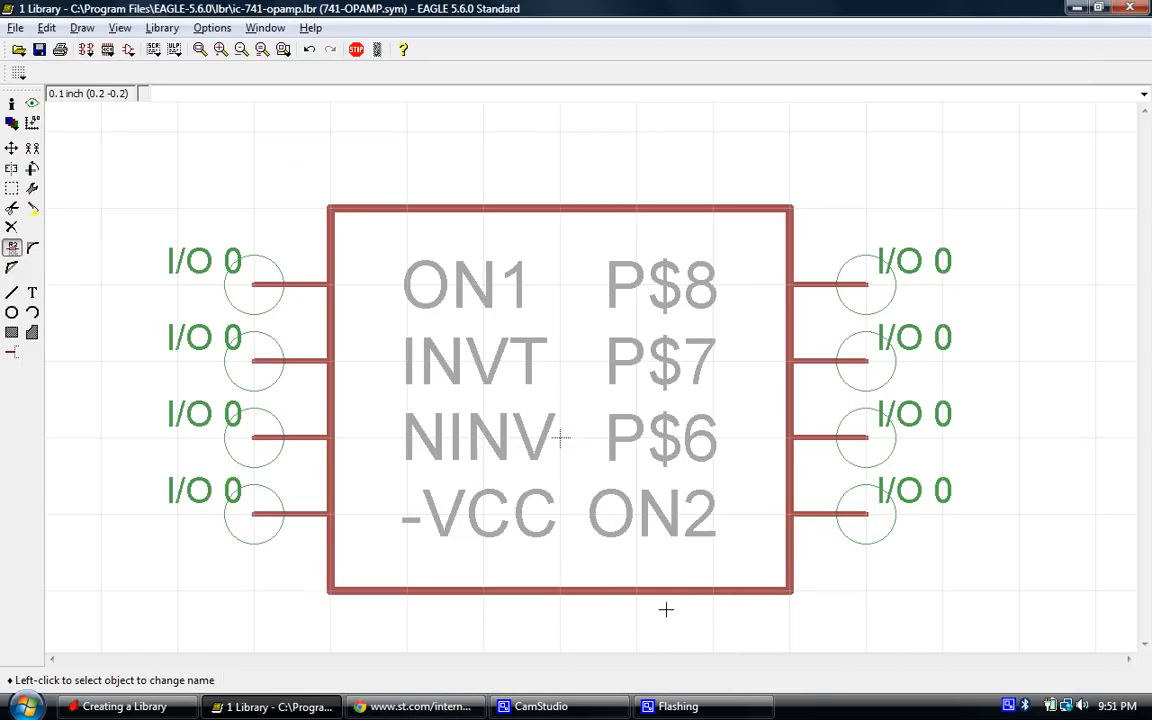
# Name pins 6, 7 and 8 OUT, VCC and NC.
pyautogui.click(412, 706)
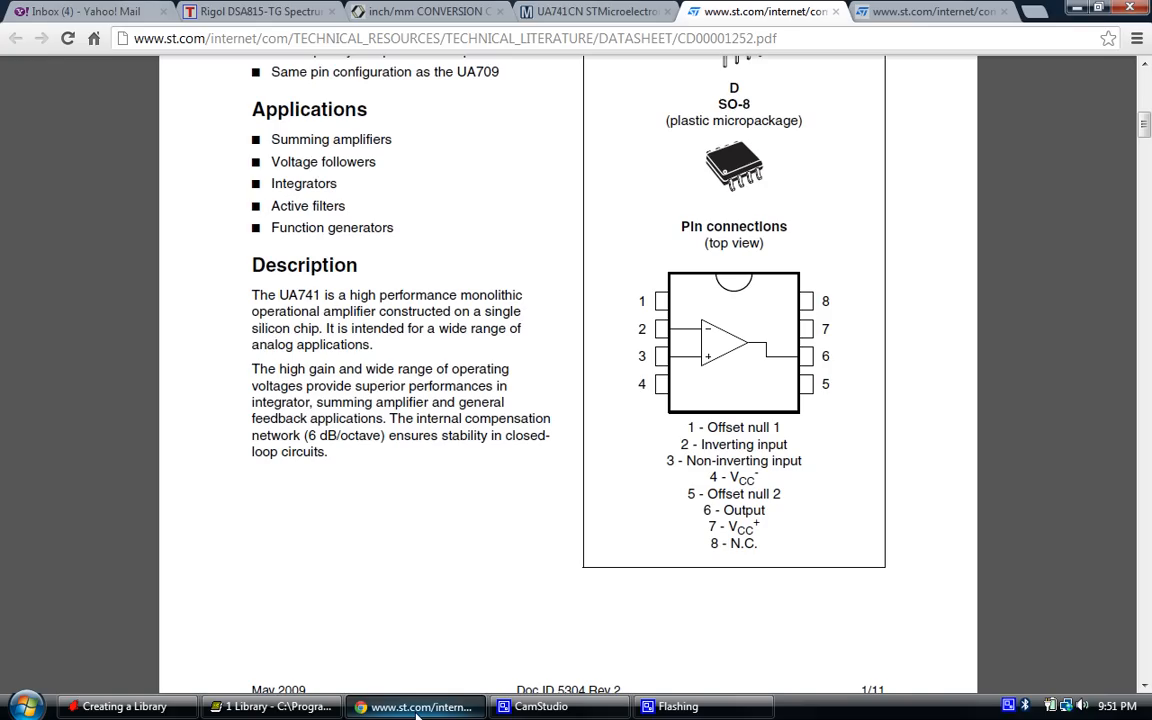
pyautogui.click(270, 706)
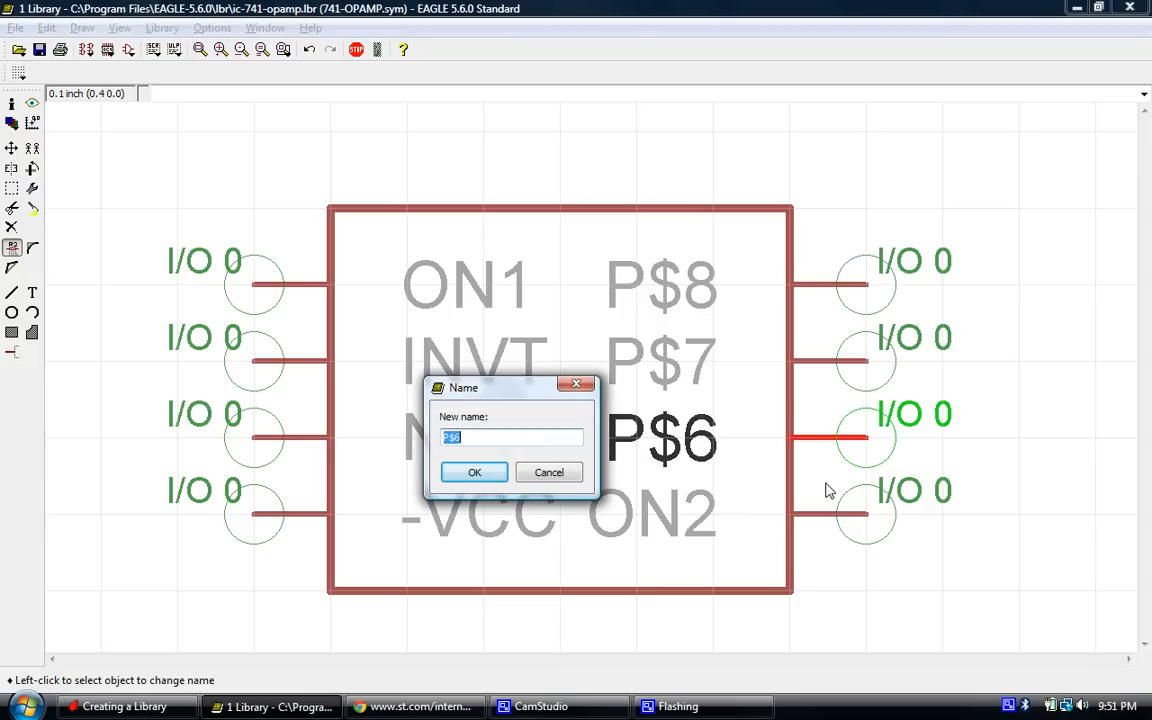
pyautogui.click(474, 472)
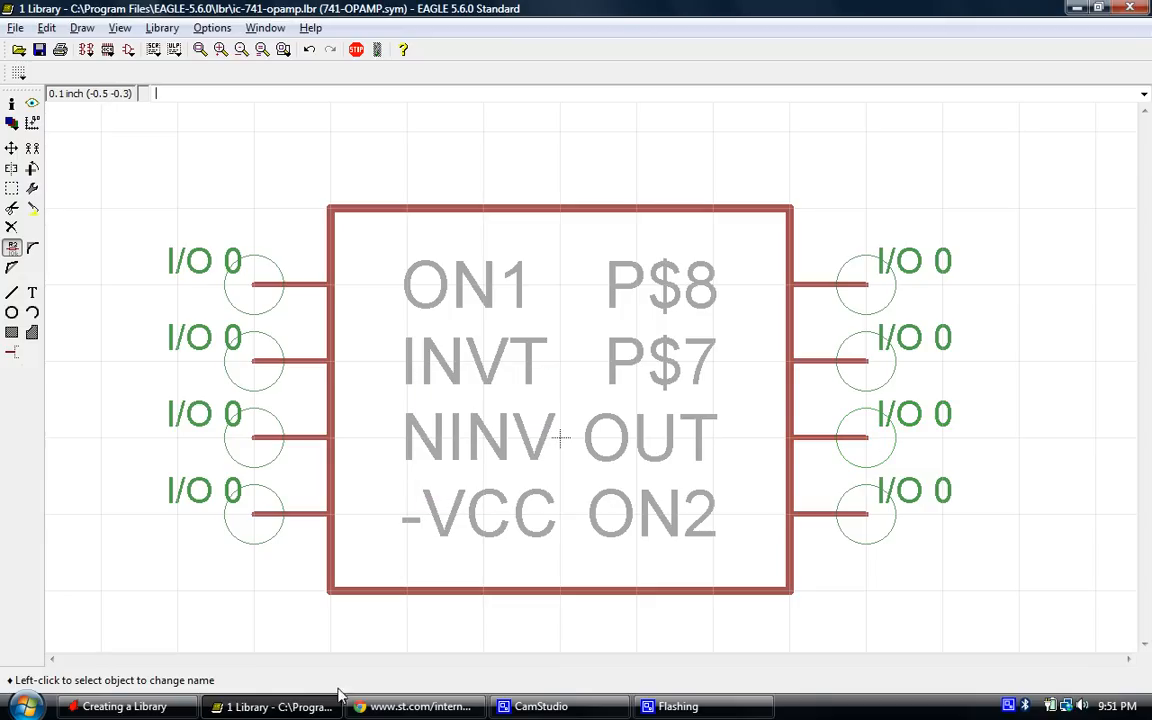
pyautogui.moveTo(804, 336)
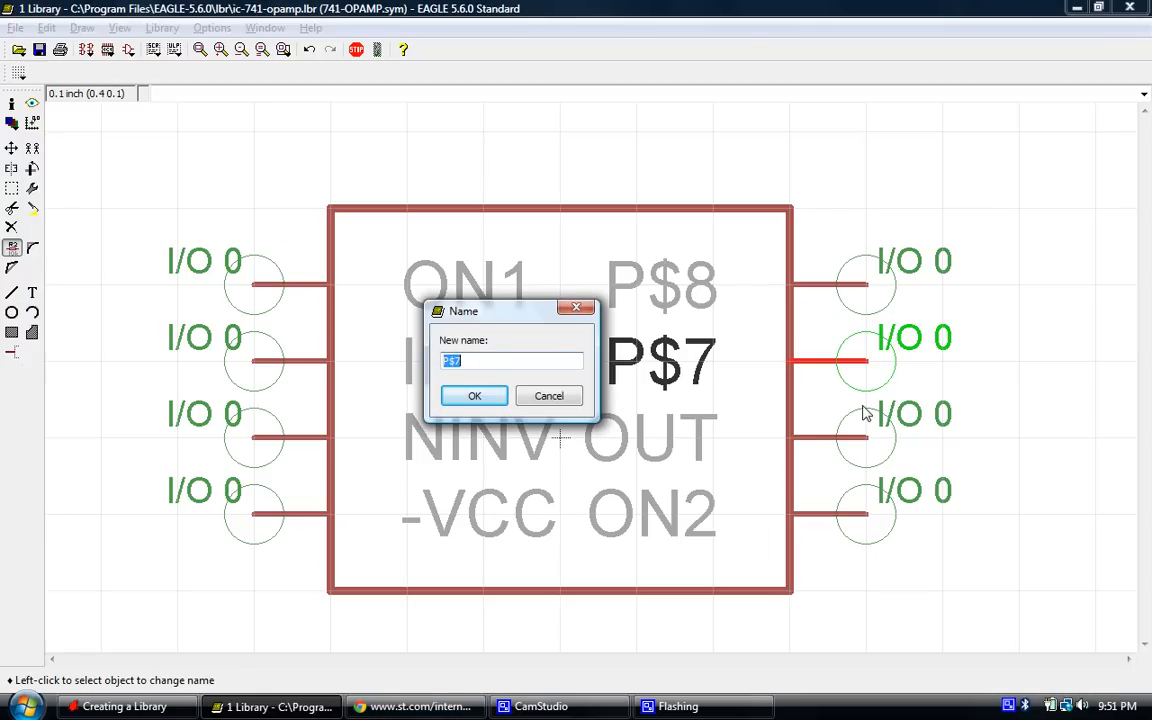
pyautogui.click(474, 396)
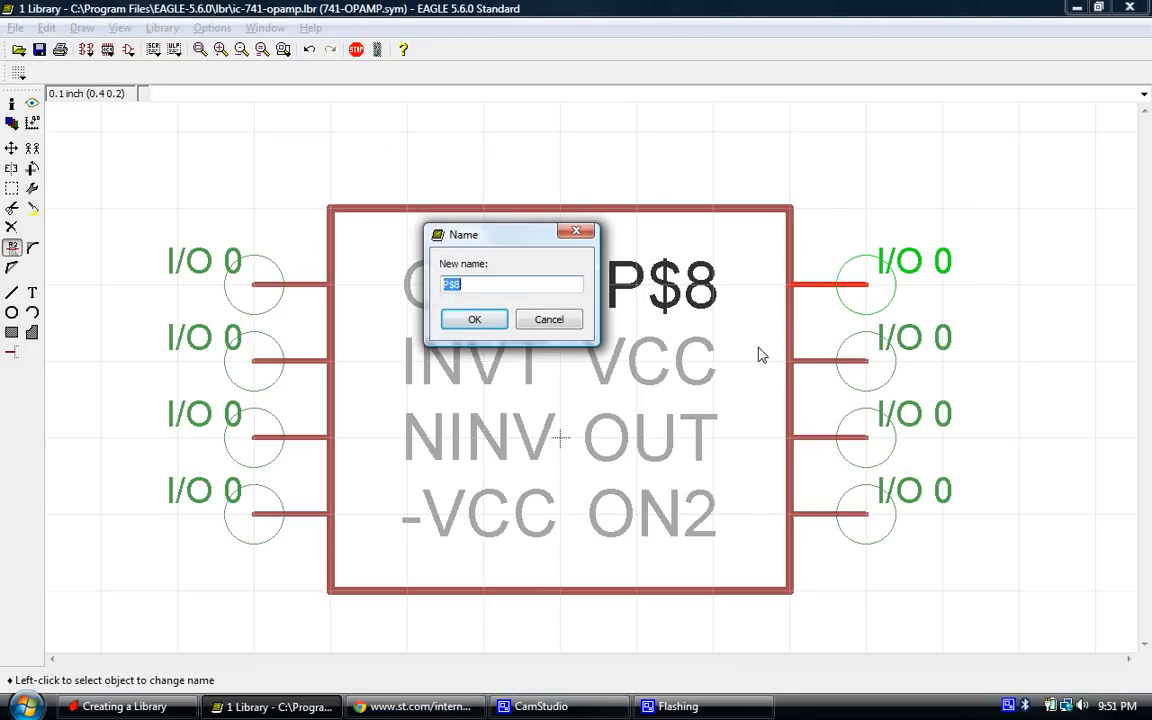
pyautogui.click(474, 320)
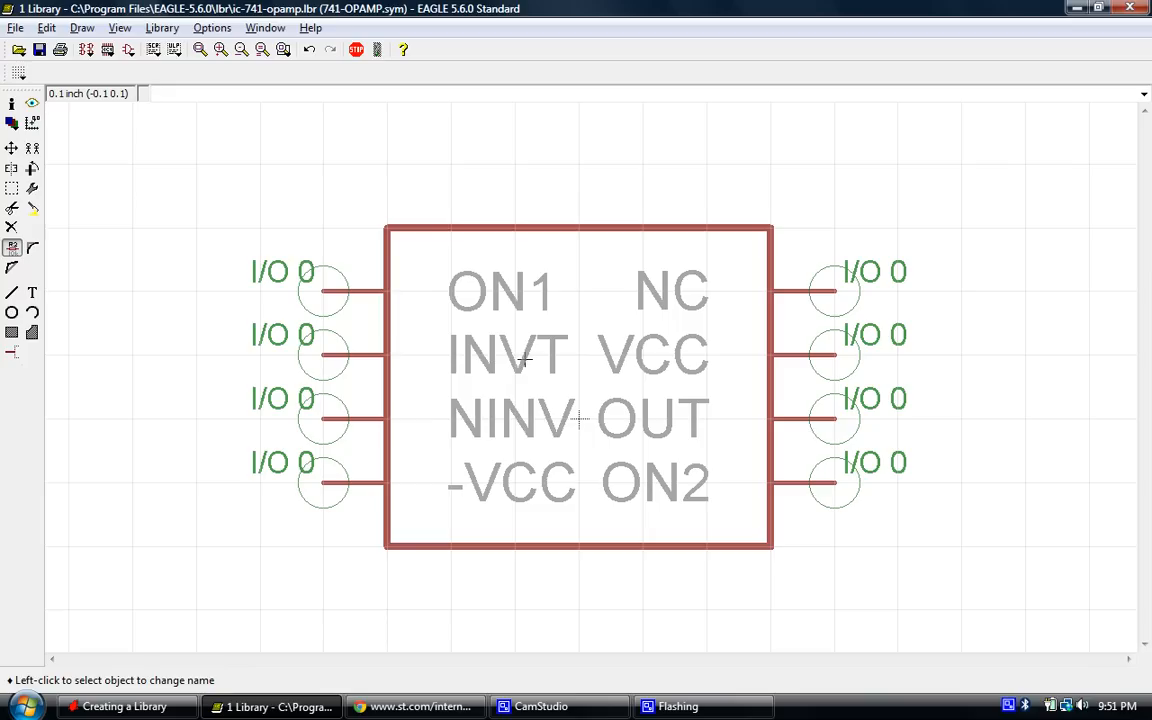
pyautogui.moveTo(248, 276)
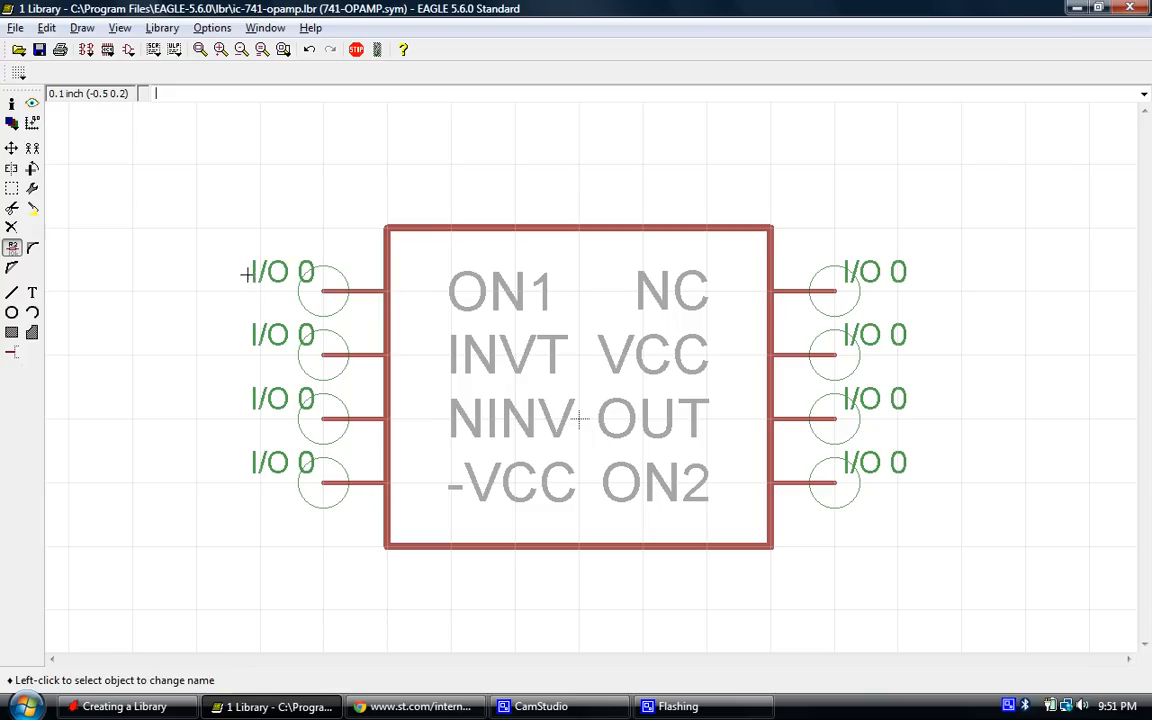
pyautogui.moveTo(140, 218)
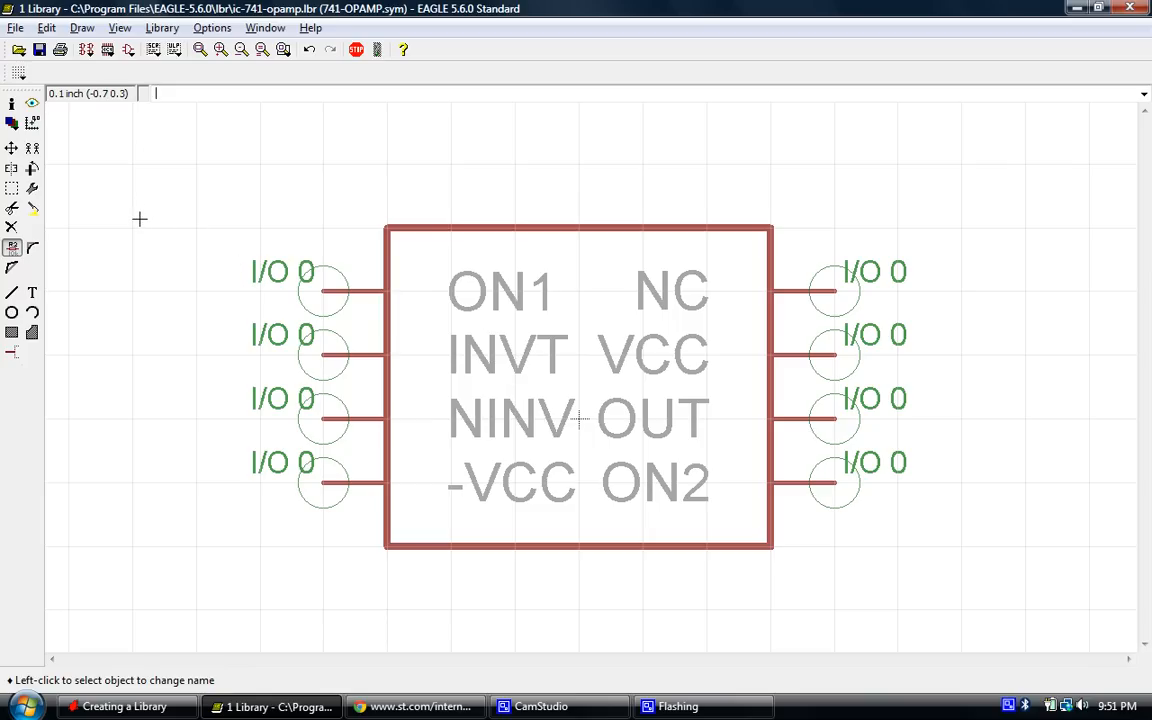
pyautogui.moveTo(168, 228)
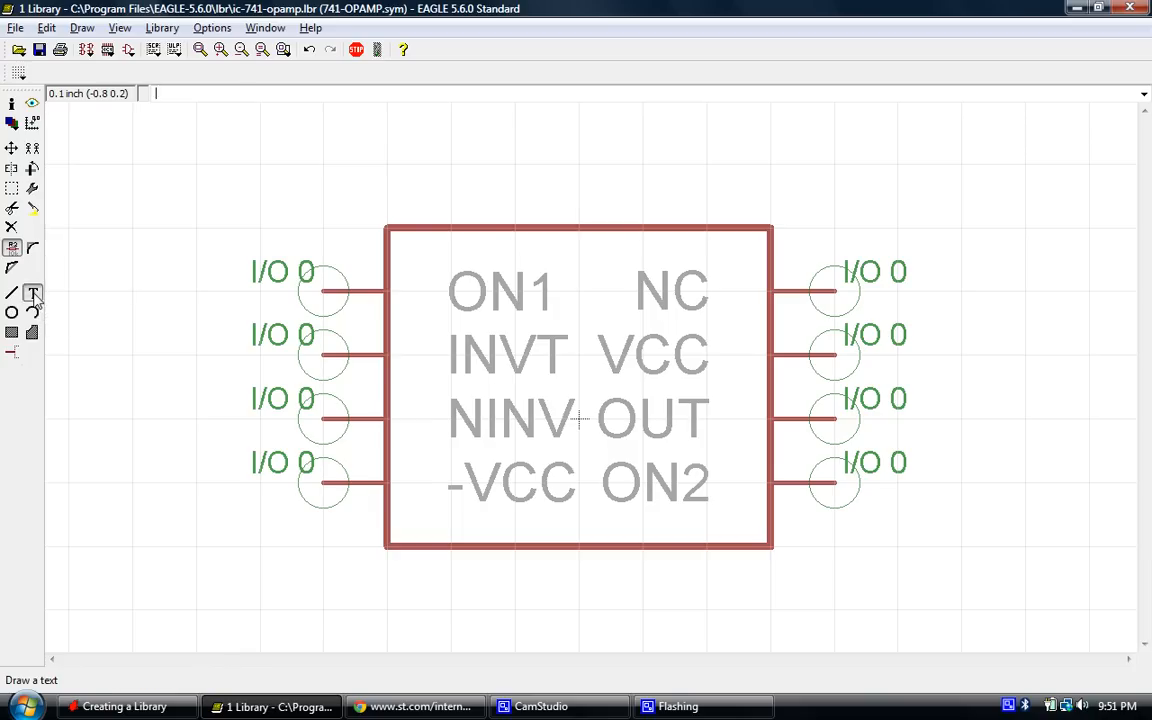
# Create a >NAME text label with the Text tool, ready to place on the symbol.
pyautogui.click(32, 292)
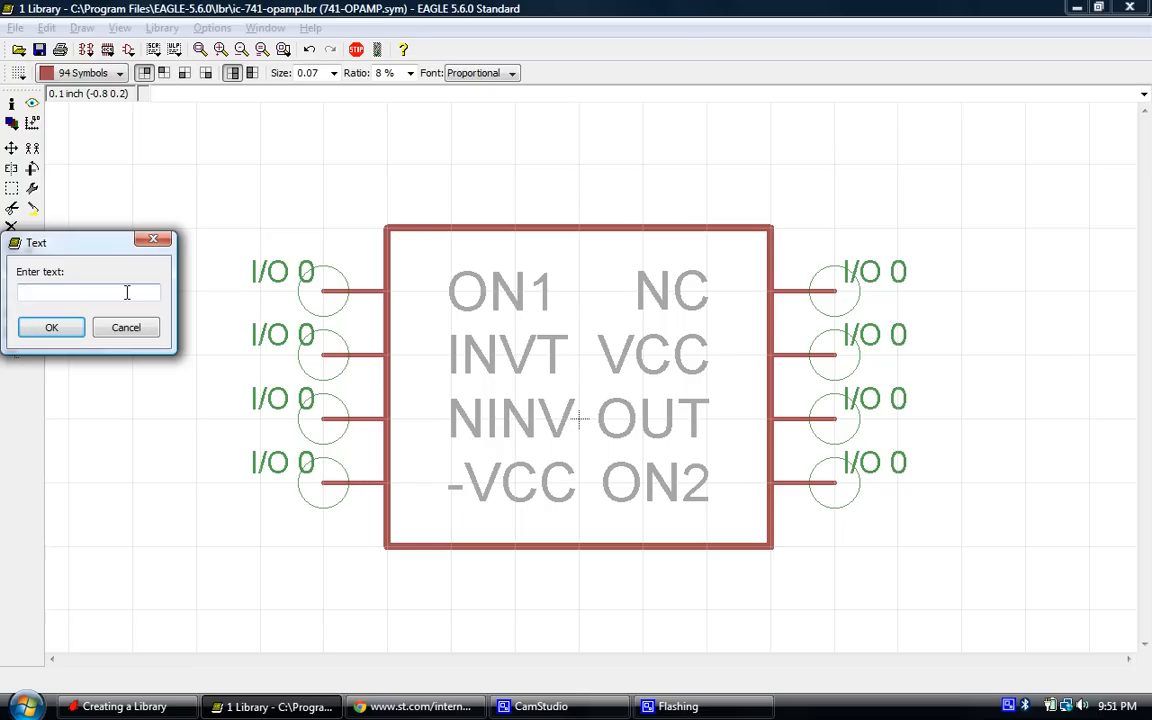
pyautogui.write('>')
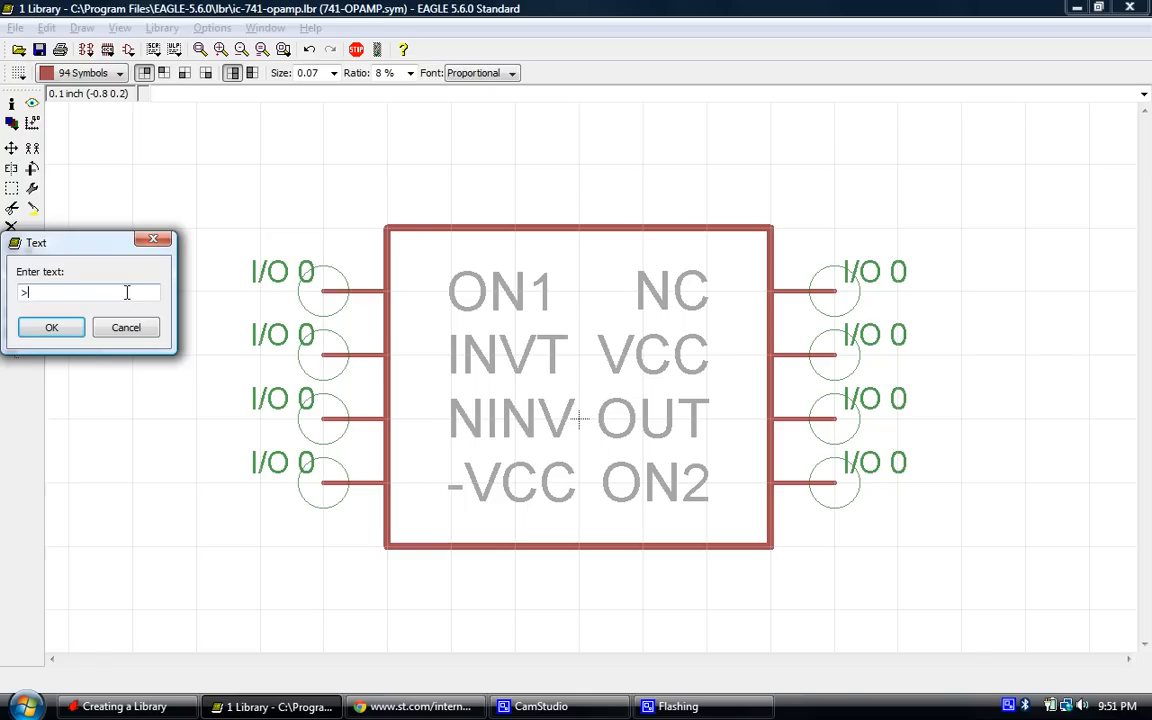
pyautogui.click(52, 328)
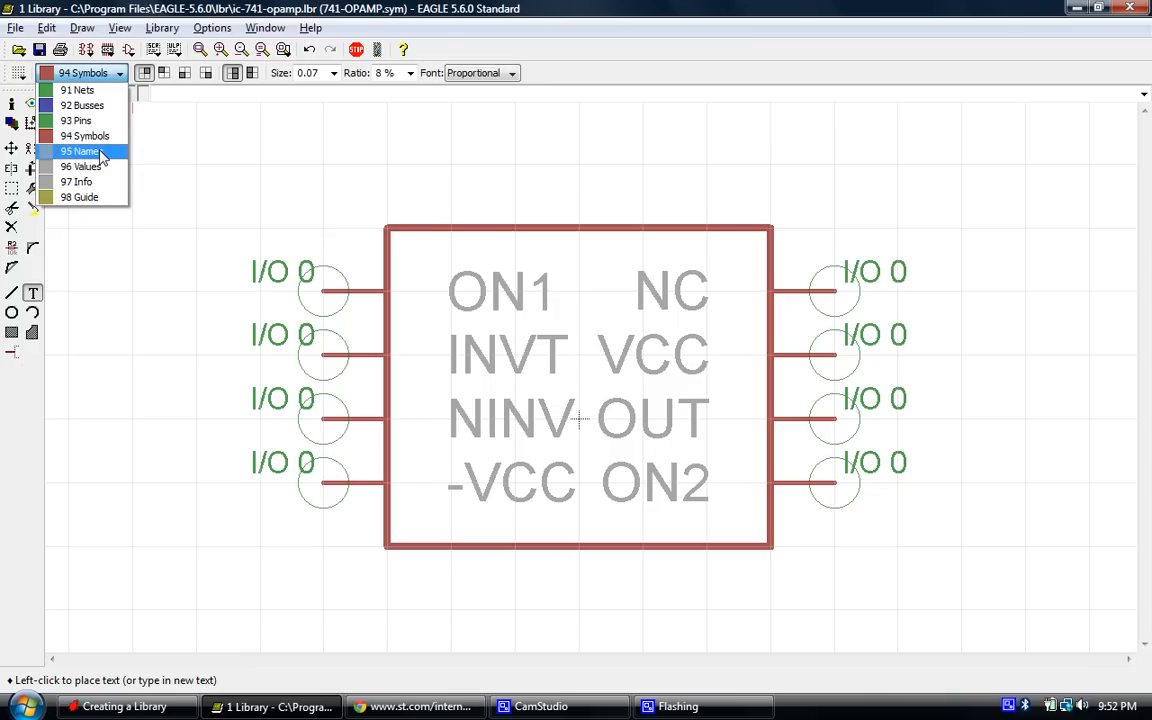
# Place >NAME below the symbol on layer 95 Names, then create an LM741 label.
pyautogui.click(80, 152)
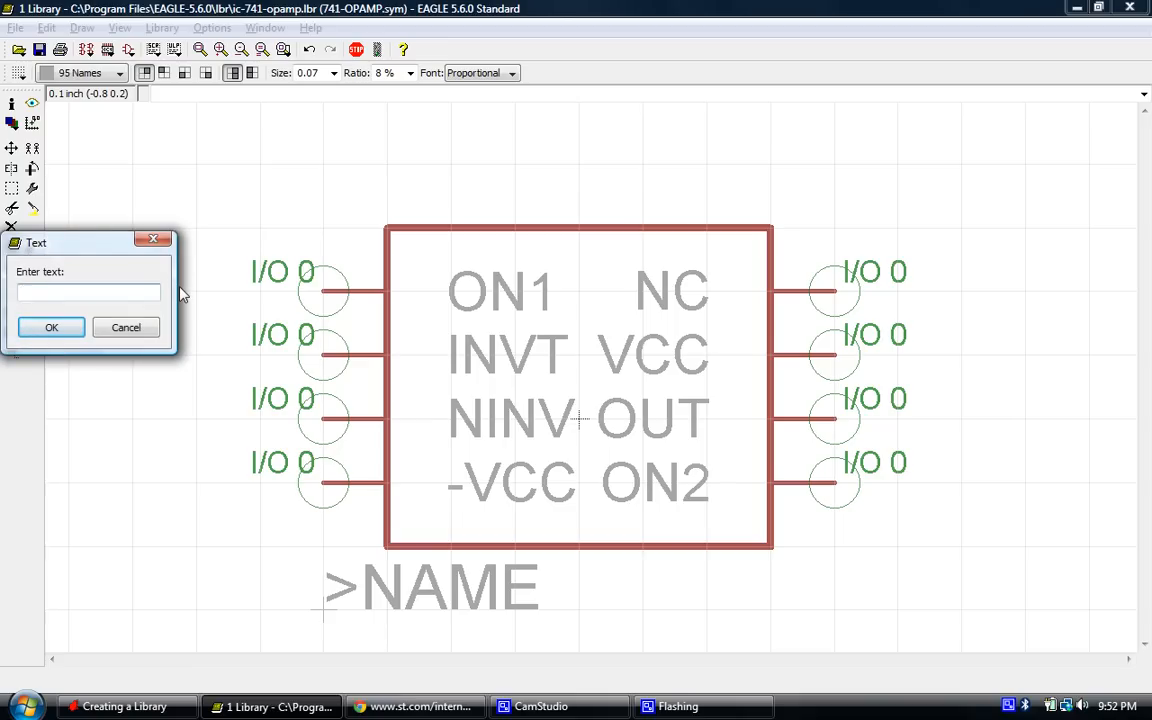
pyautogui.write('LM7')
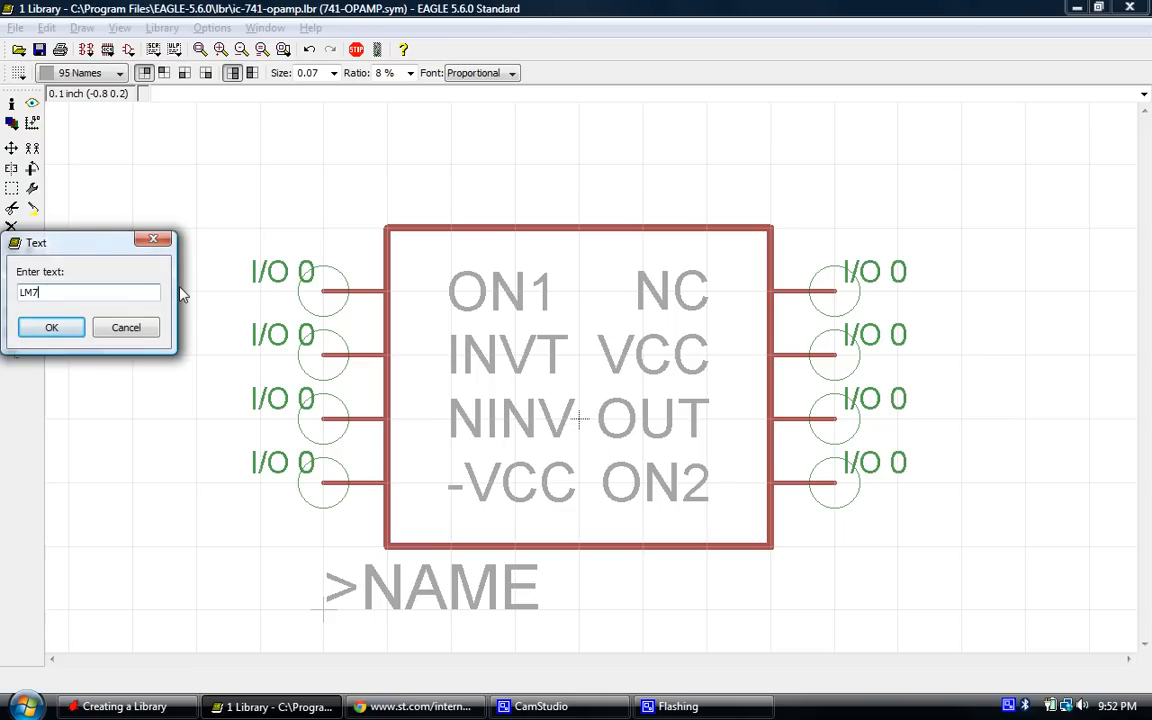
pyautogui.click(52, 328)
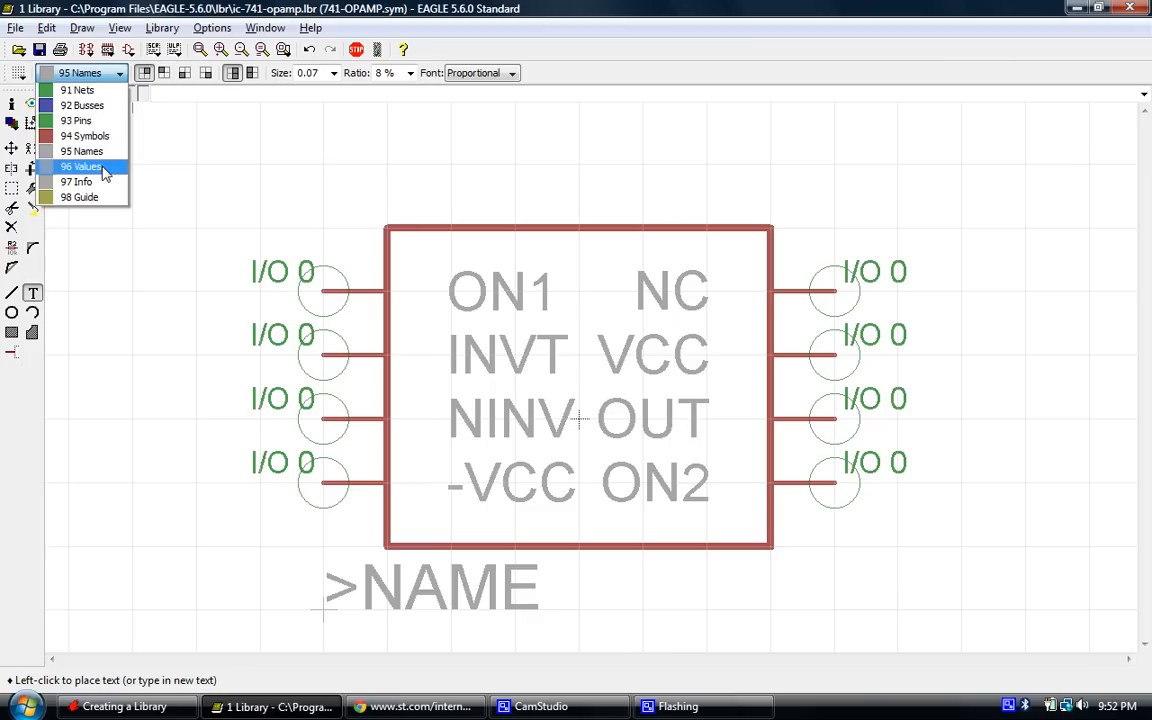
# Place LM741 on layer 96 Values beside >NAME below the symbol.
pyautogui.click(82, 166)
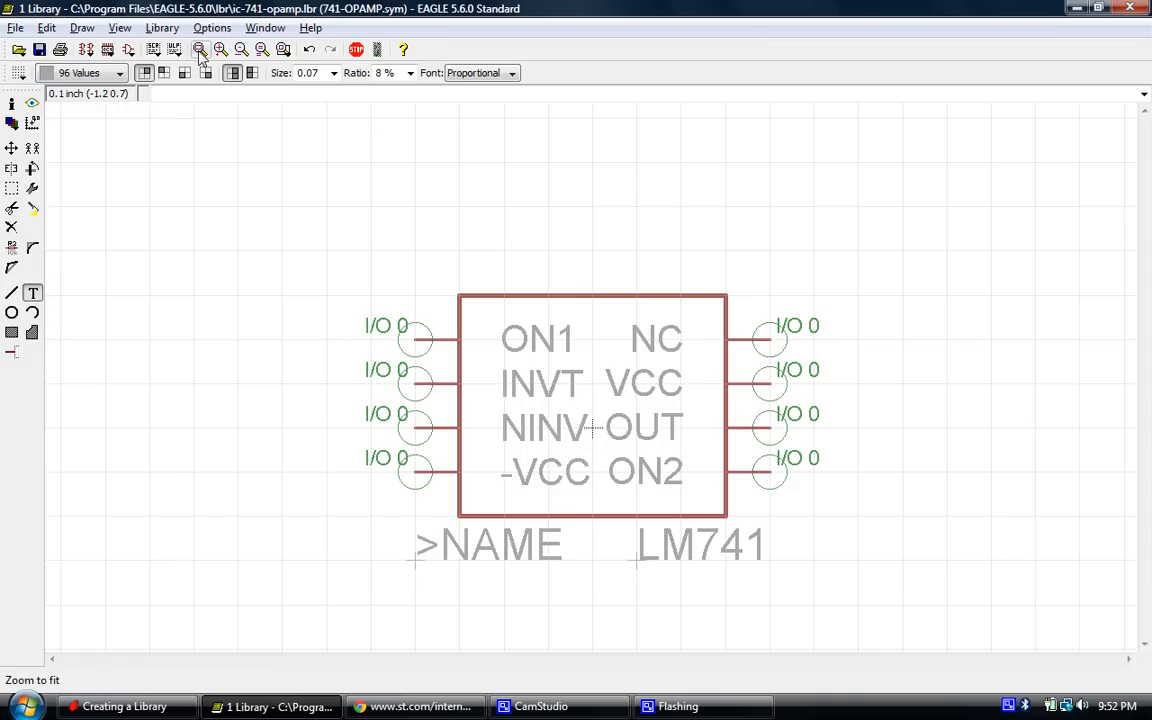
pyautogui.click(220, 48)
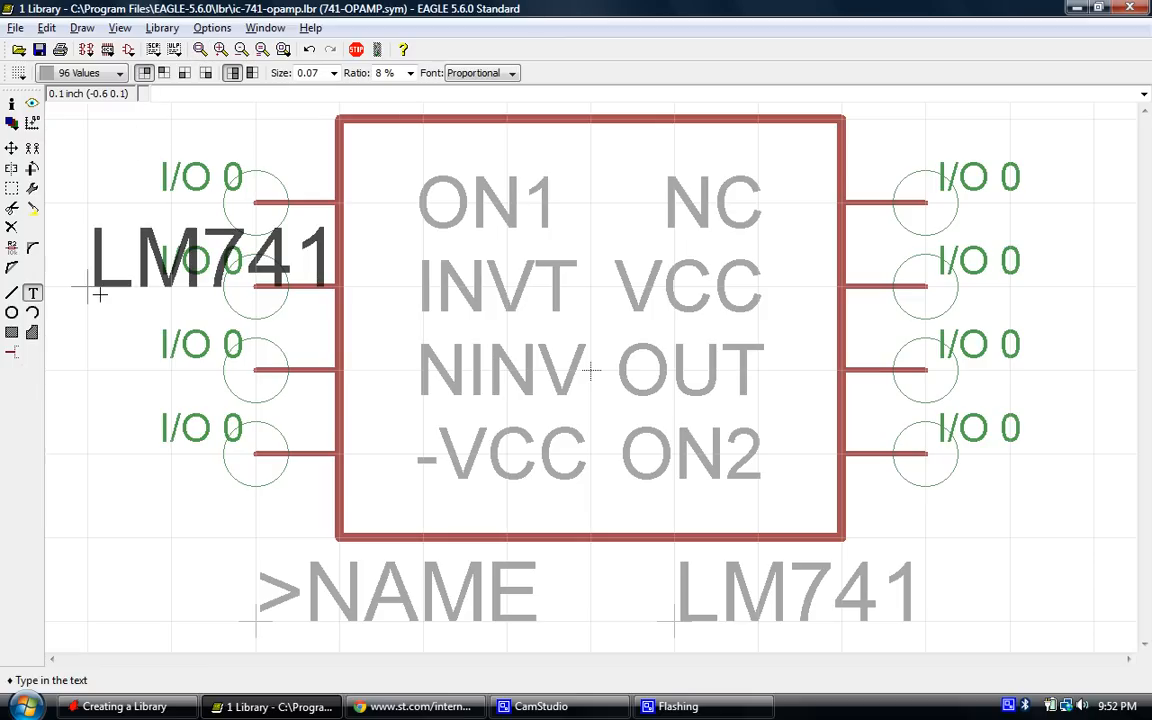